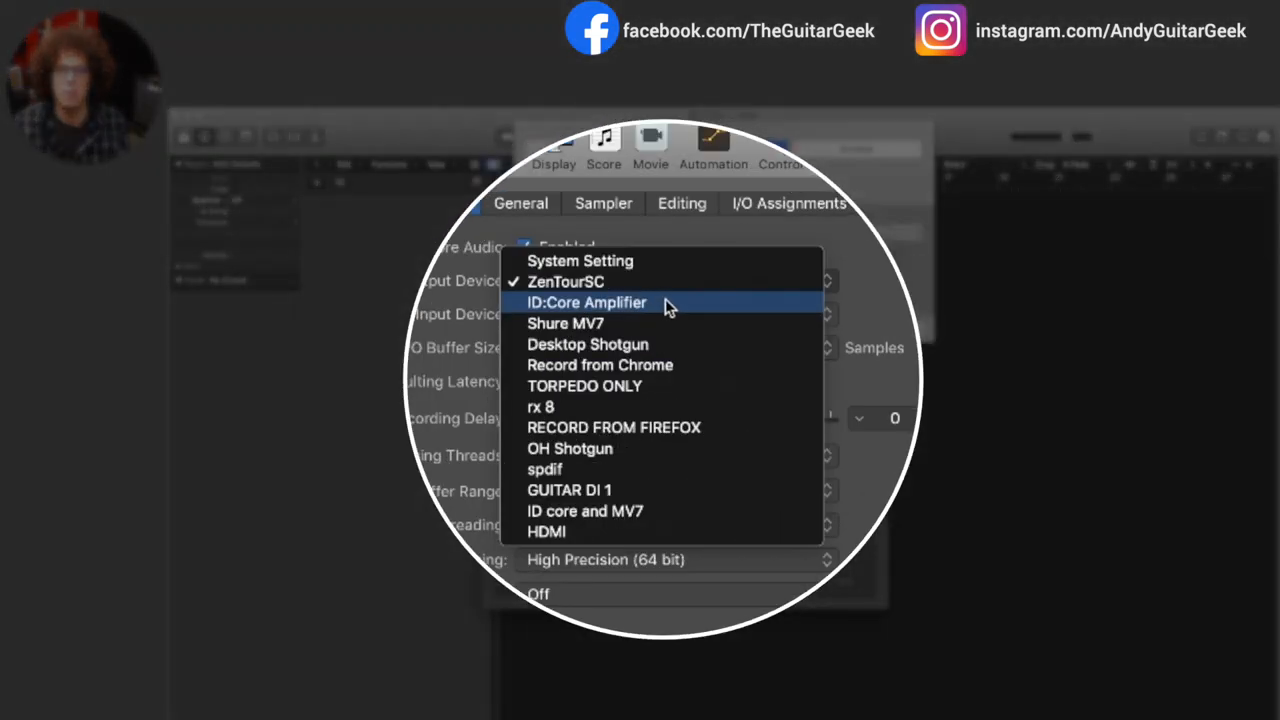
- Choose the ID:Core Amplifier as the audio input device in Preferences
click(588, 302)
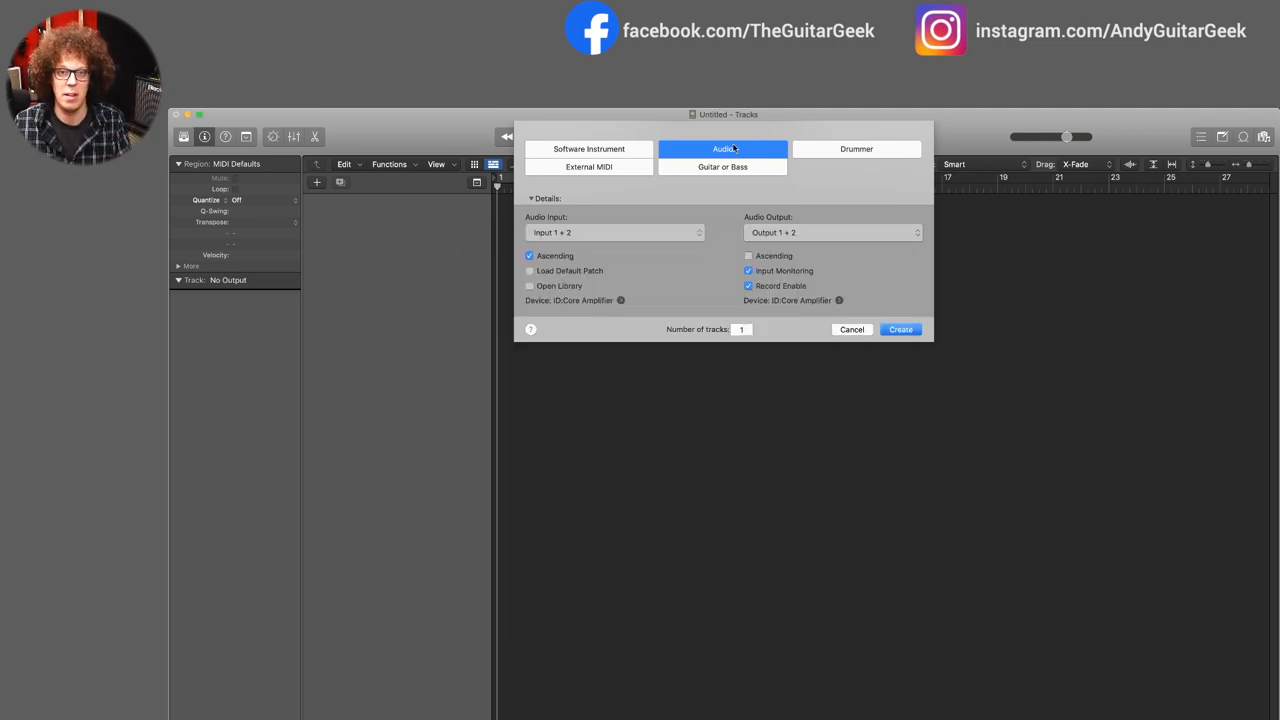
mouse_move(584, 224)
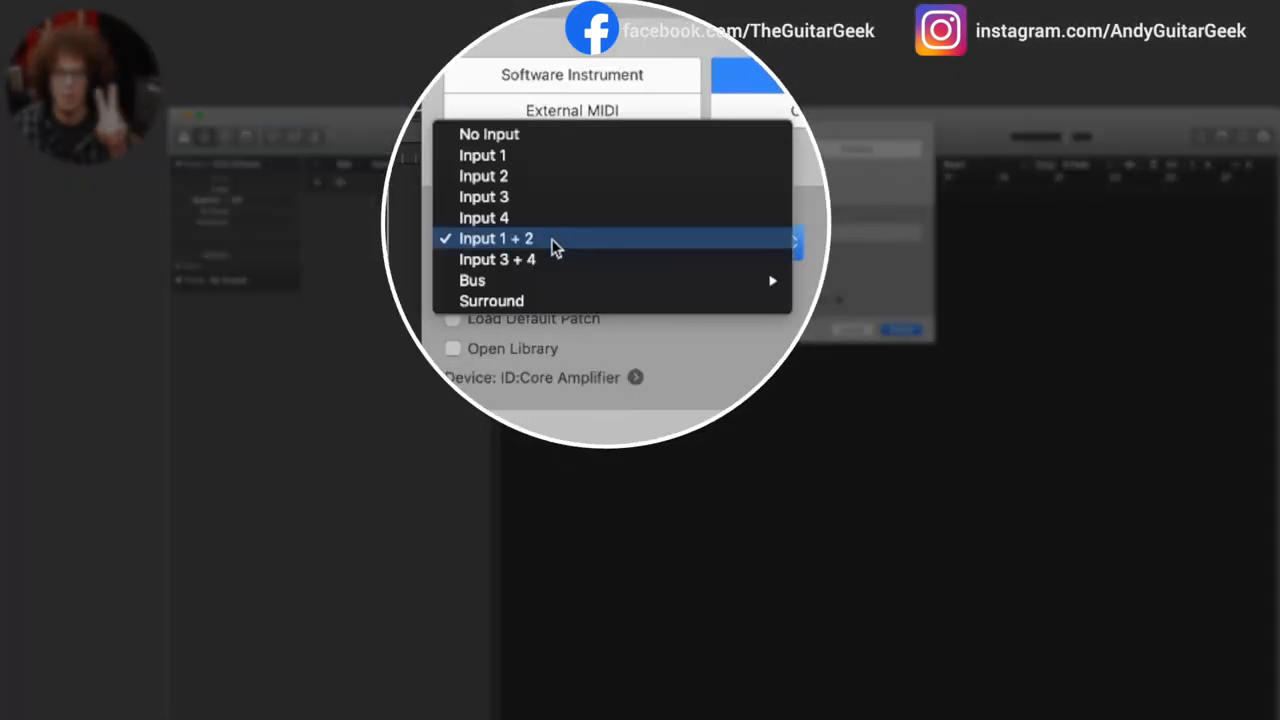
- Create an audio track on Input 1 + 2 and rename it Guitar Track Stereo
click(496, 238)
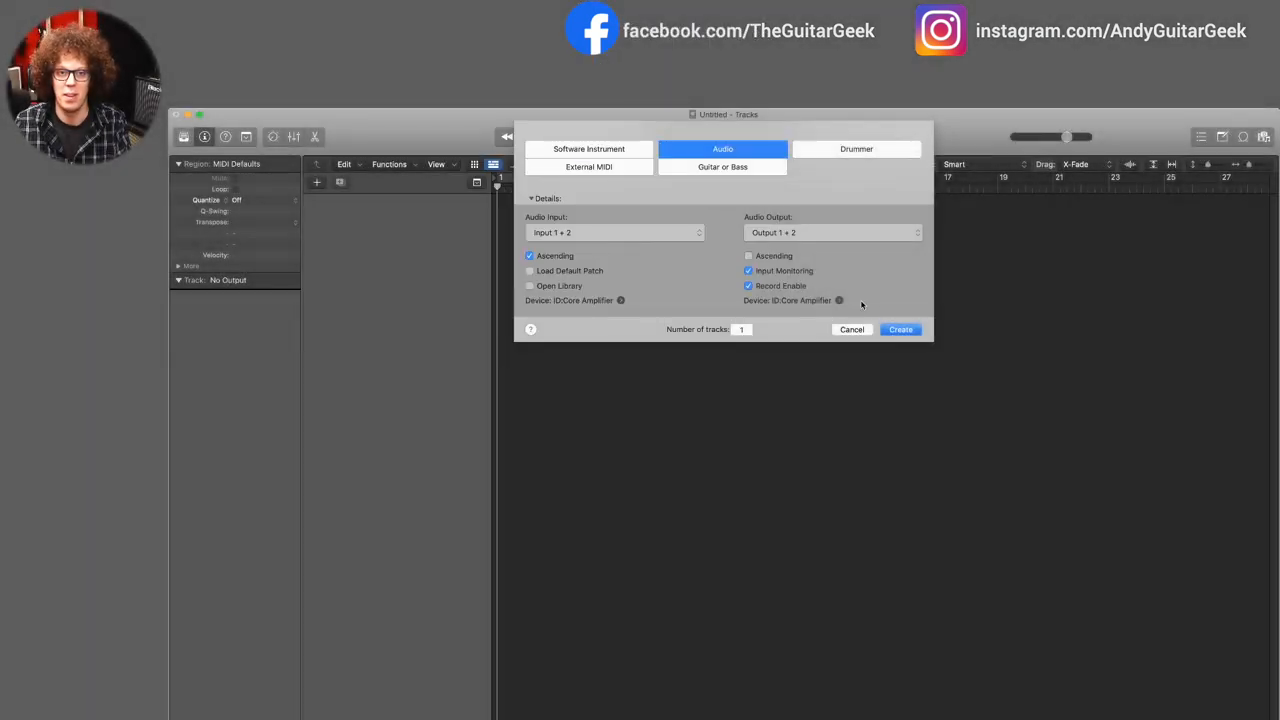
click(900, 328)
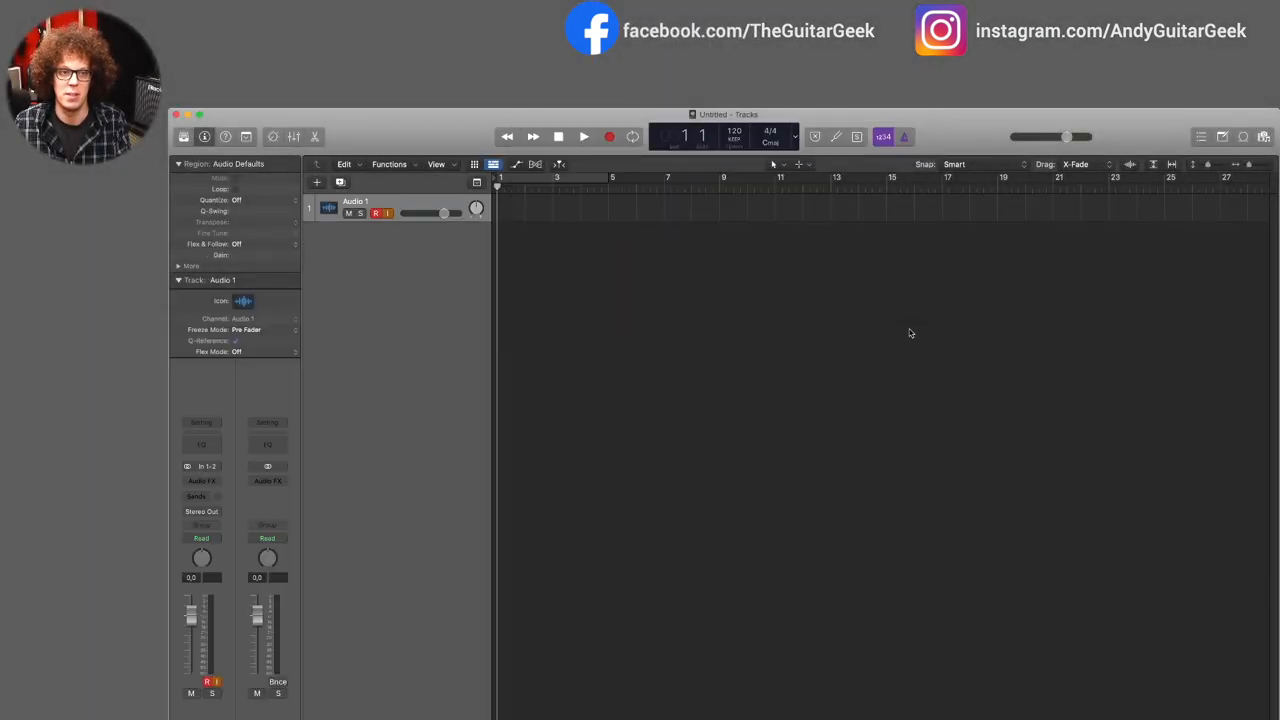
double_click(356, 200)
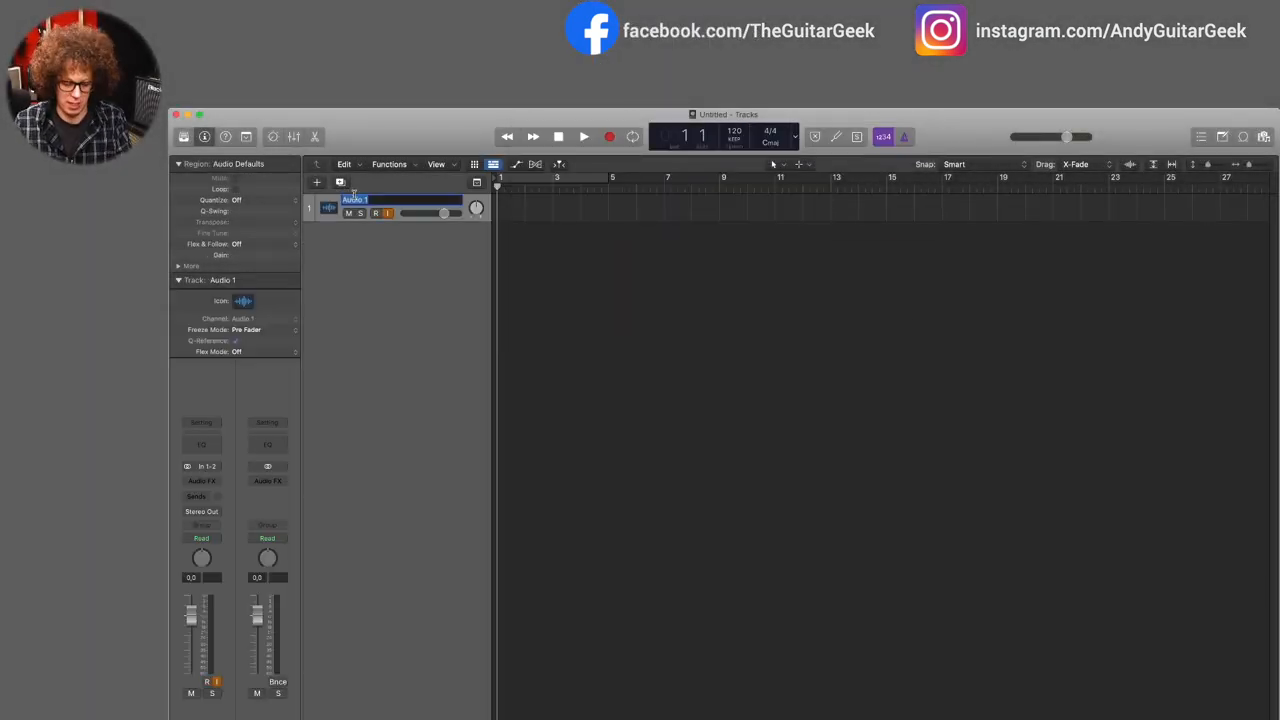
text(Guitar Track Ste)
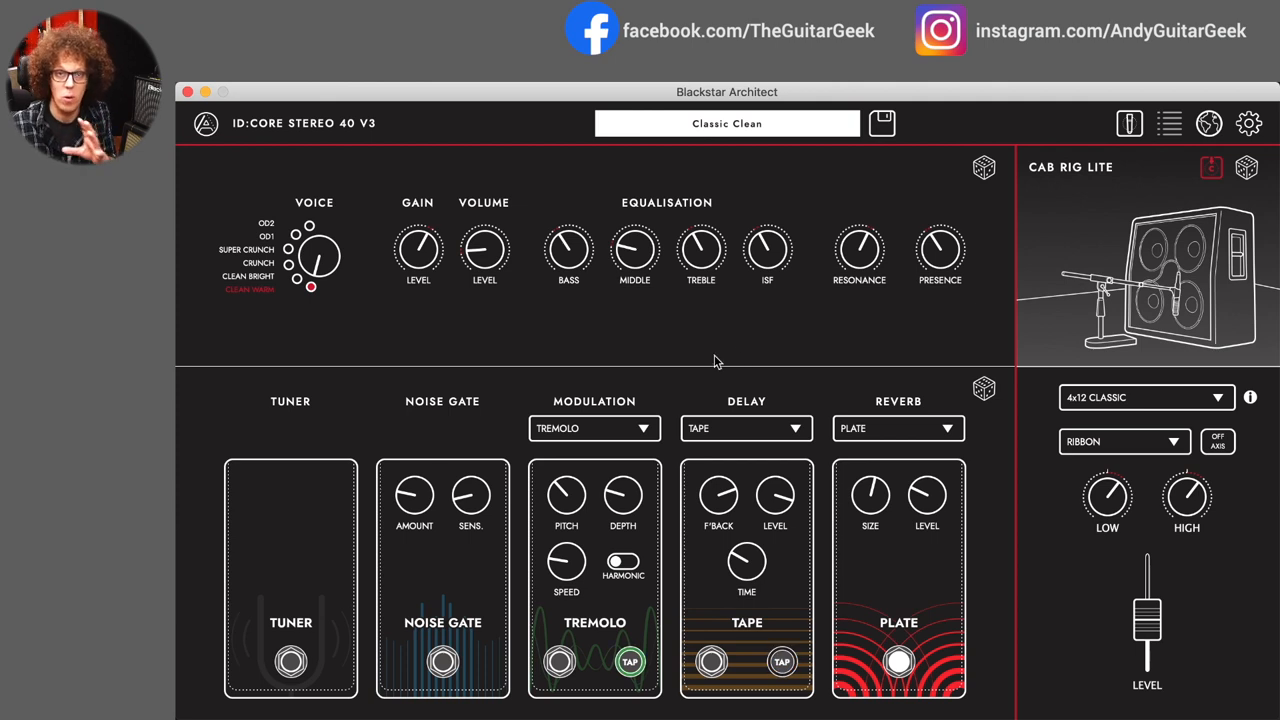
- Pick a speaker cabinet model in the Cab Rig Lite section of the Classic Clean patch
click(1144, 396)
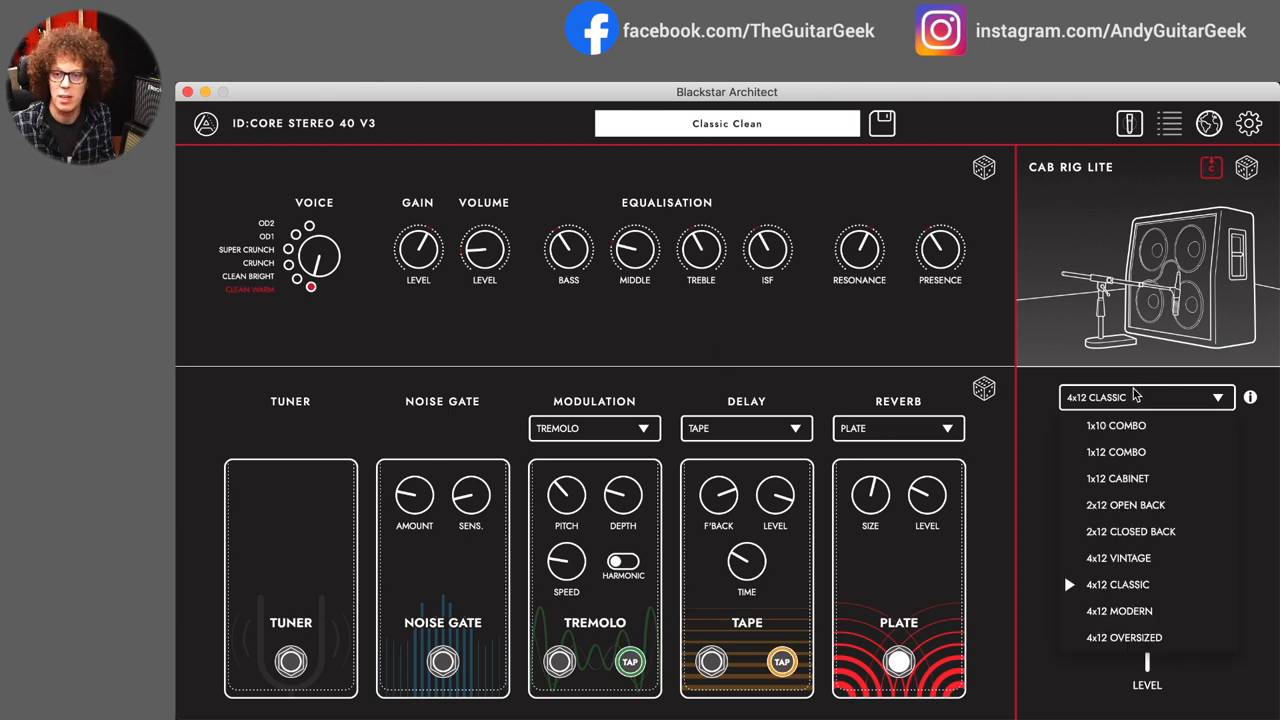
click(1116, 424)
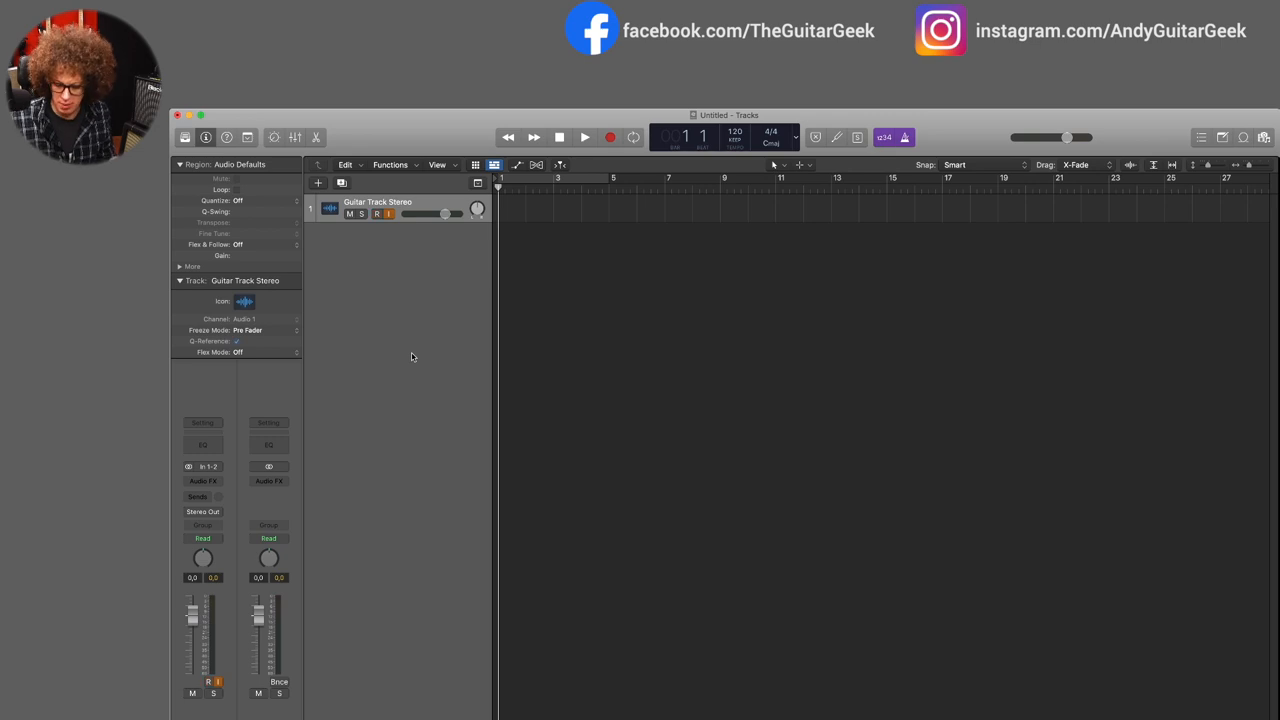
- Monitor the incoming guitar signal and adjust the Guitar Track Stereo volume slider
click(376, 214)
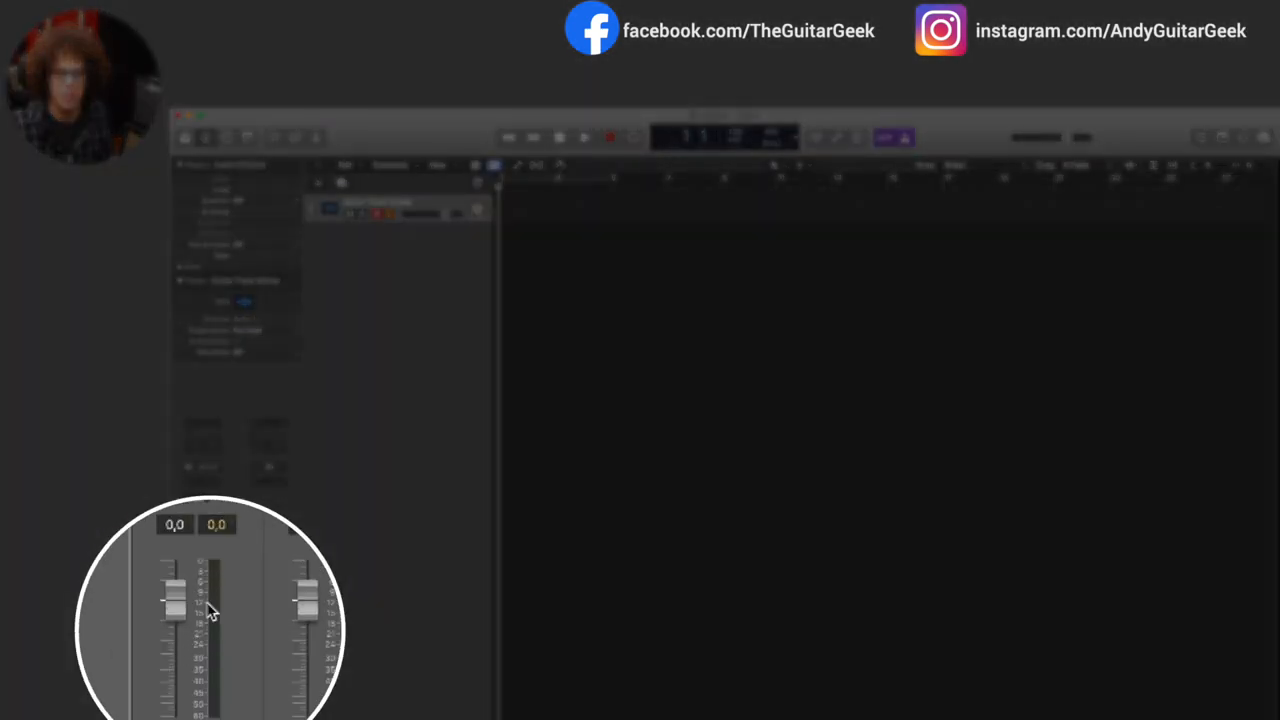
mouse_move(210, 610)
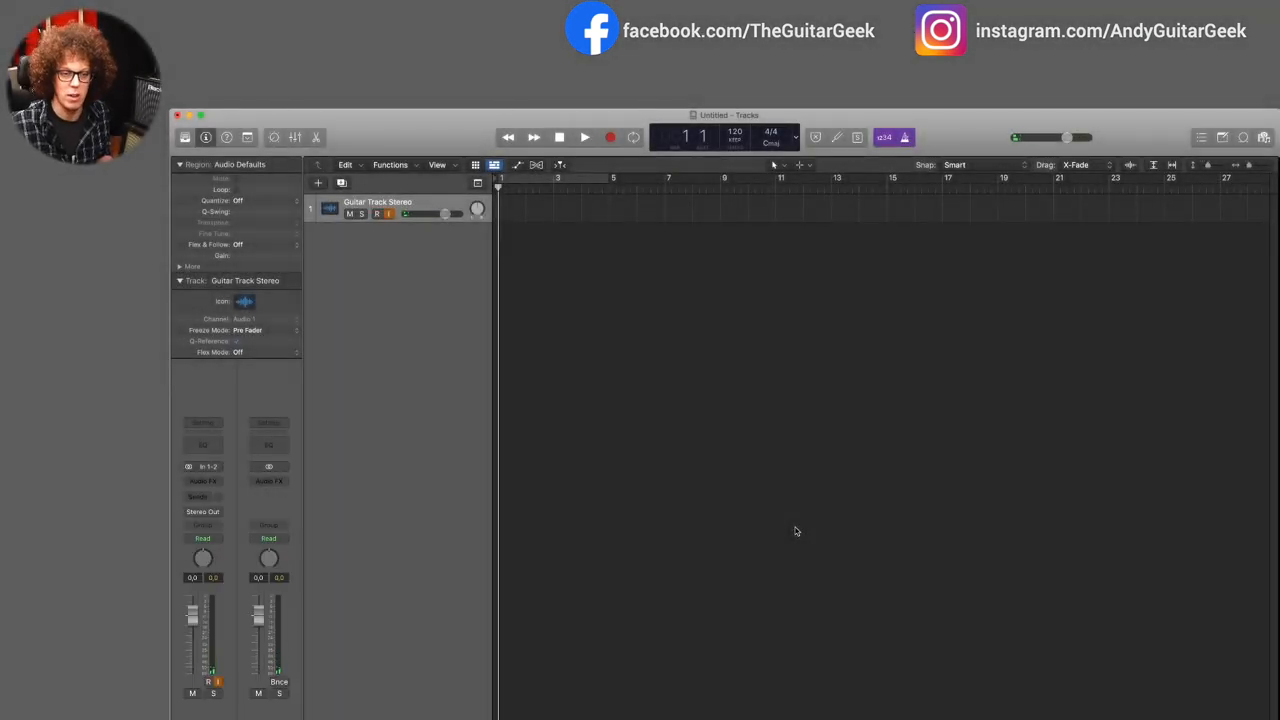
click(376, 214)
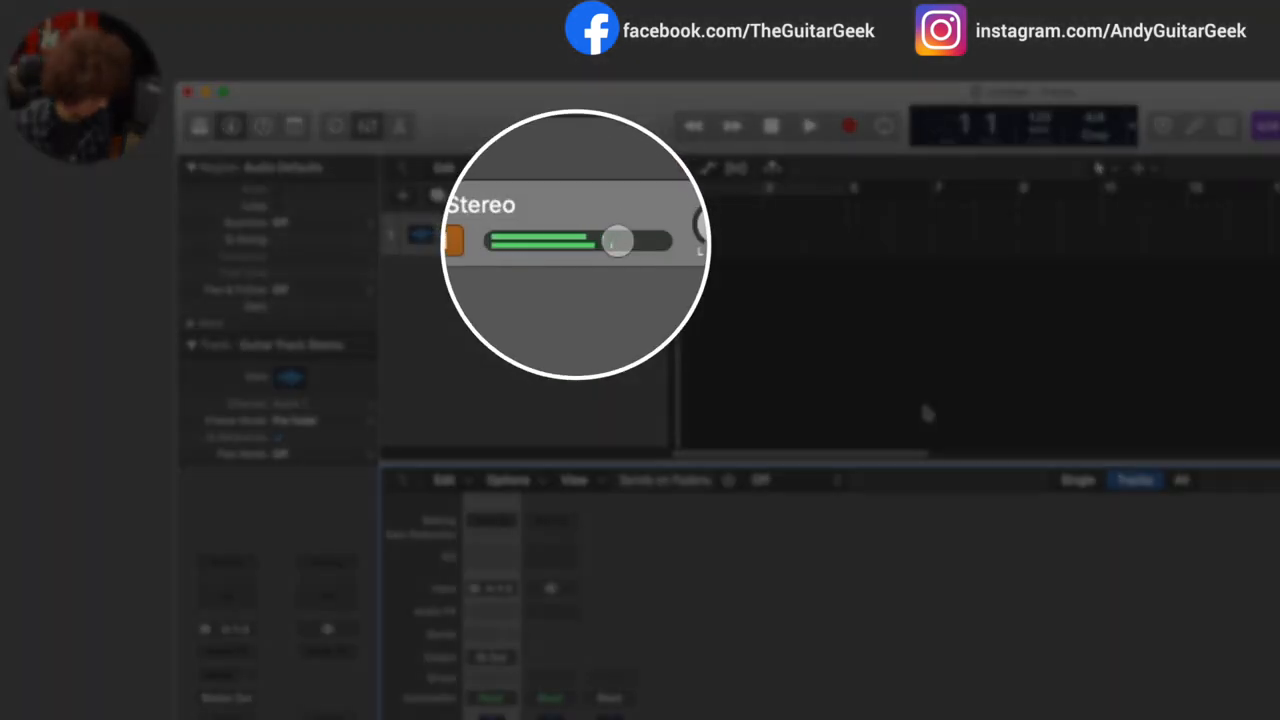
drag(616, 240, 622, 240)
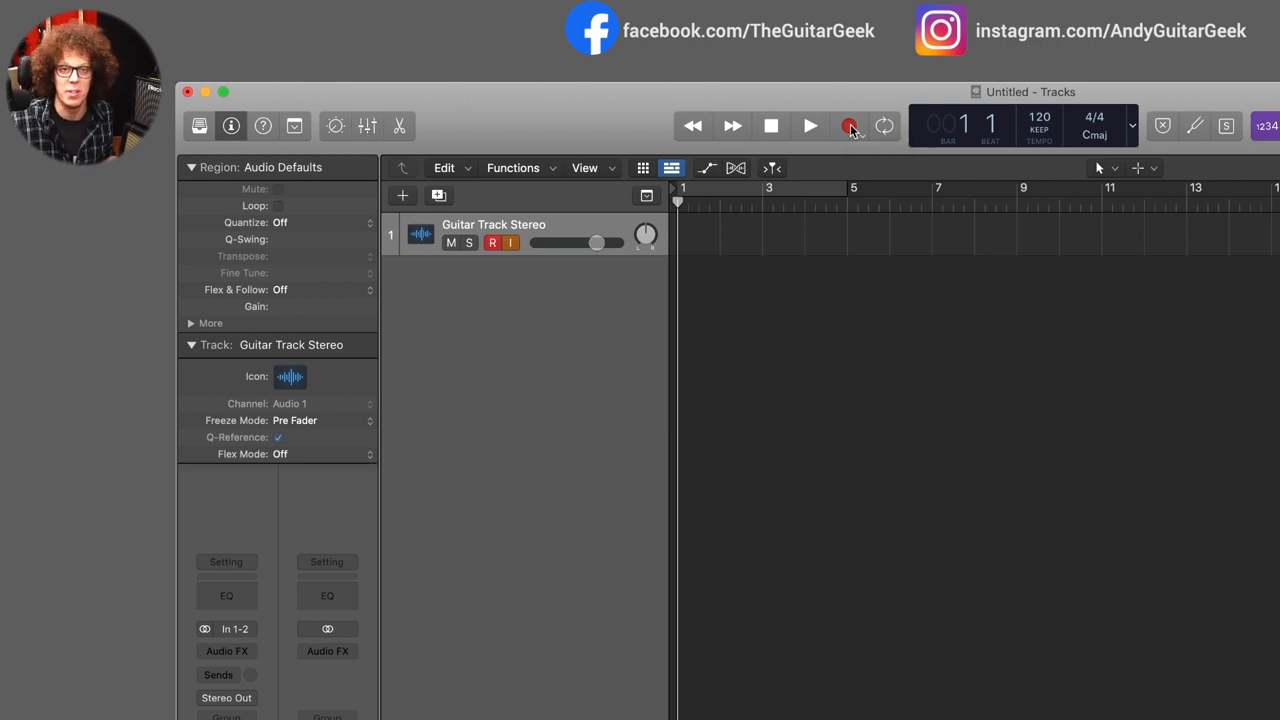
- Create a second audio track on Input 3 + 4 and rename it Guitar Track DI
click(848, 124)
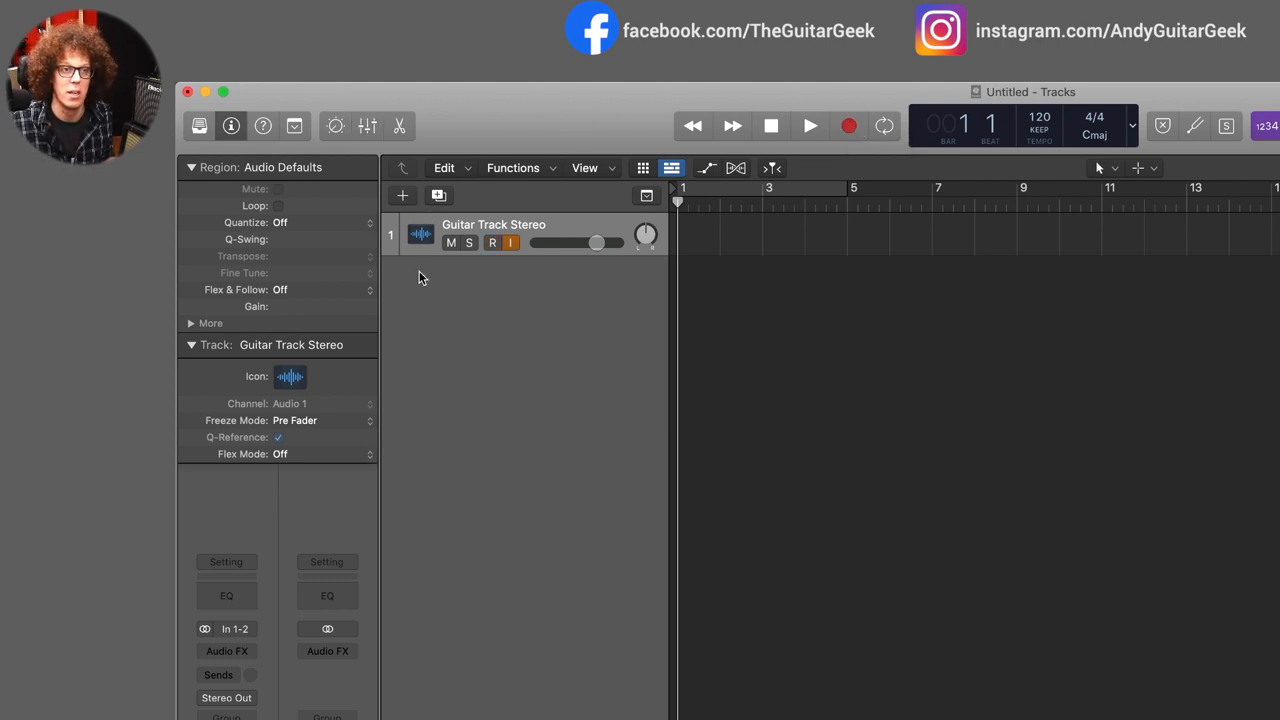
click(402, 196)
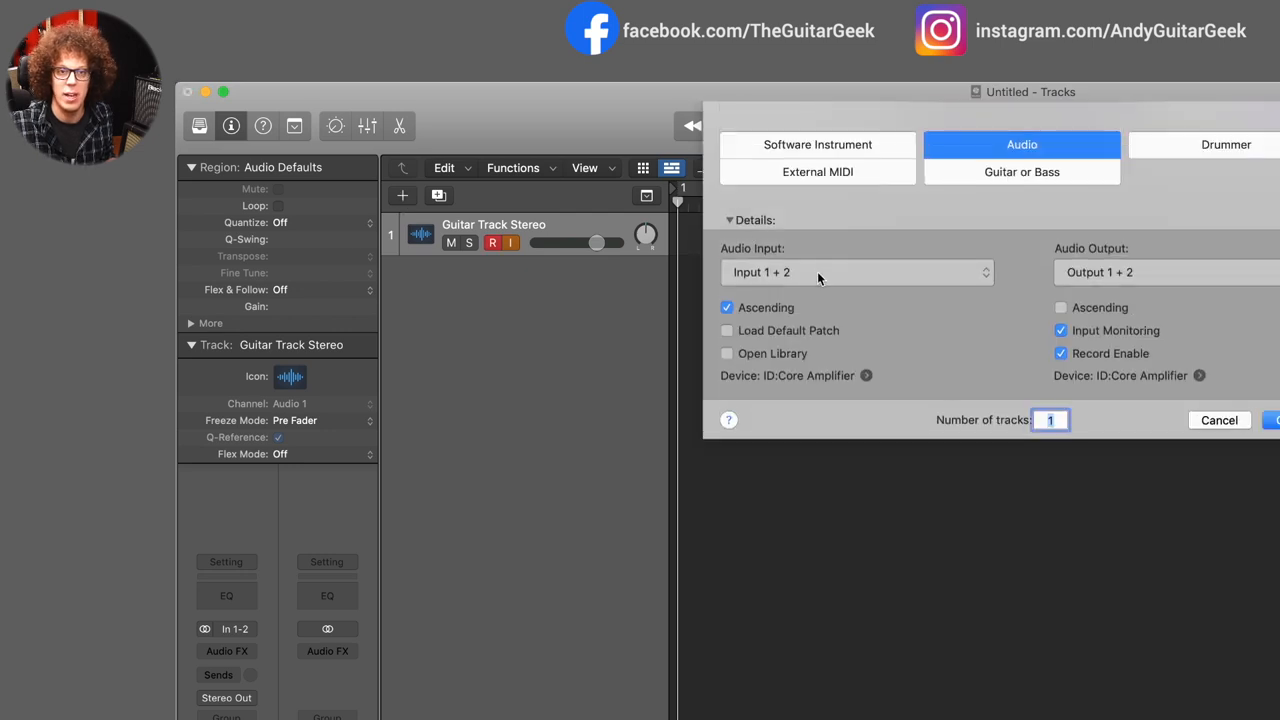
click(856, 272)
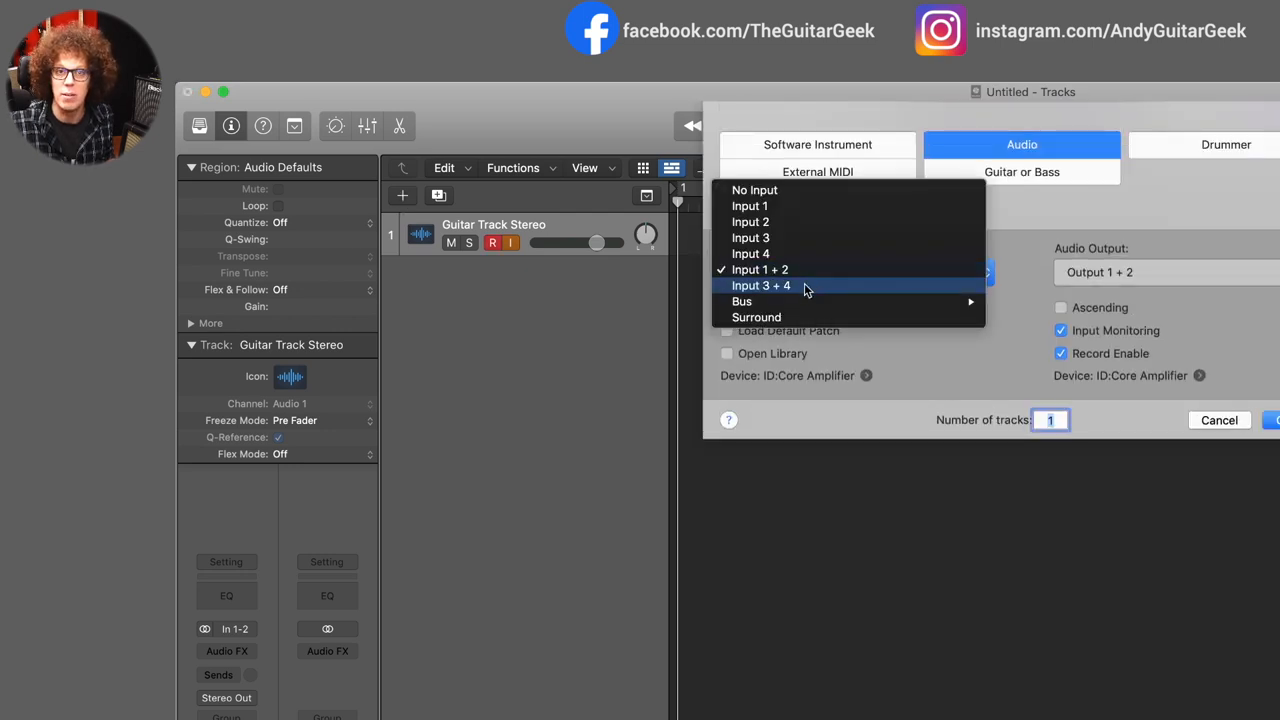
click(760, 284)
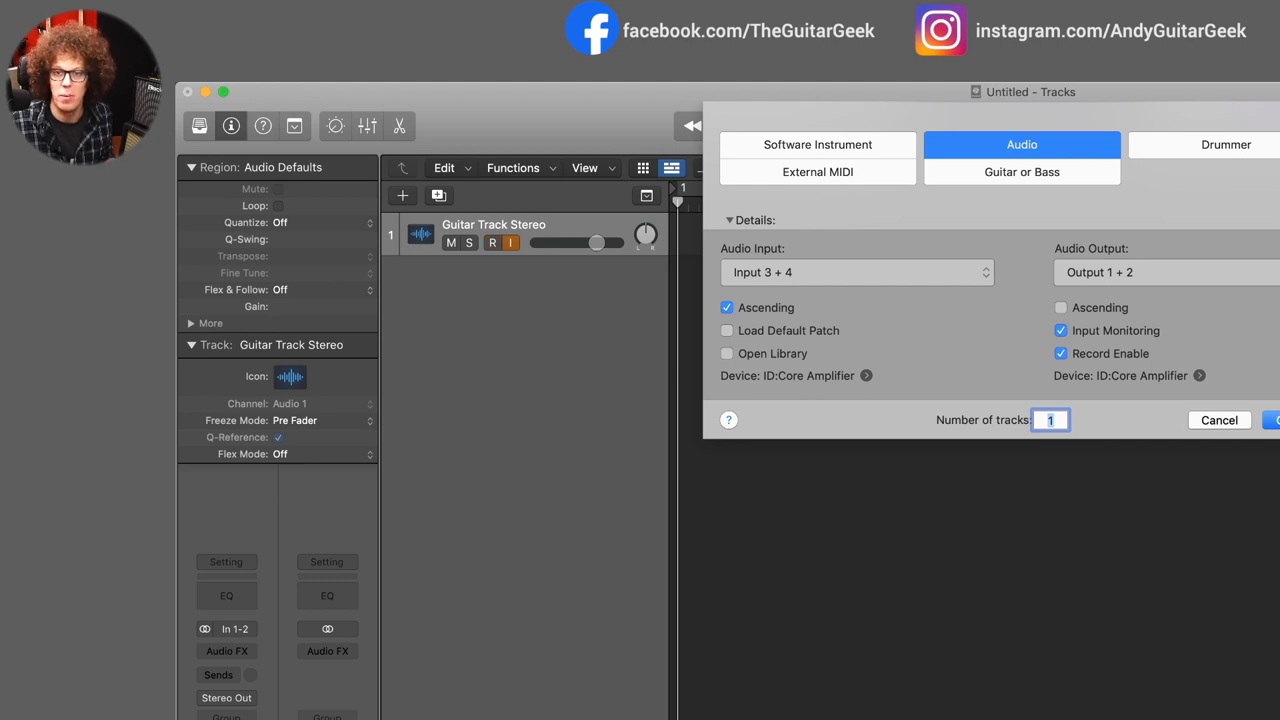
click(1272, 420)
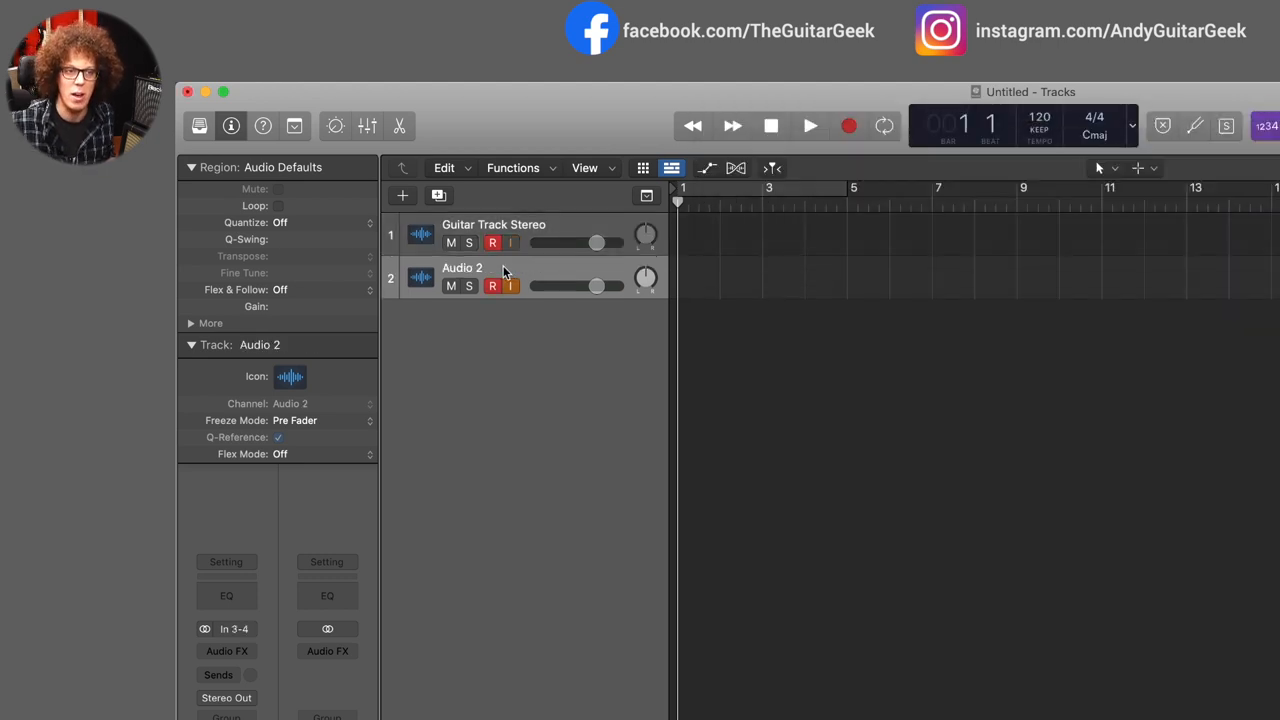
double_click(462, 268)
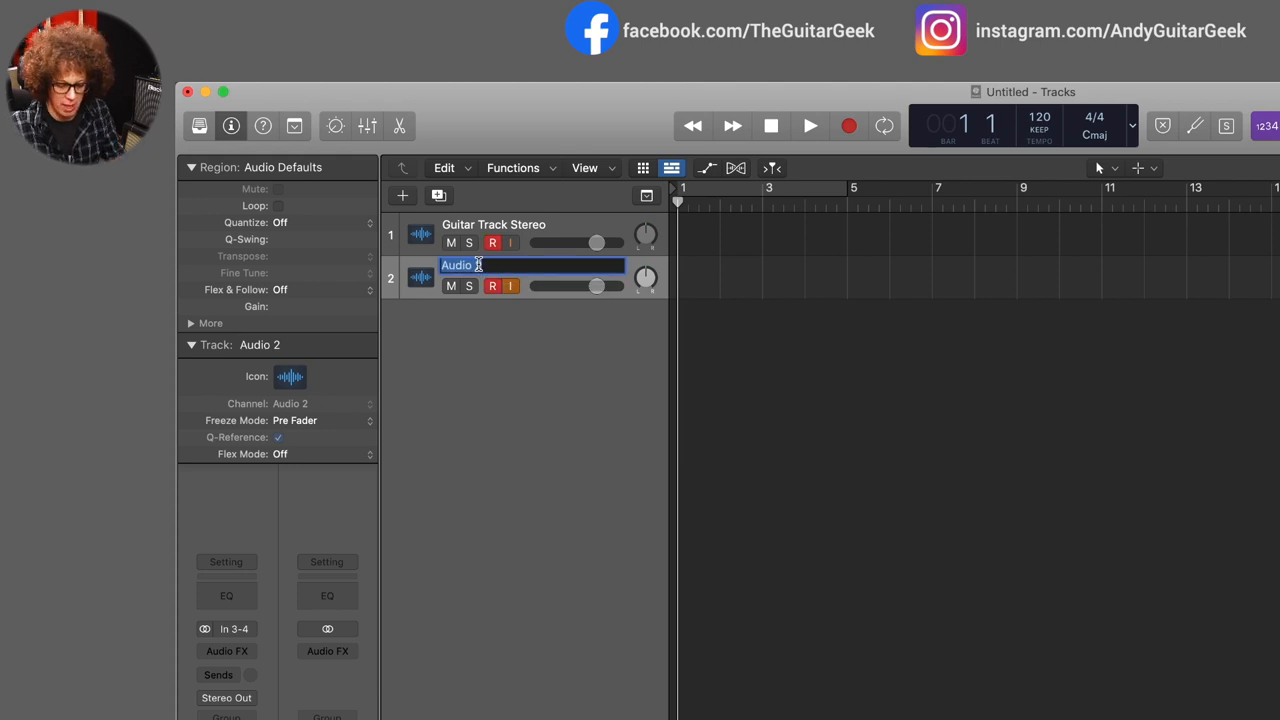
text(Guitar Track DI)
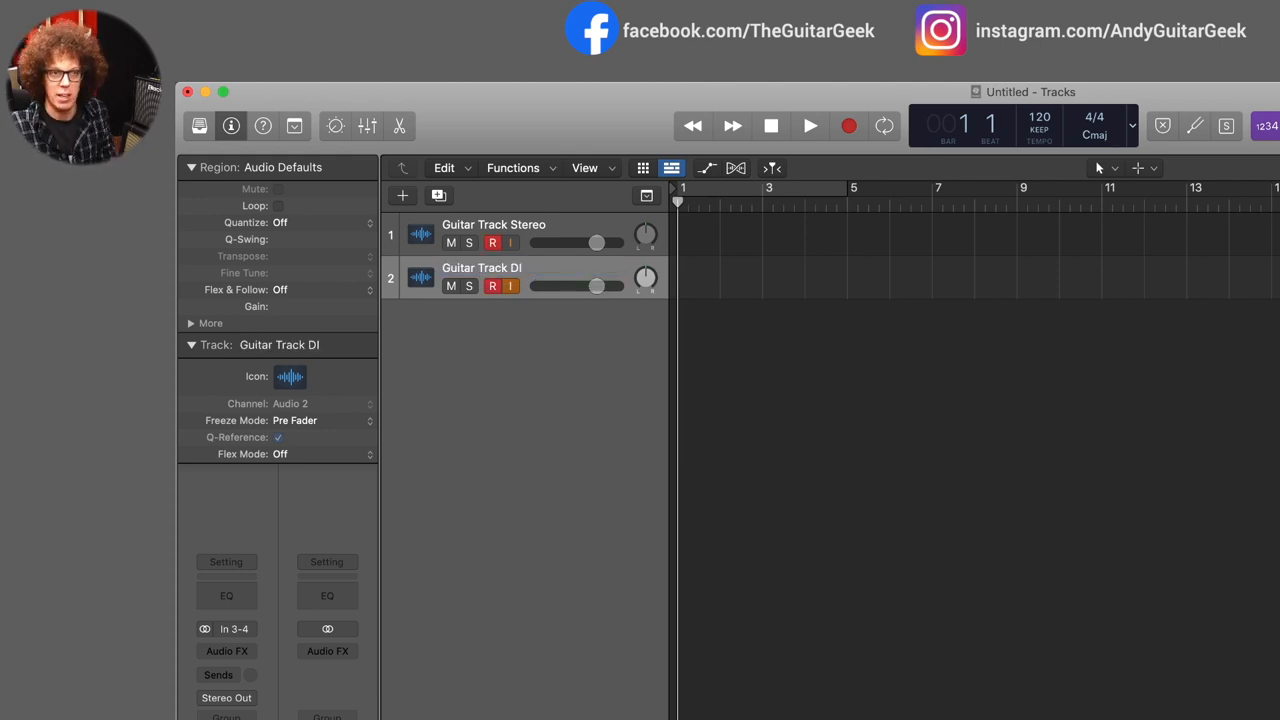
- Toggle record-enable so both the Stereo and DI guitar tracks are armed
click(492, 244)
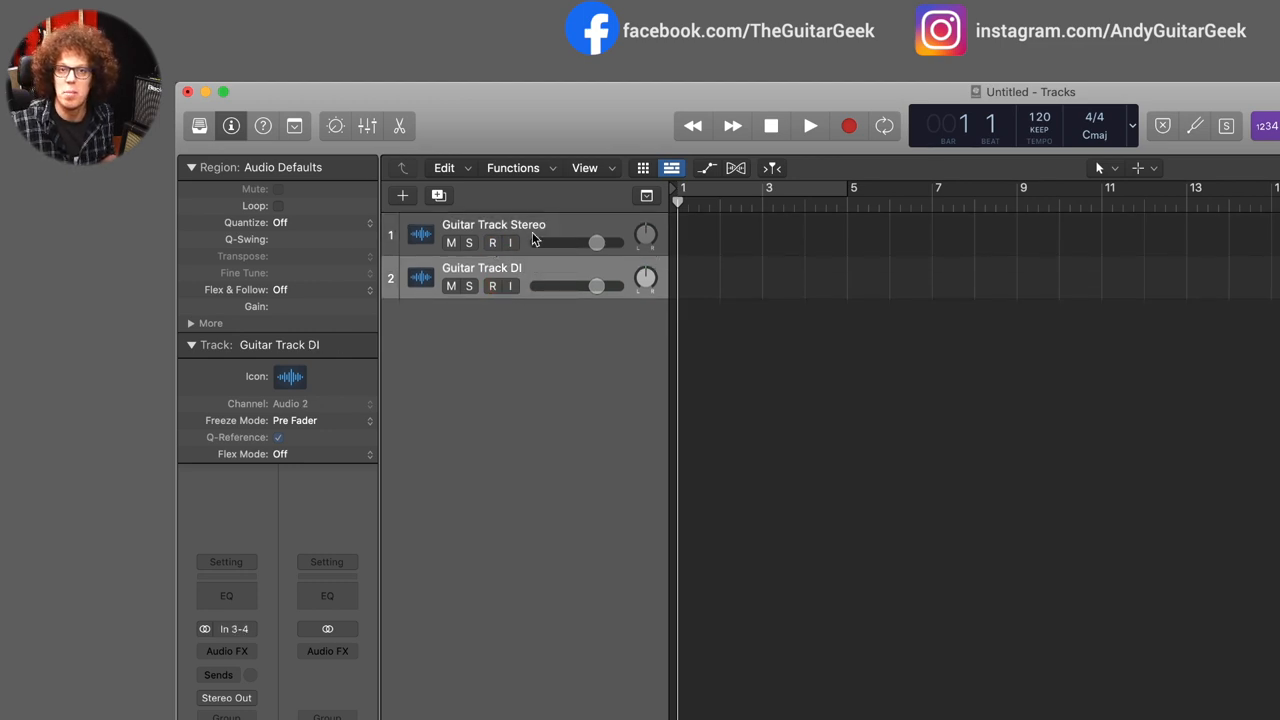
click(492, 242)
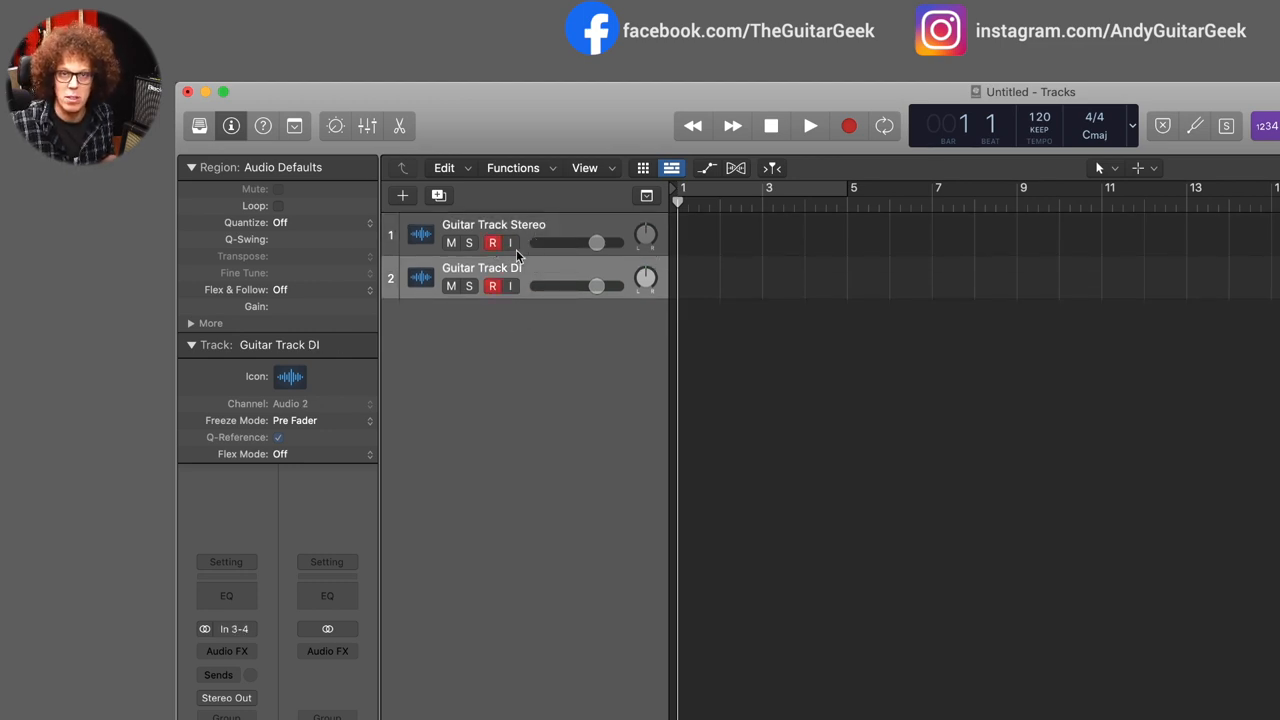
mouse_move(508, 322)
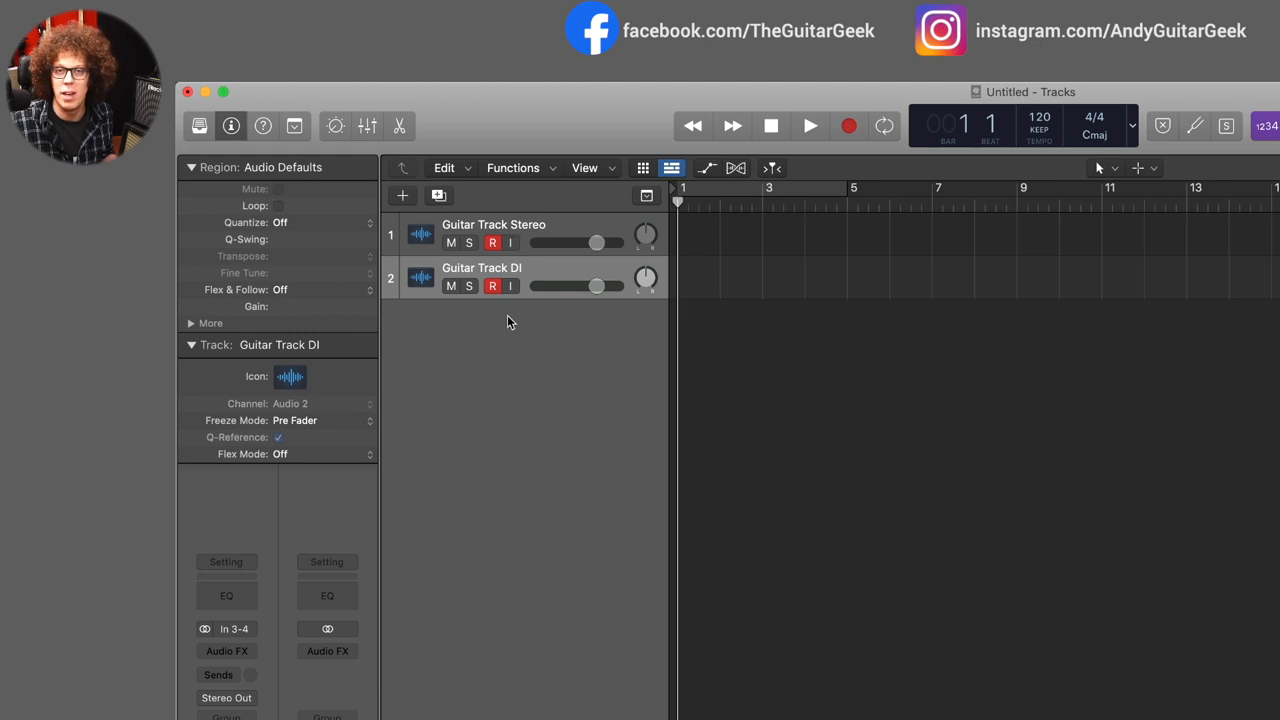
click(492, 244)
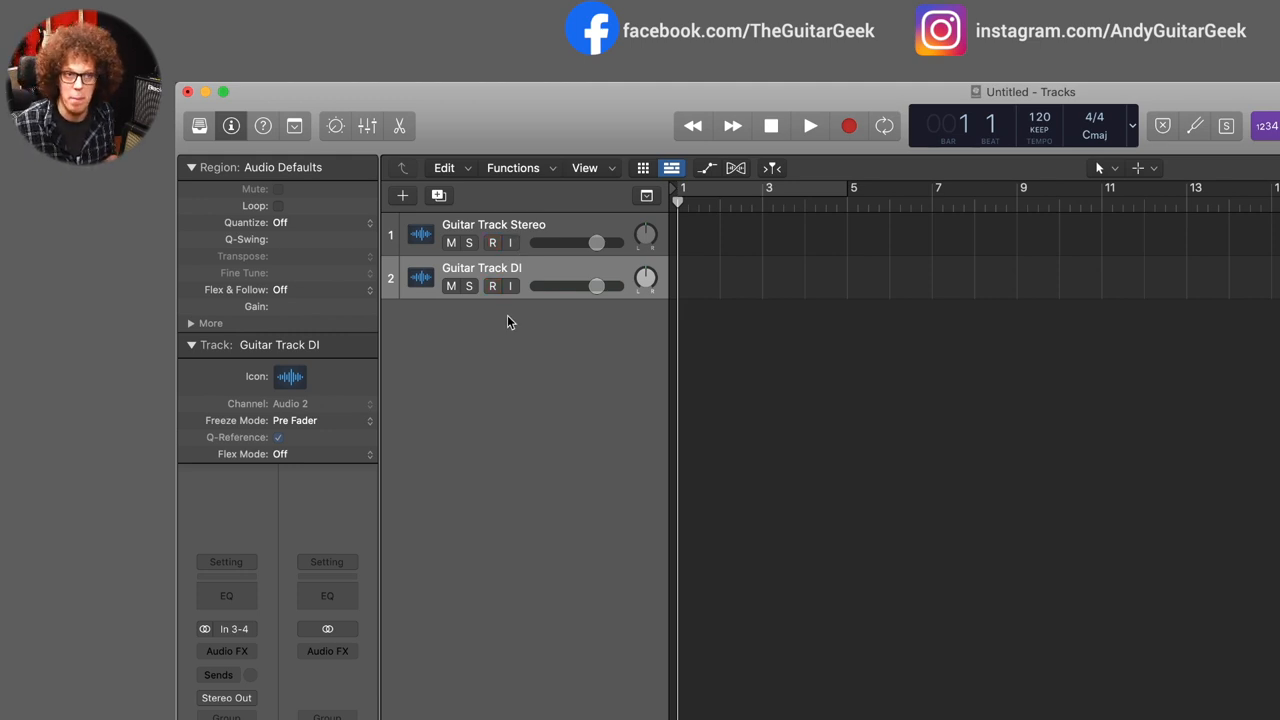
click(492, 224)
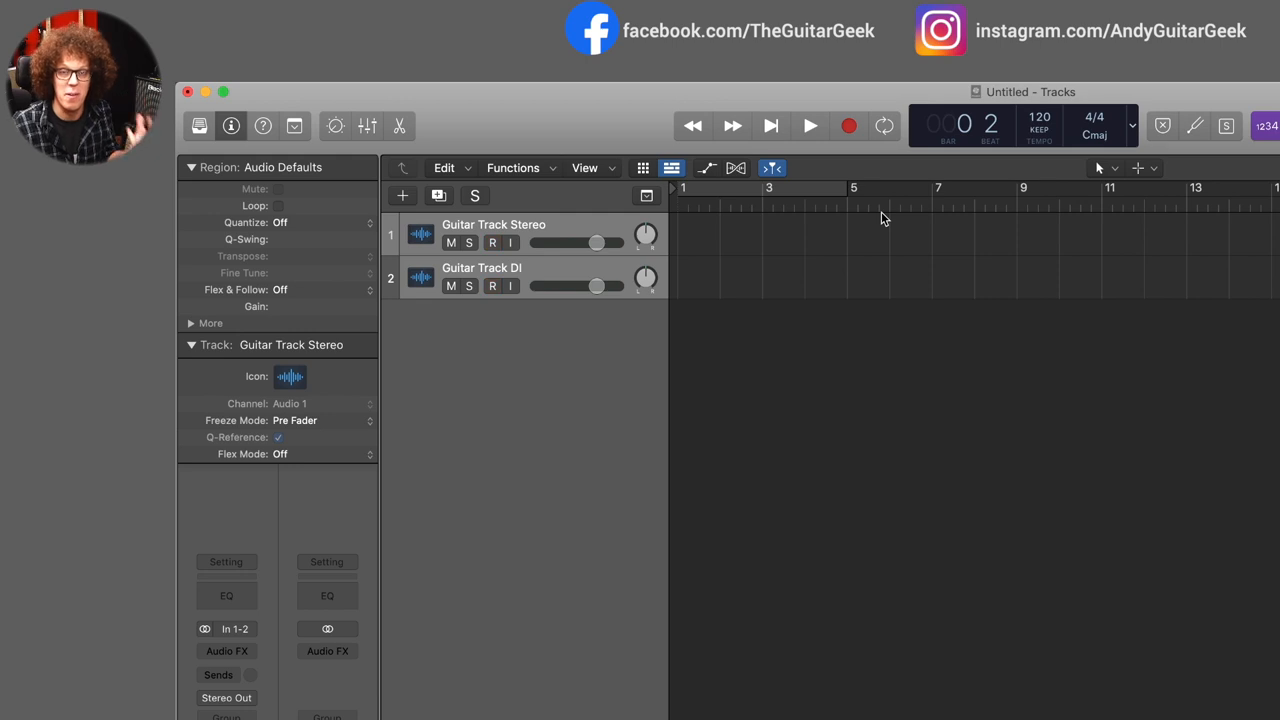
click(492, 244)
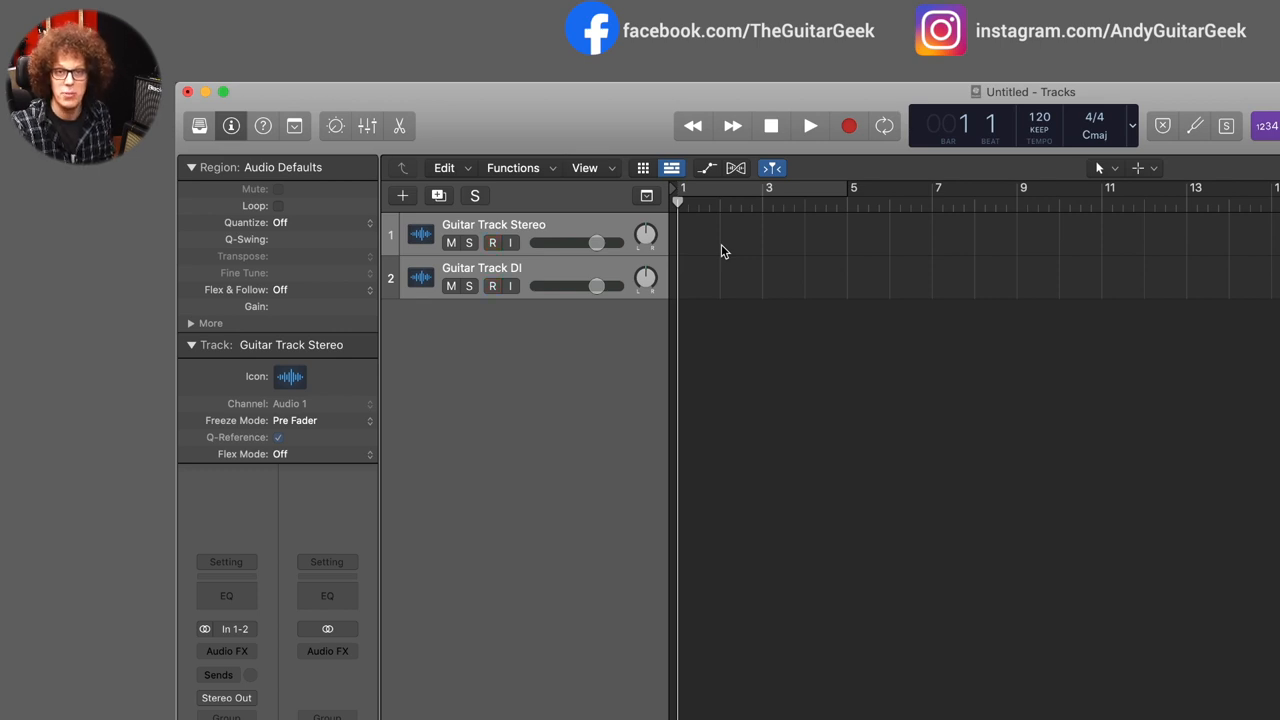
- Record one guitar take onto both armed tracks simultaneously, then stop
click(808, 124)
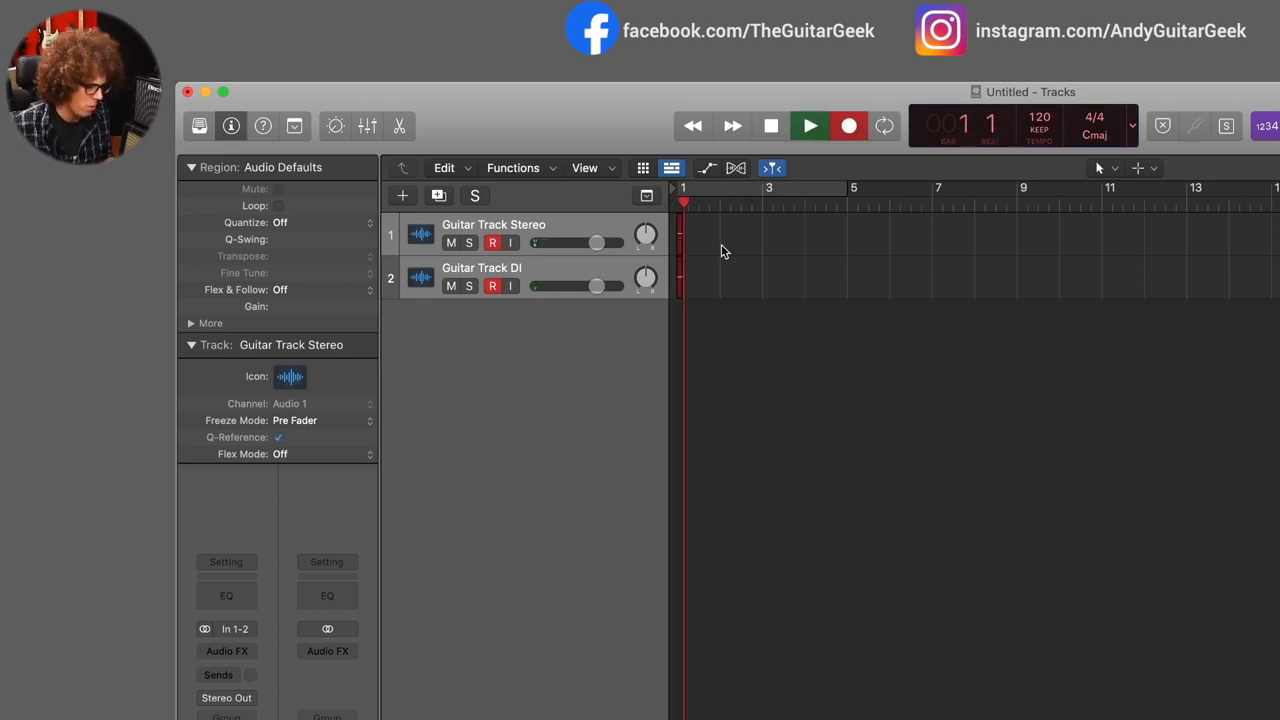
click(848, 124)
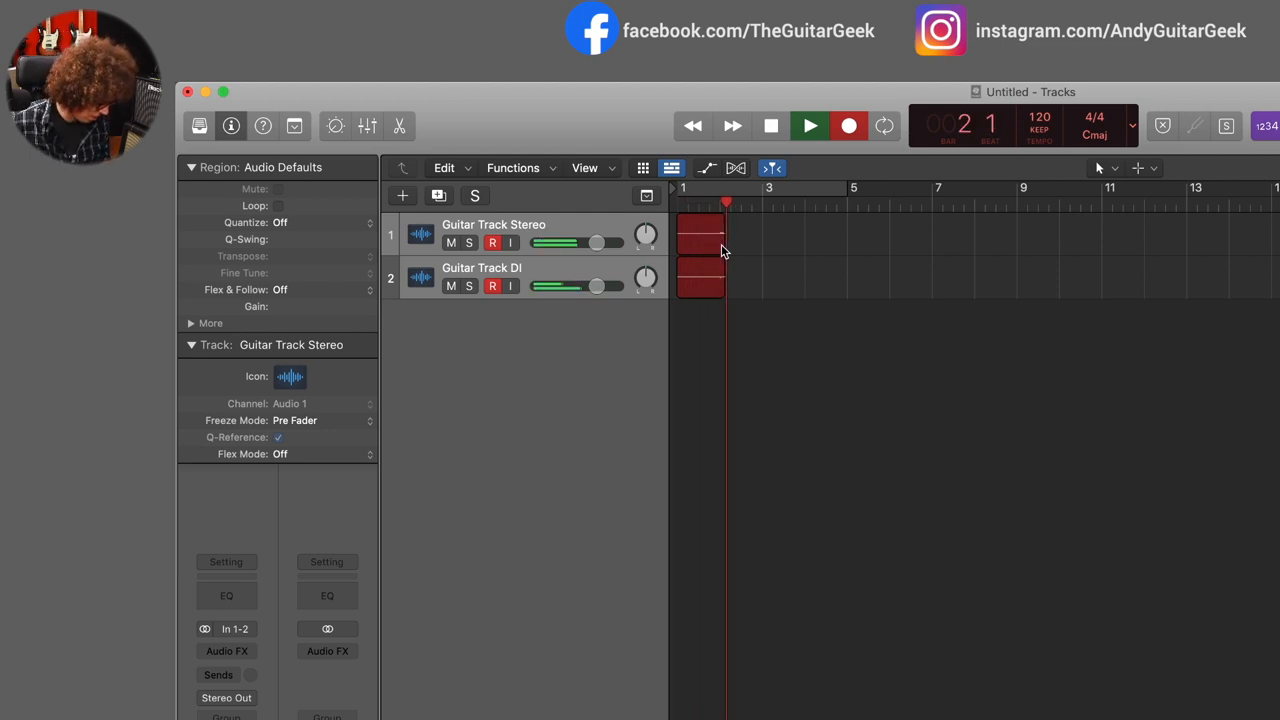
click(808, 124)
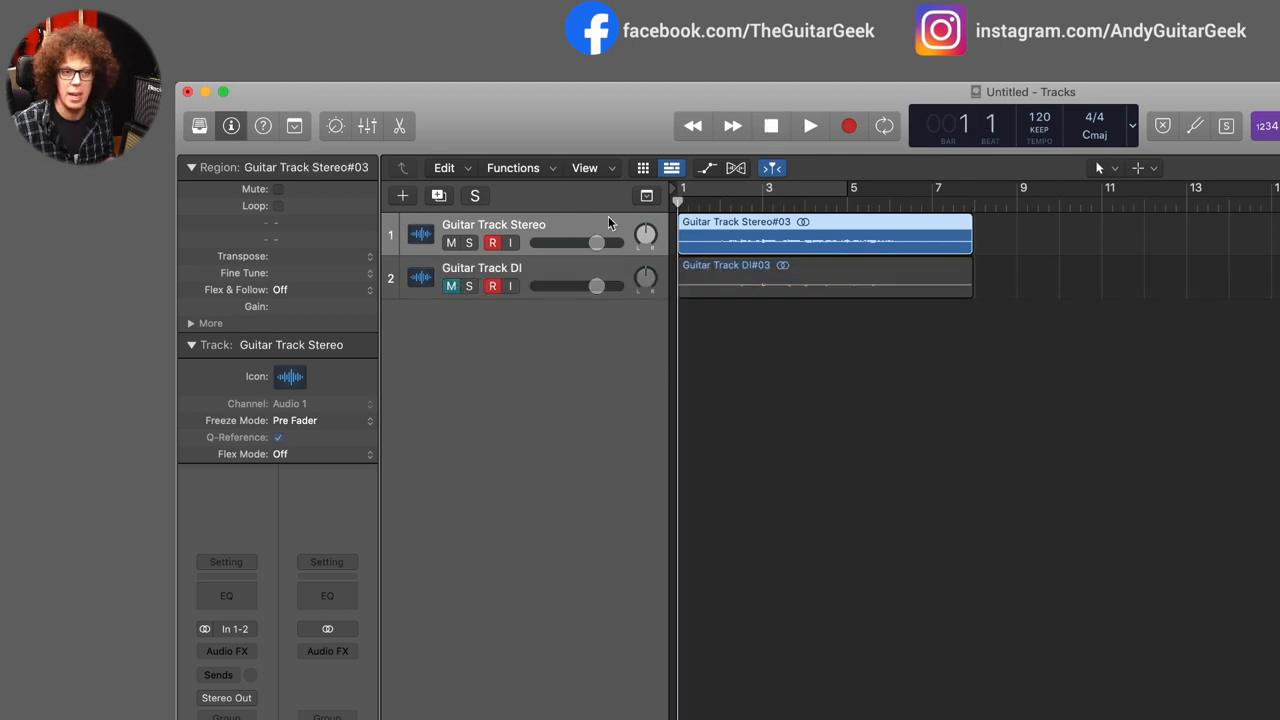
- Mute Guitar Track Stereo and play back the Guitar Track DI take on its own
click(808, 124)
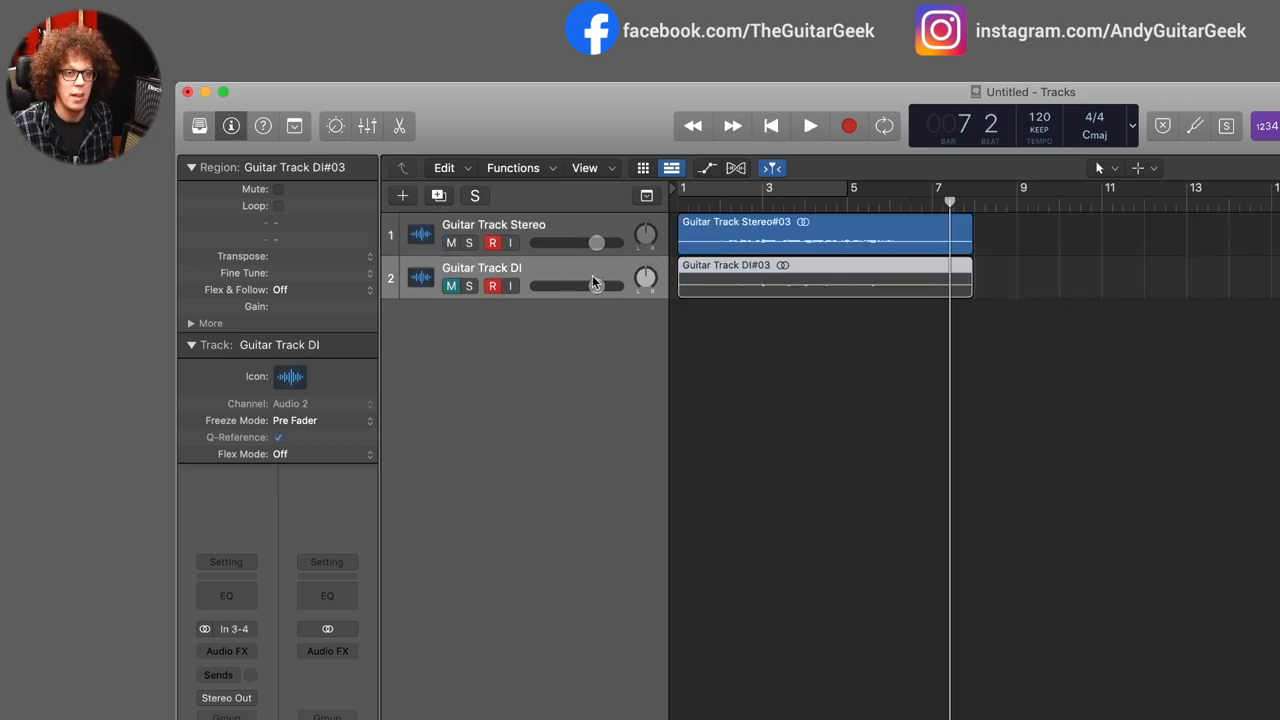
click(772, 124)
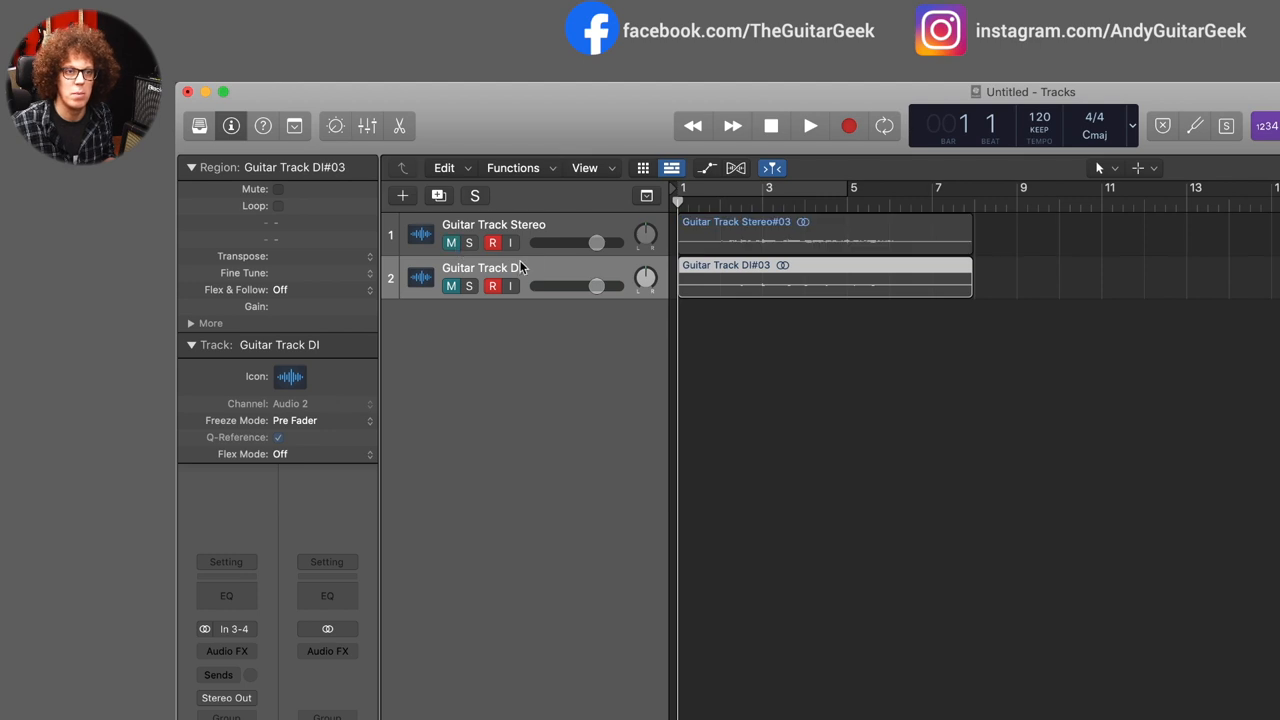
click(824, 278)
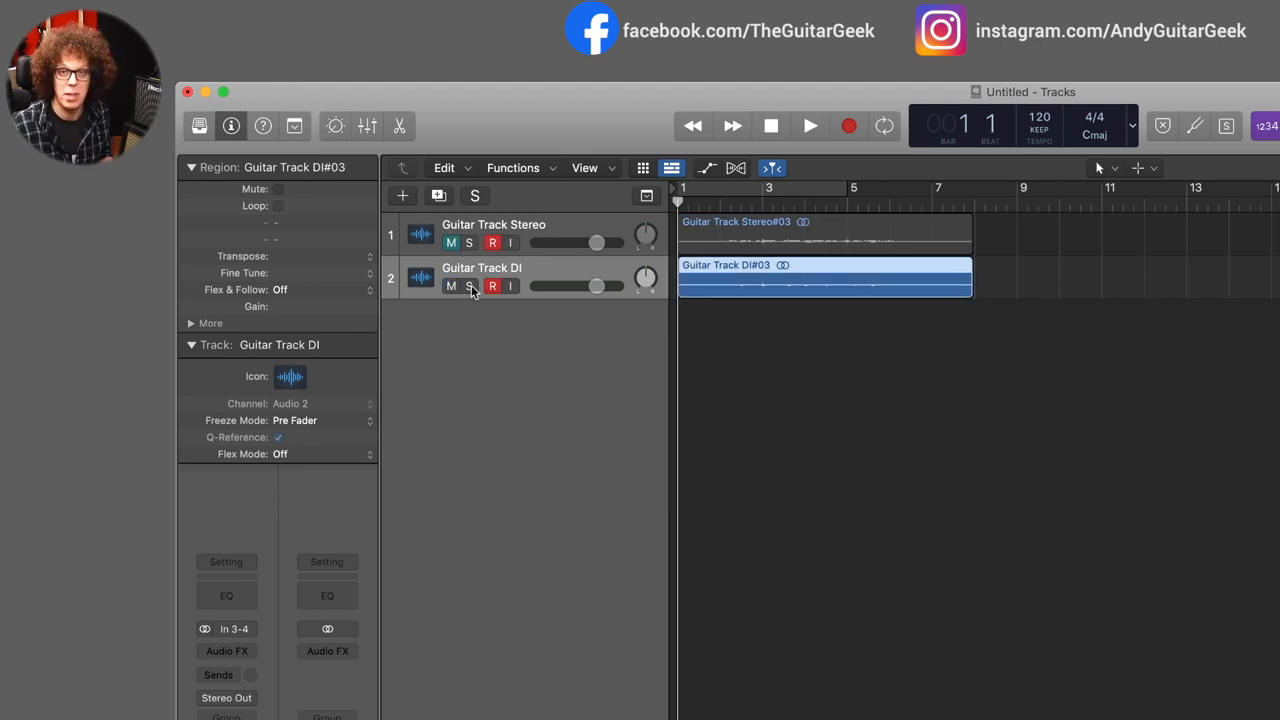
click(808, 124)
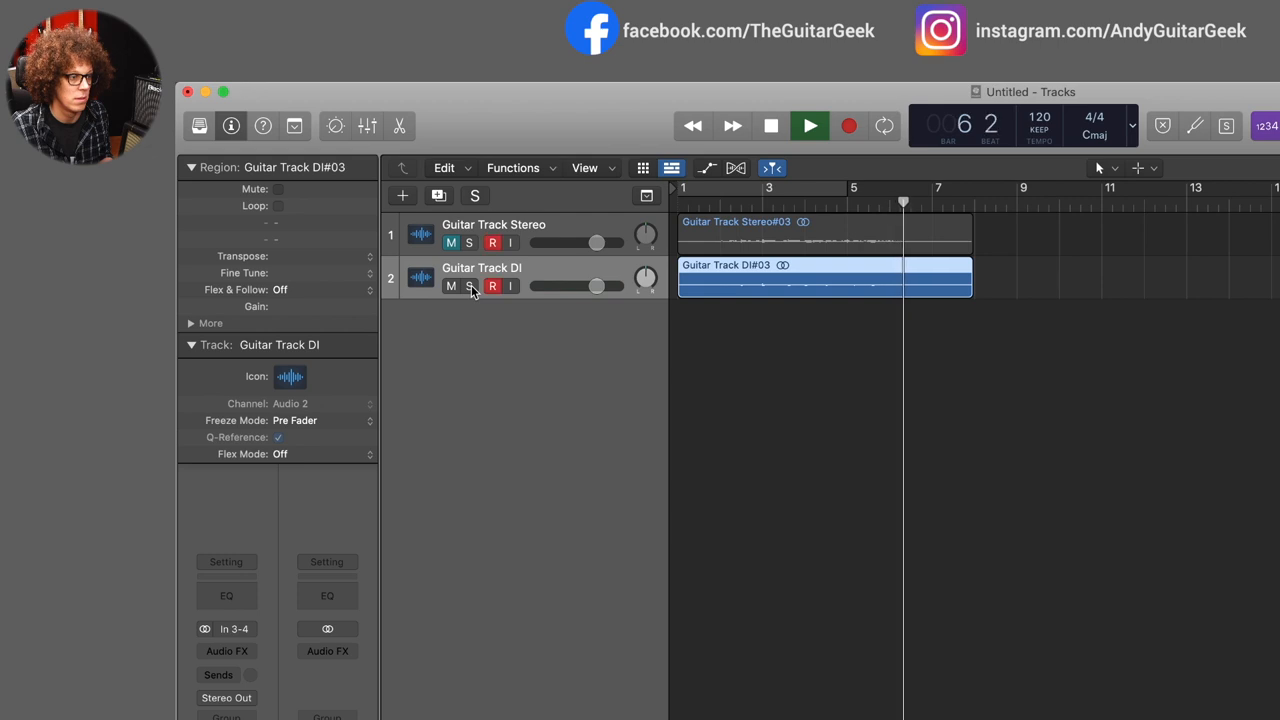
click(770, 124)
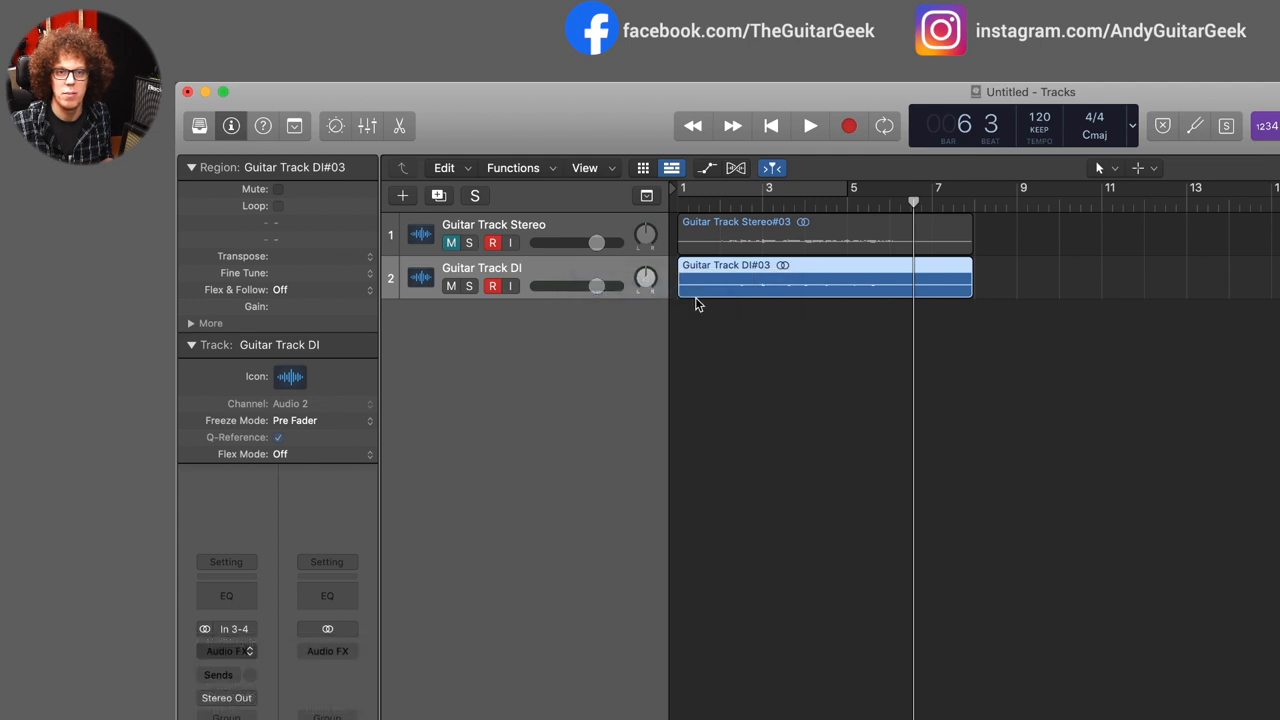
- Insert AmpliTube on the DI channel strip and audition the take through it
click(226, 652)
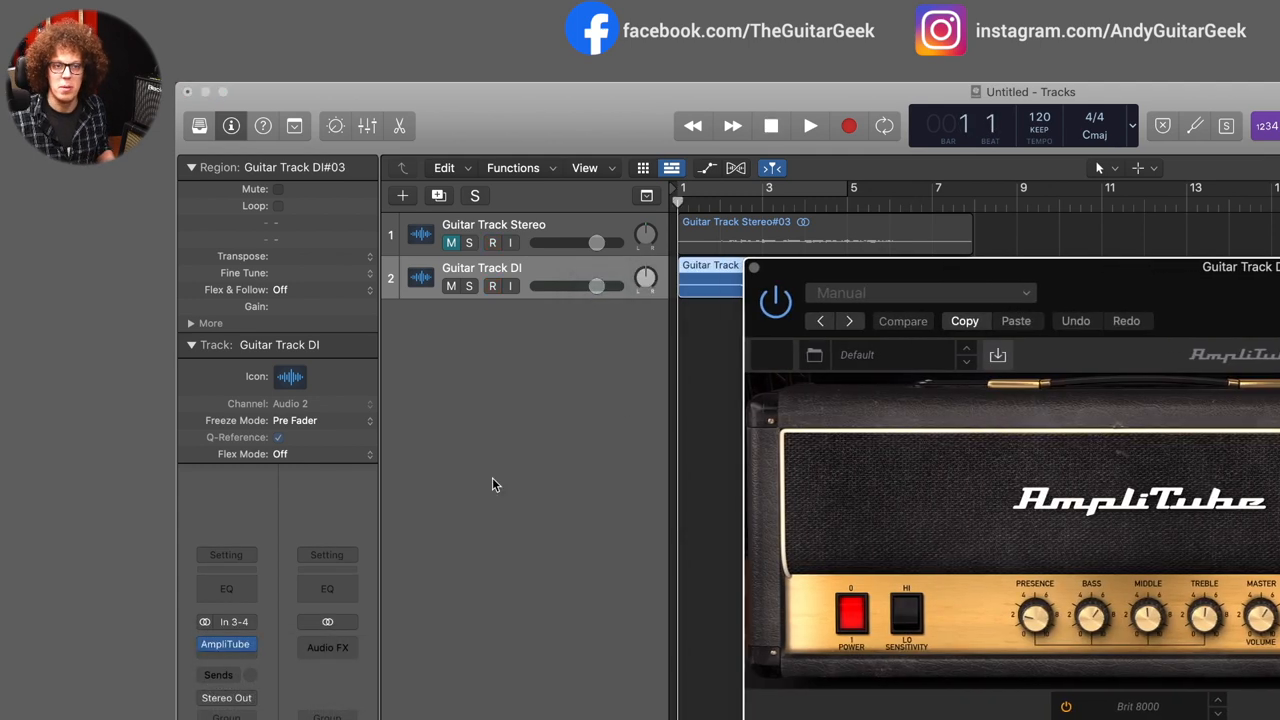
click(808, 124)
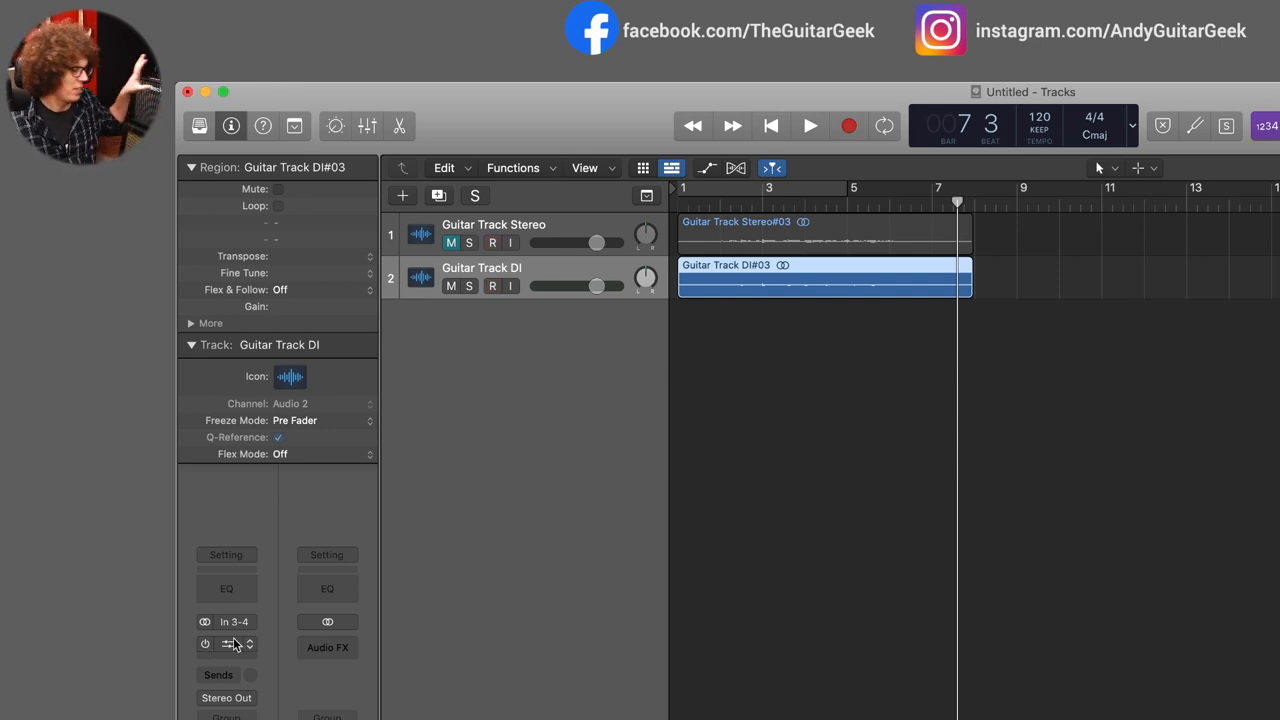
click(492, 244)
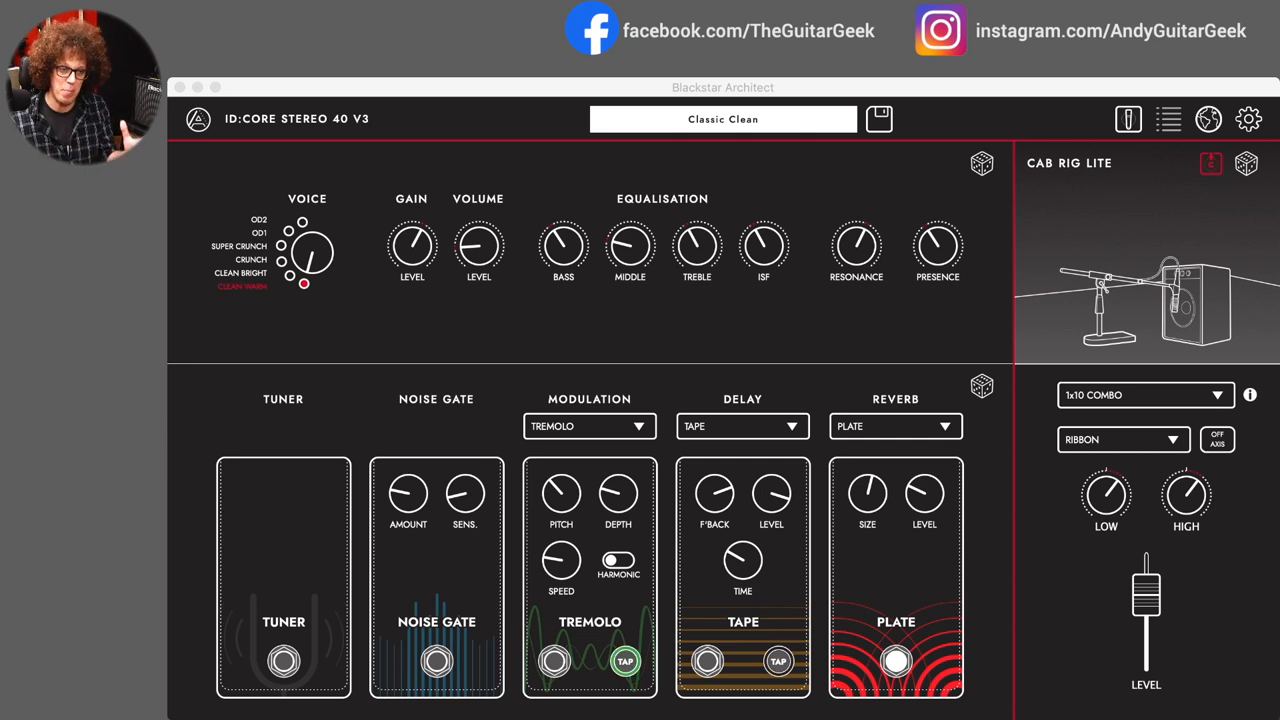
click(778, 660)
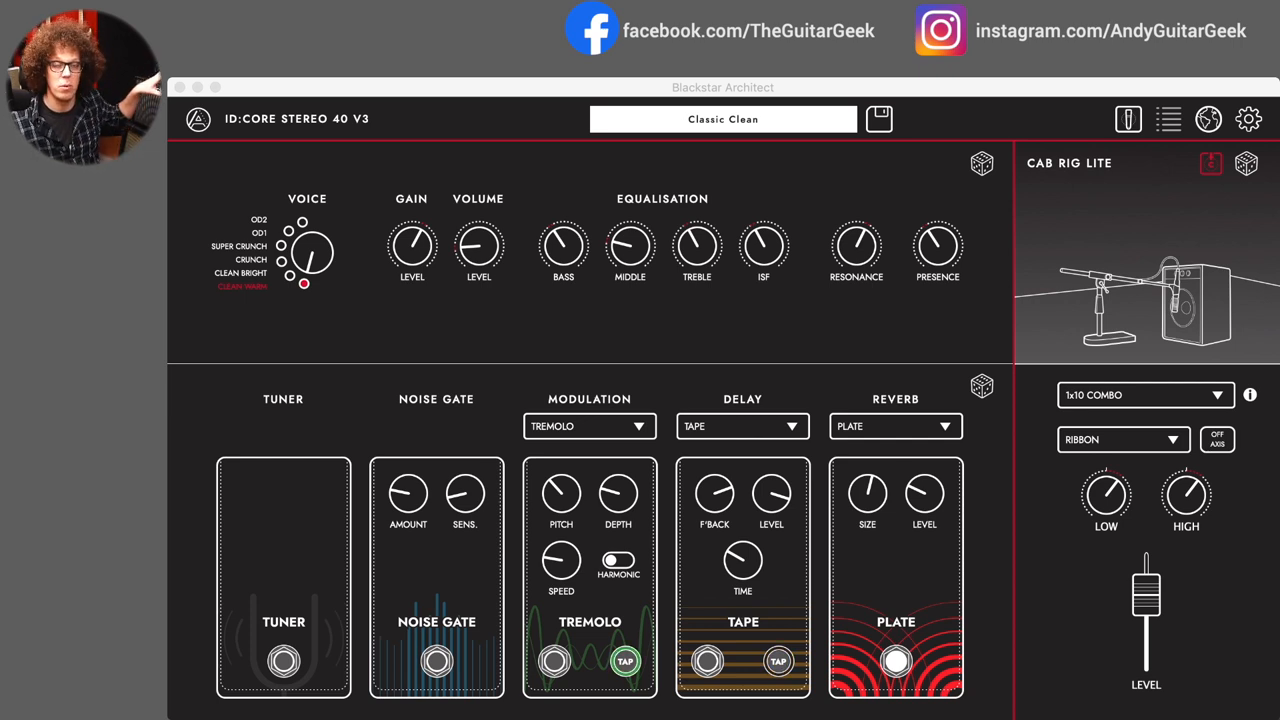
click(780, 660)
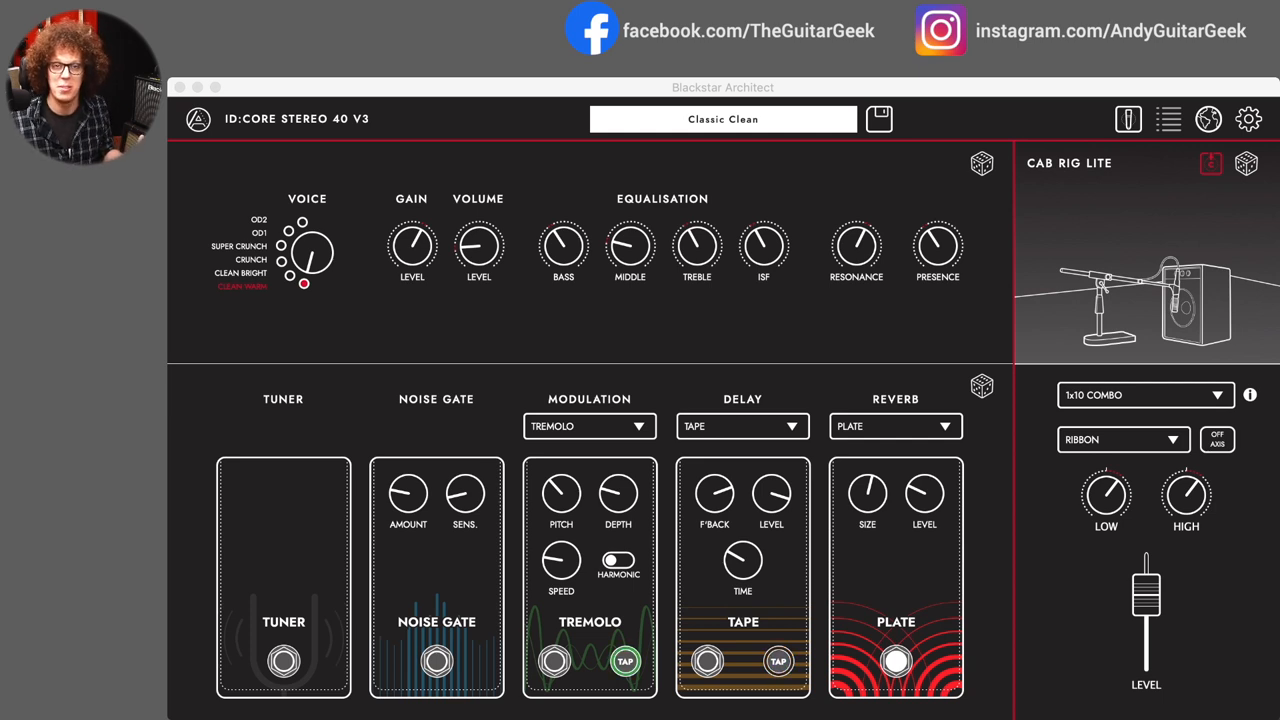
click(778, 660)
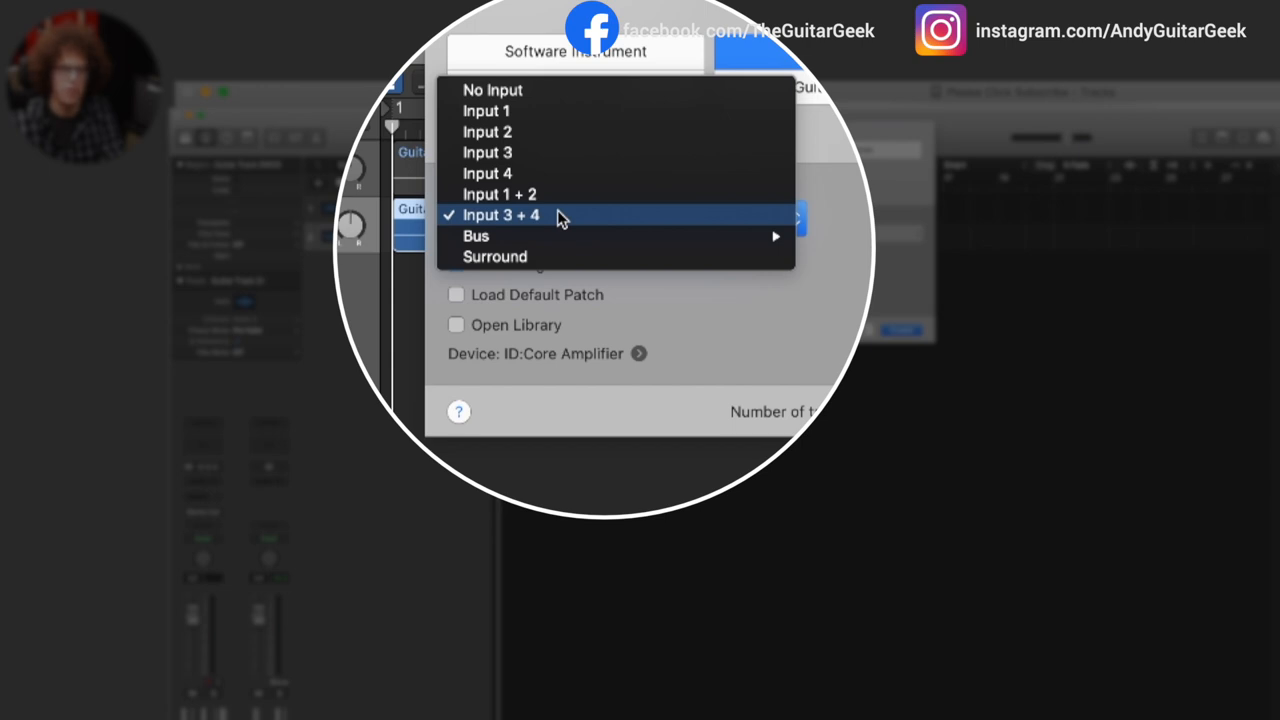
- Create a third audio track recording from Input 3 + 4
click(500, 194)
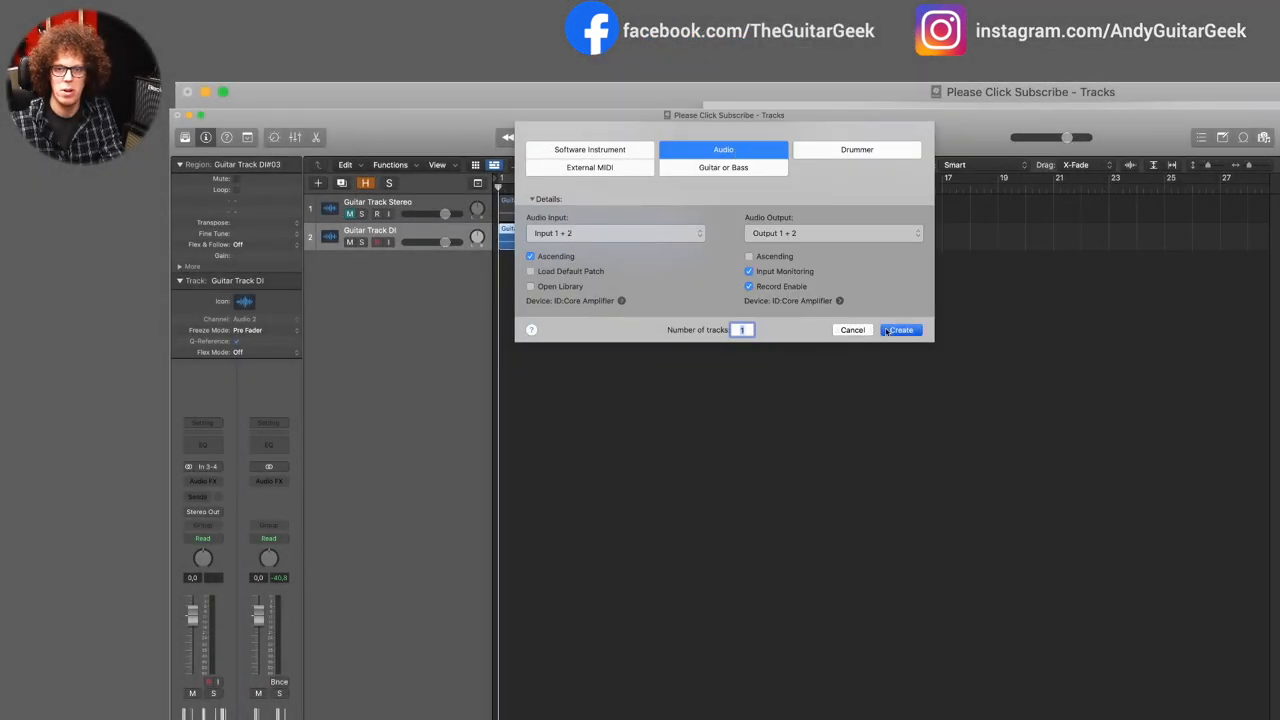
click(900, 330)
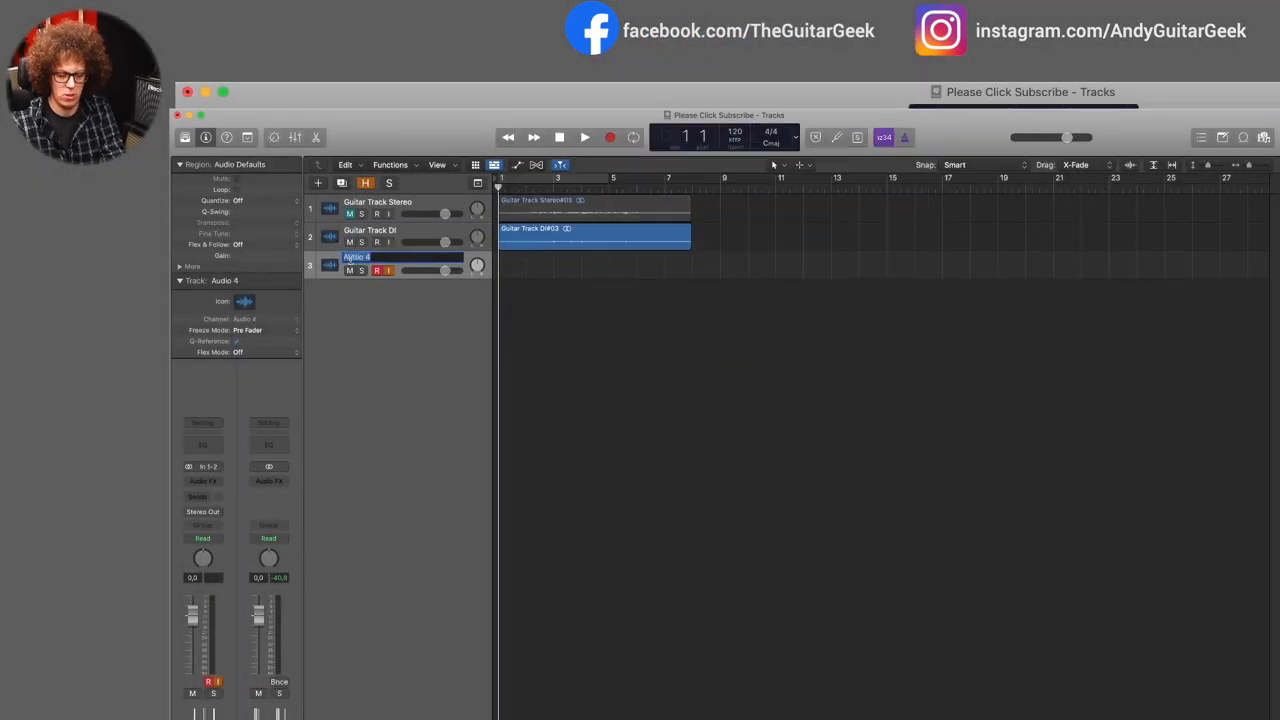
- Name the new track Guitar Reamped and disarm recording on Guitar Track DI
text(Guitar RE)
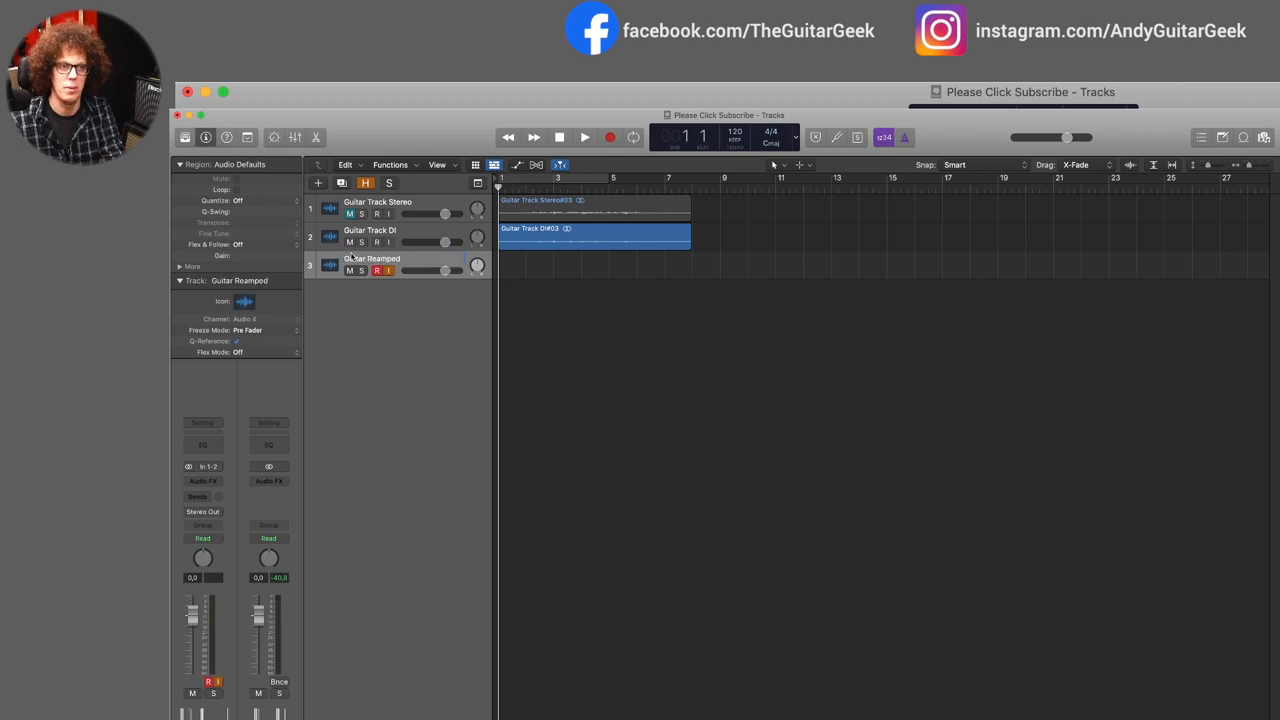
click(370, 236)
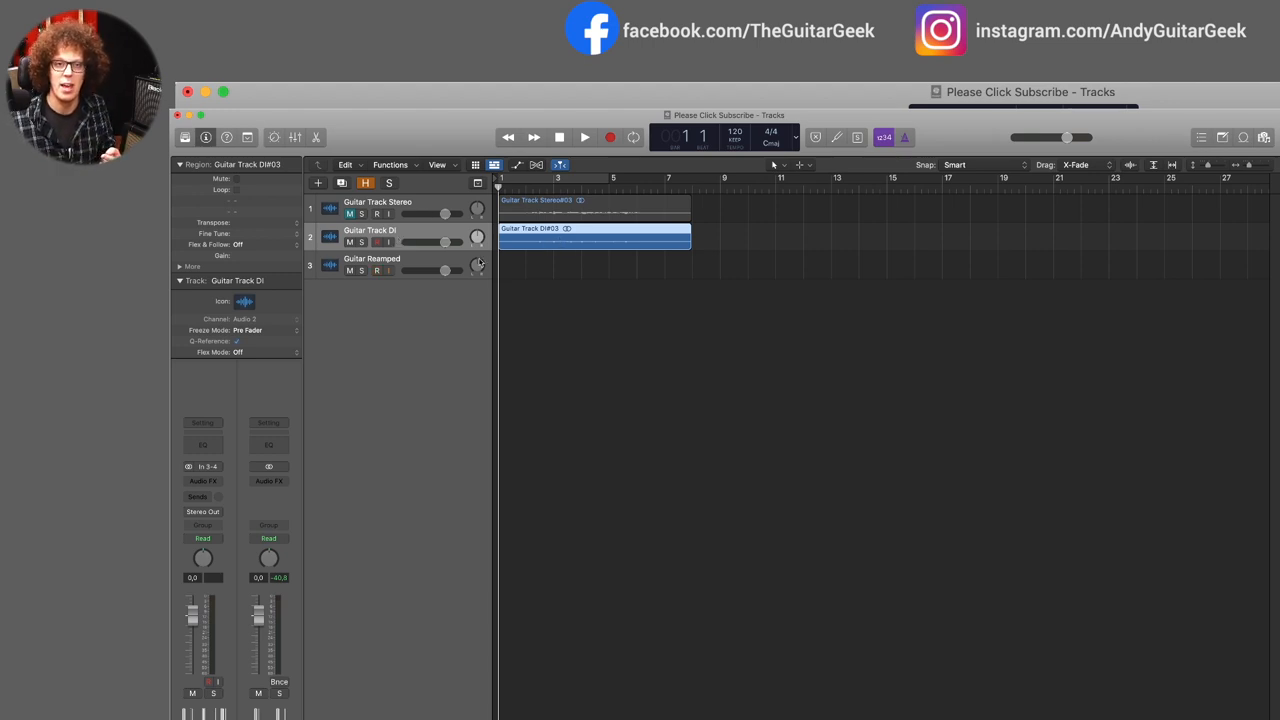
click(376, 270)
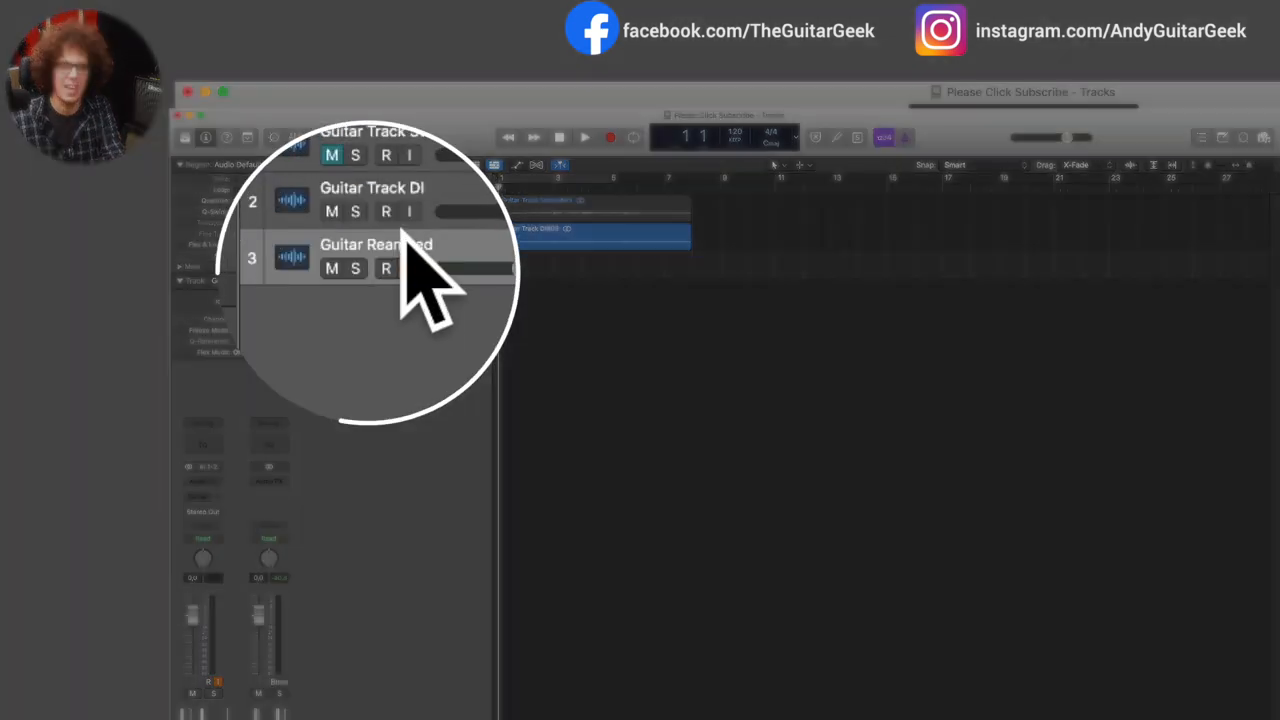
click(386, 268)
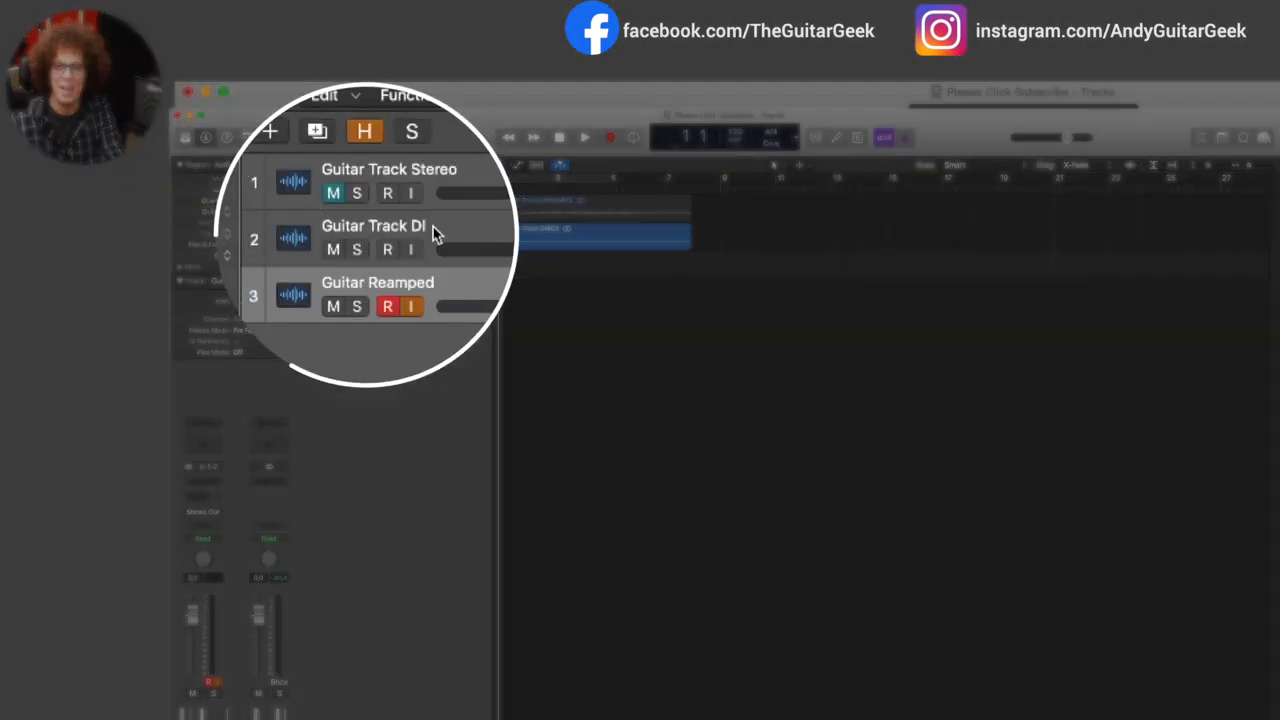
- Route Guitar Track DI's output to Output 3-4 and select the Guitar Reamped track
click(388, 248)
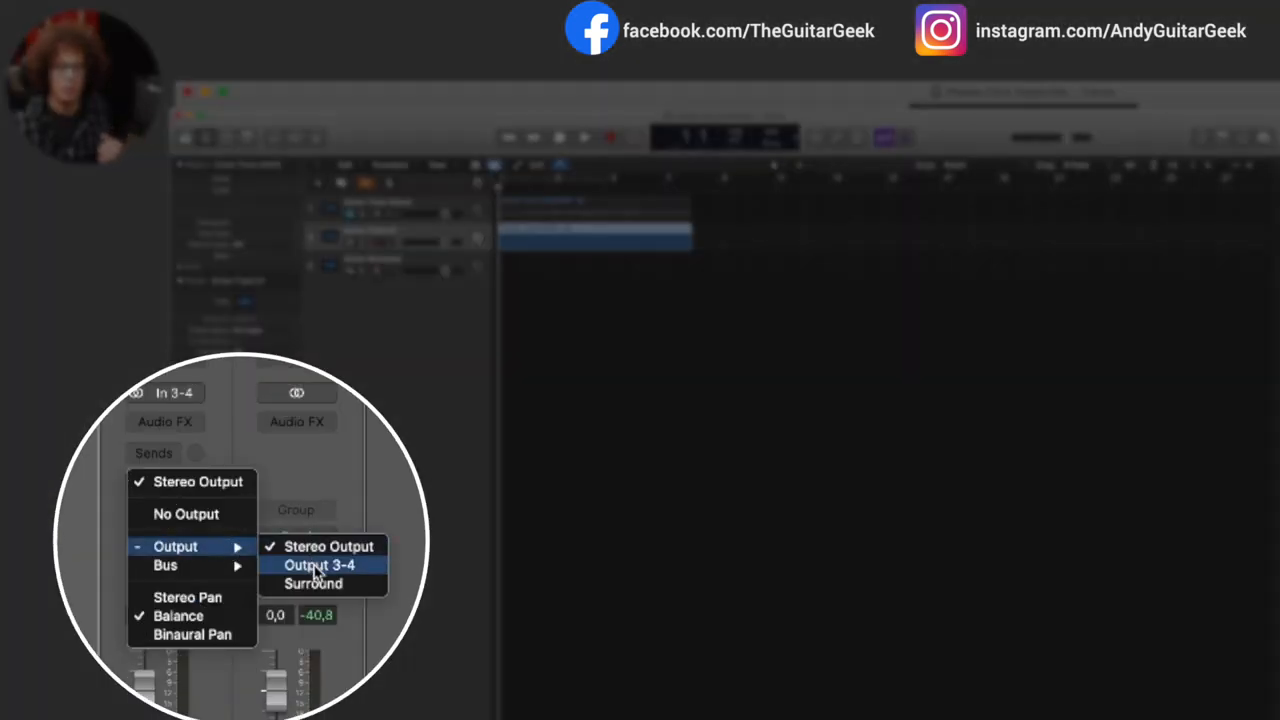
click(320, 564)
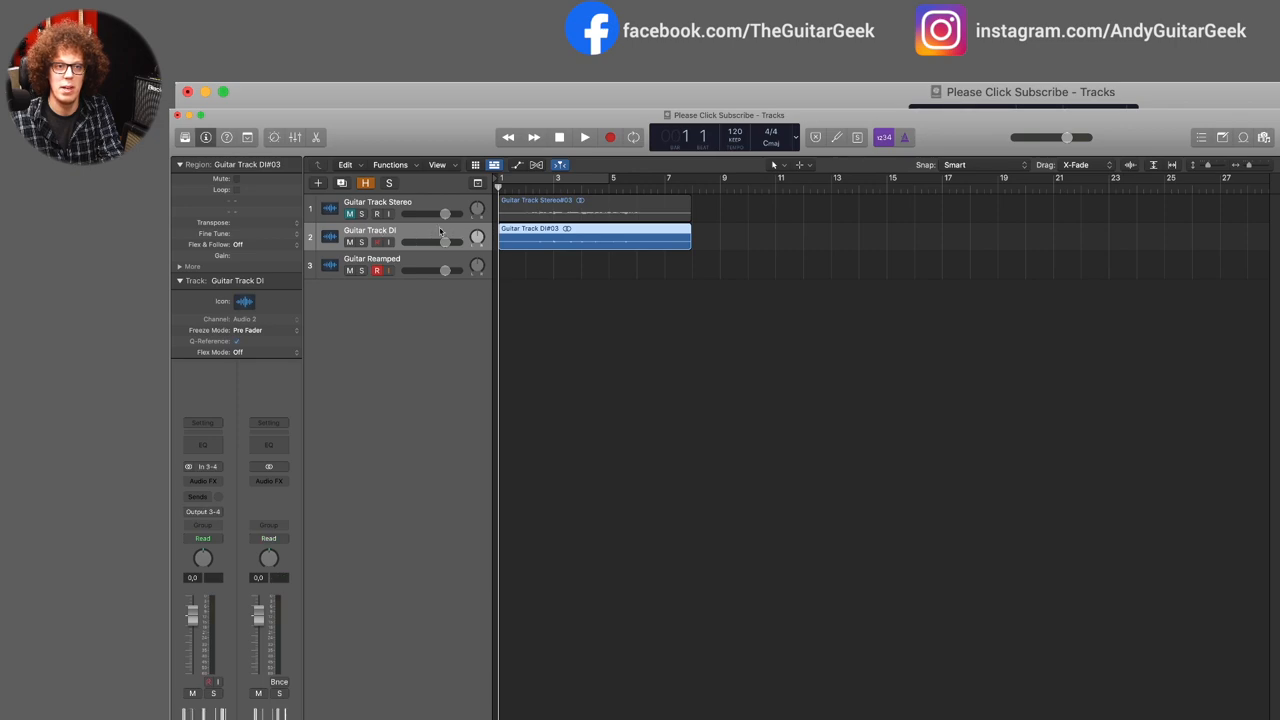
click(372, 258)
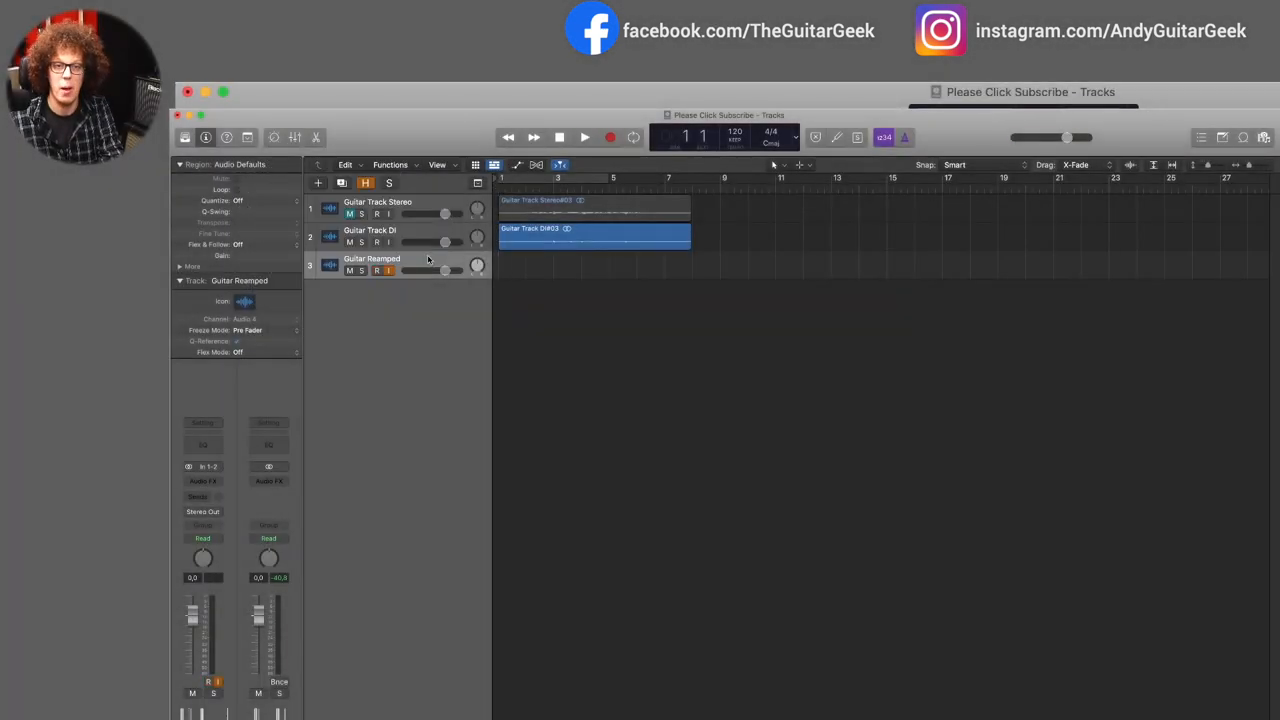
click(584, 136)
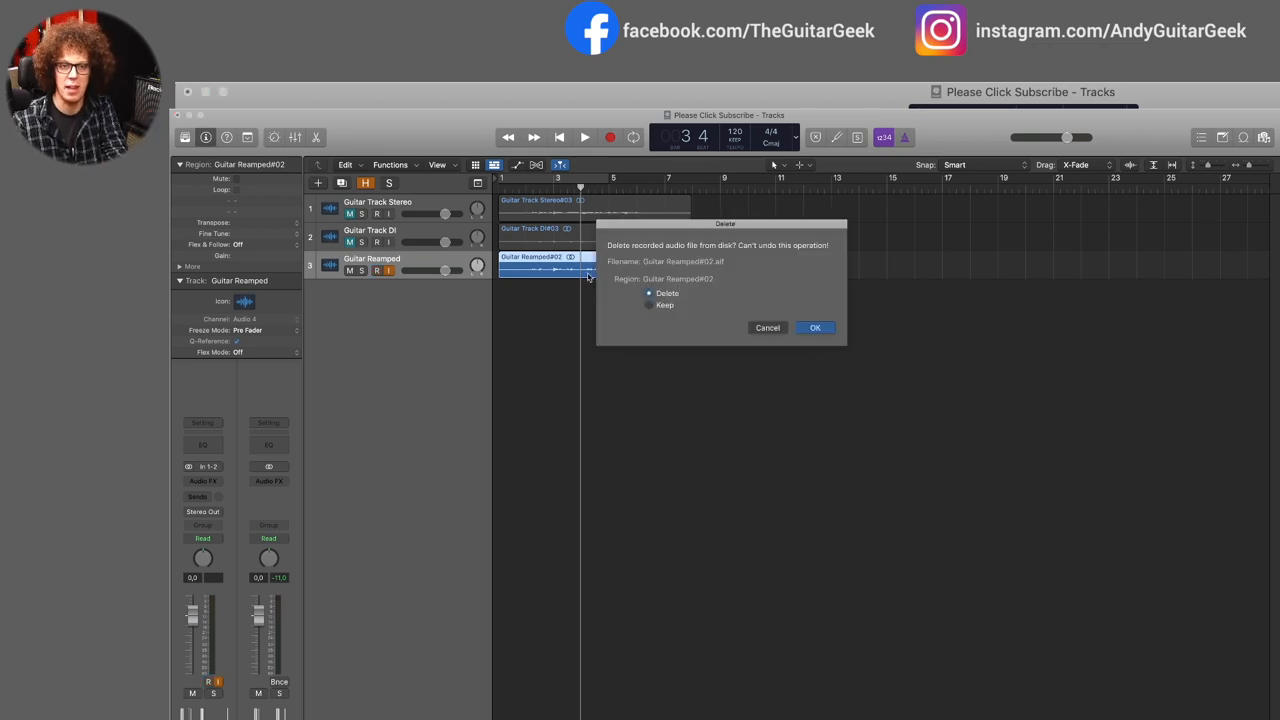
click(814, 328)
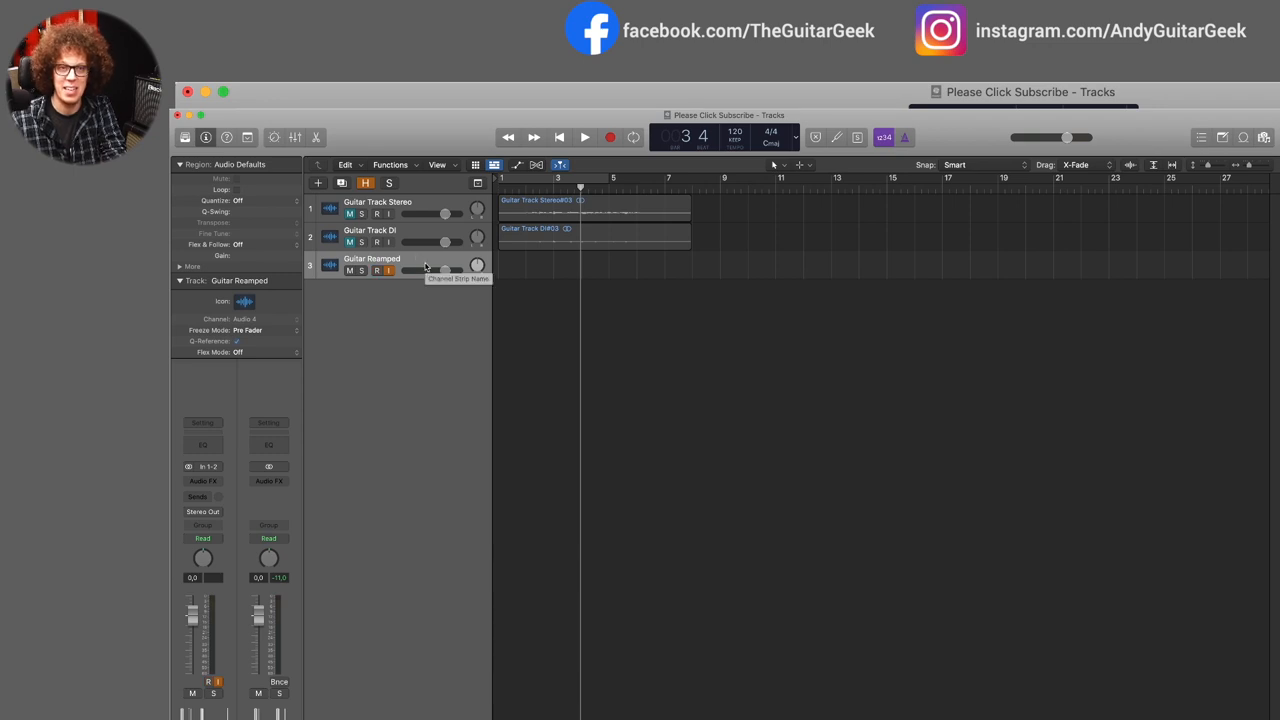
click(376, 270)
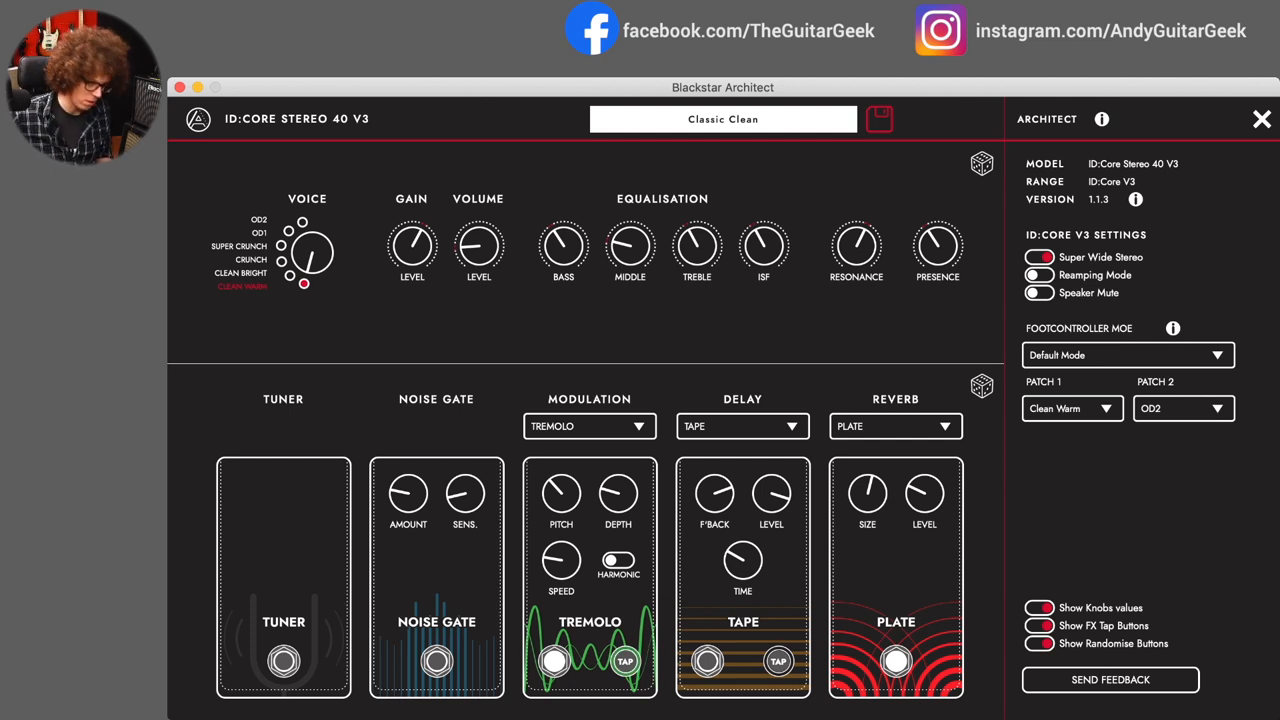
- Set the ID:Core amp to reamping mode with the Clean Bright voice, then return to Logic
click(616, 560)
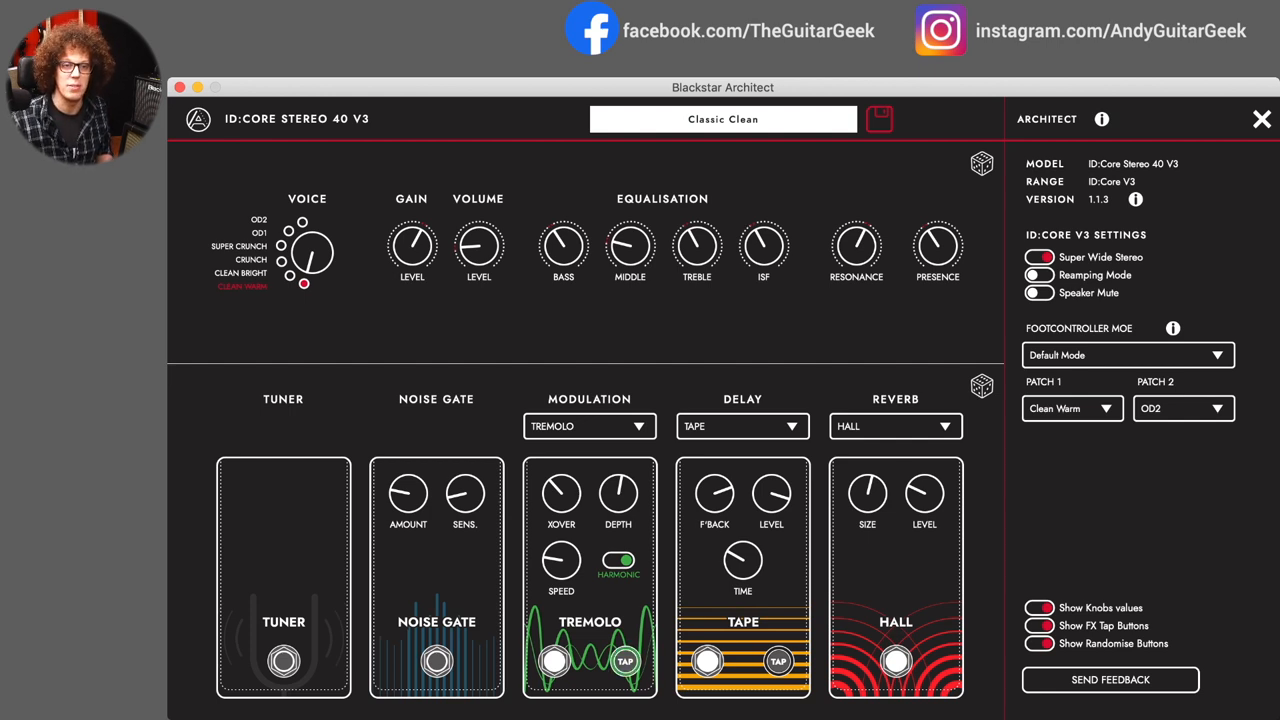
click(304, 270)
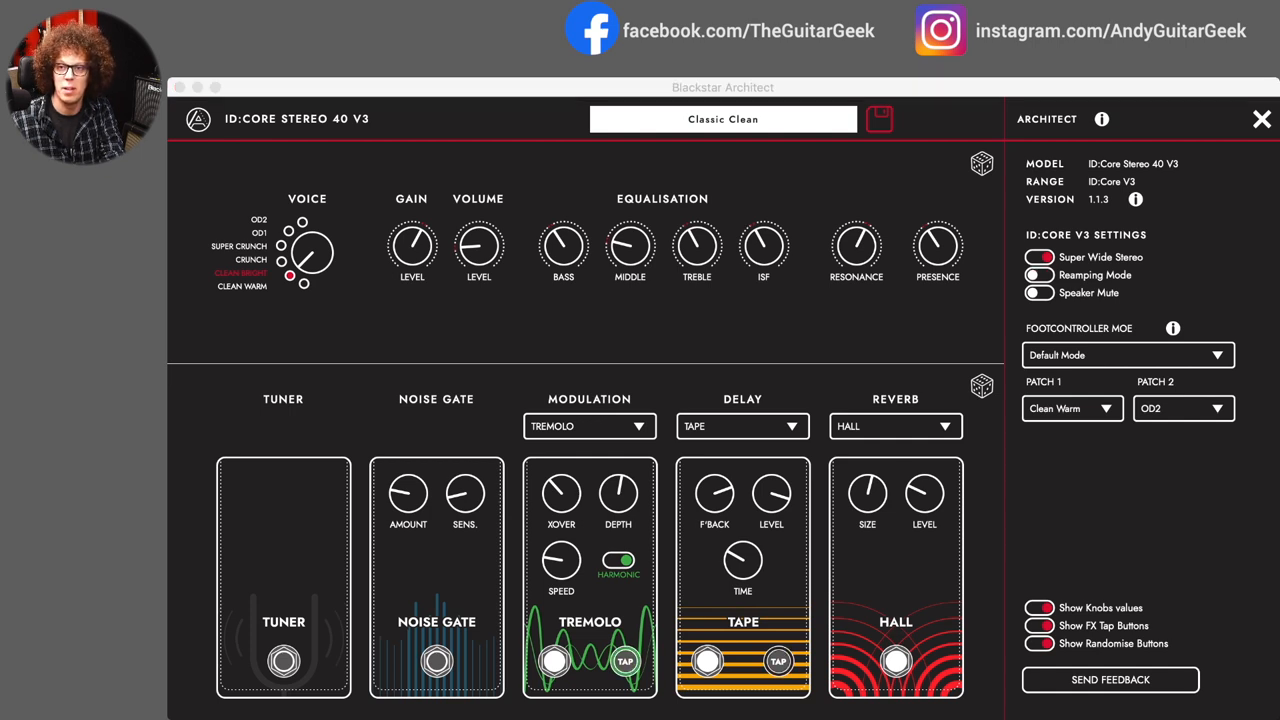
click(1128, 120)
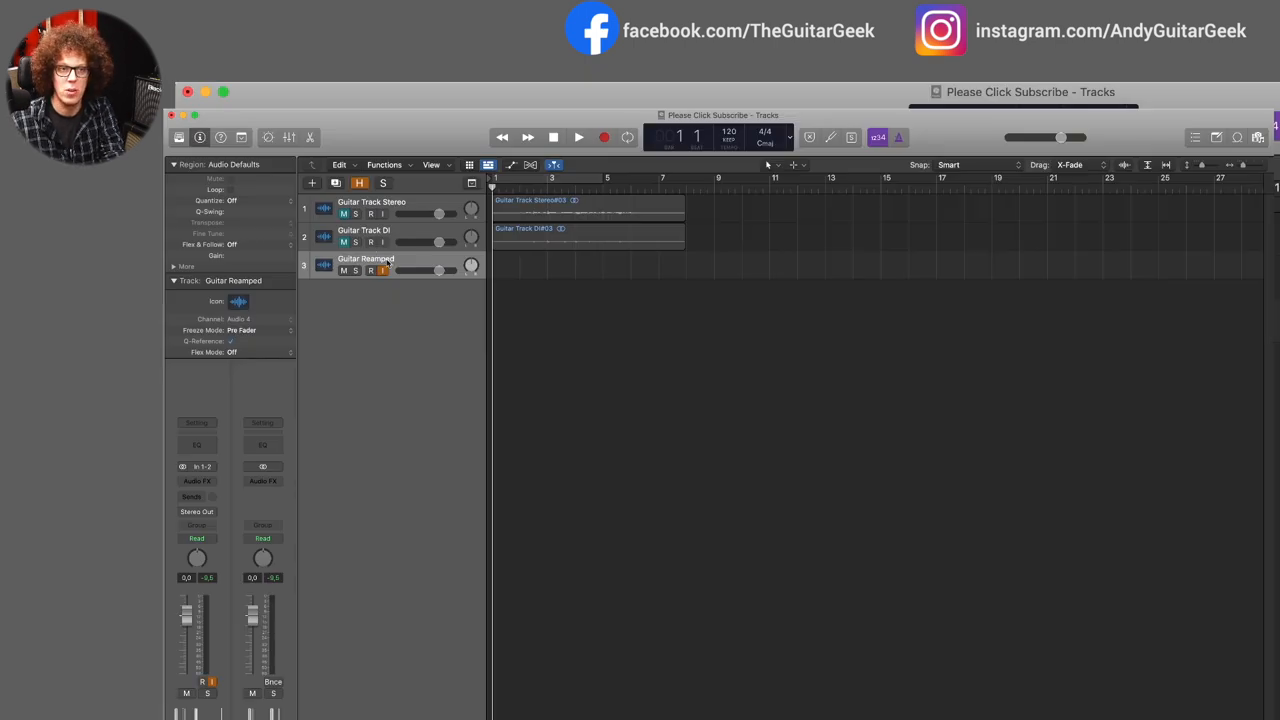
- Select the DI guitar region as the source for reamping
click(588, 236)
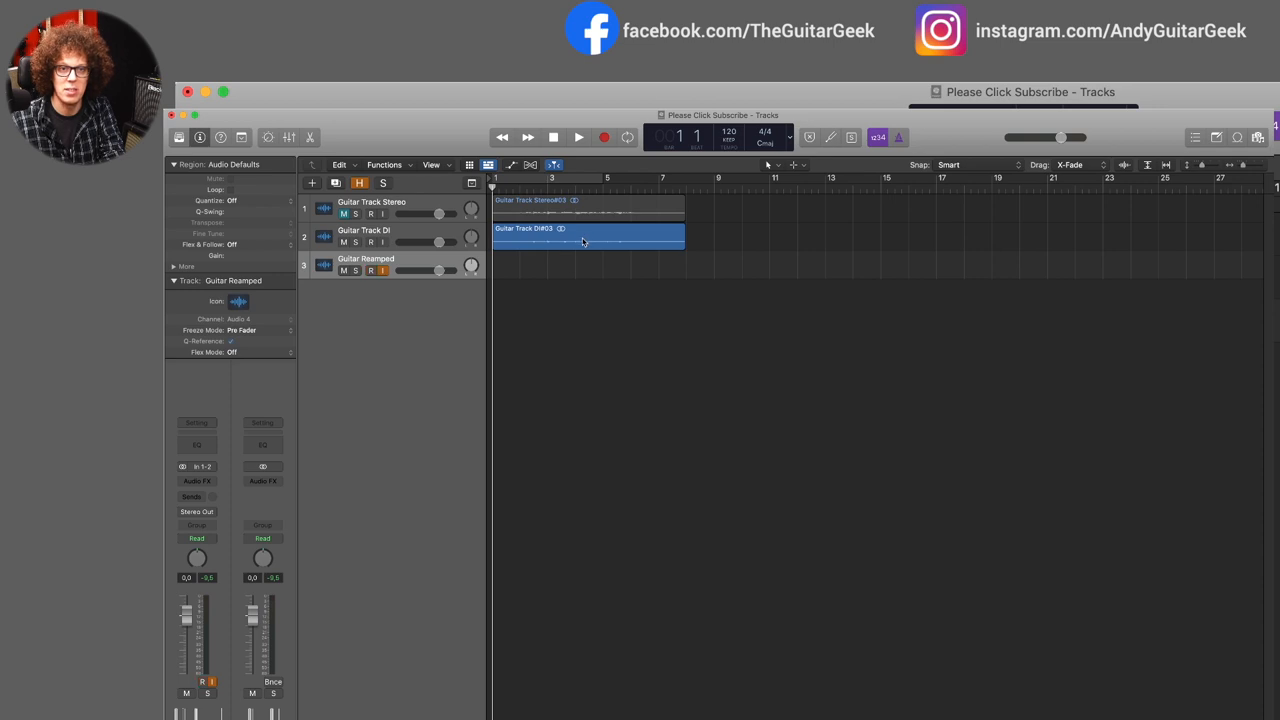
click(372, 272)
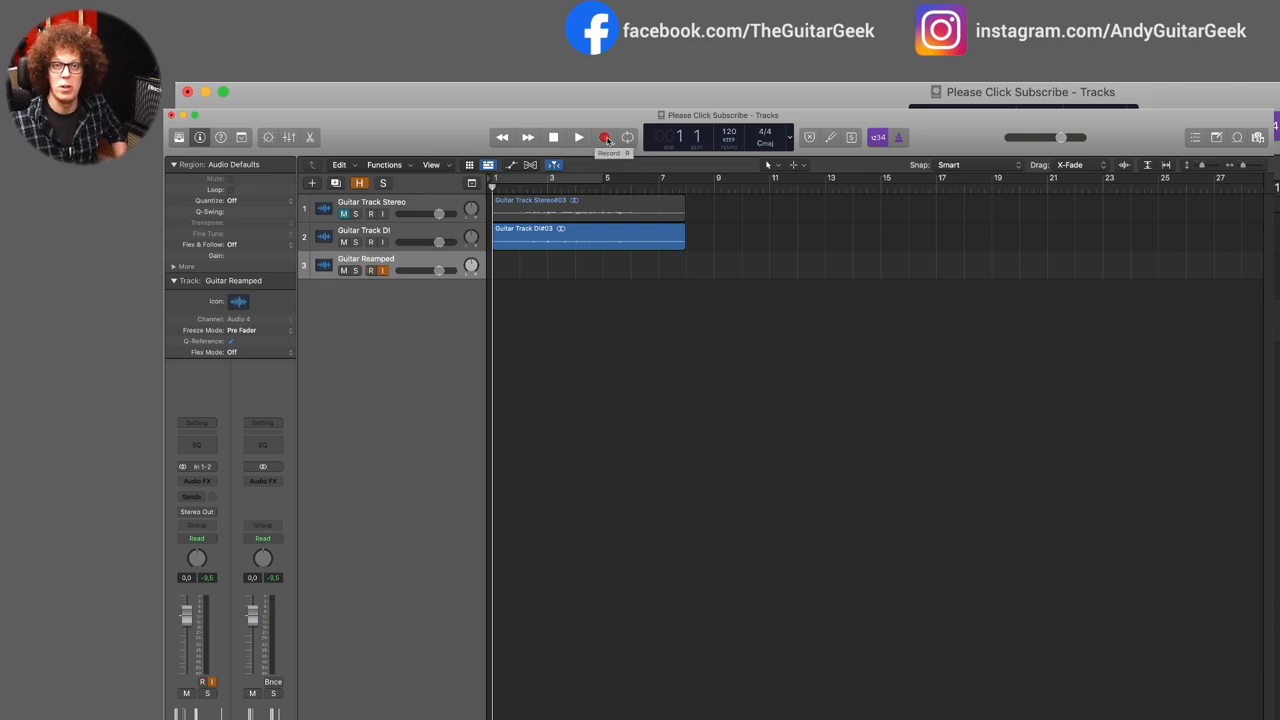
- Record the reamped take Guitar Reamped#03 onto the third track for the DI take's length
click(580, 136)
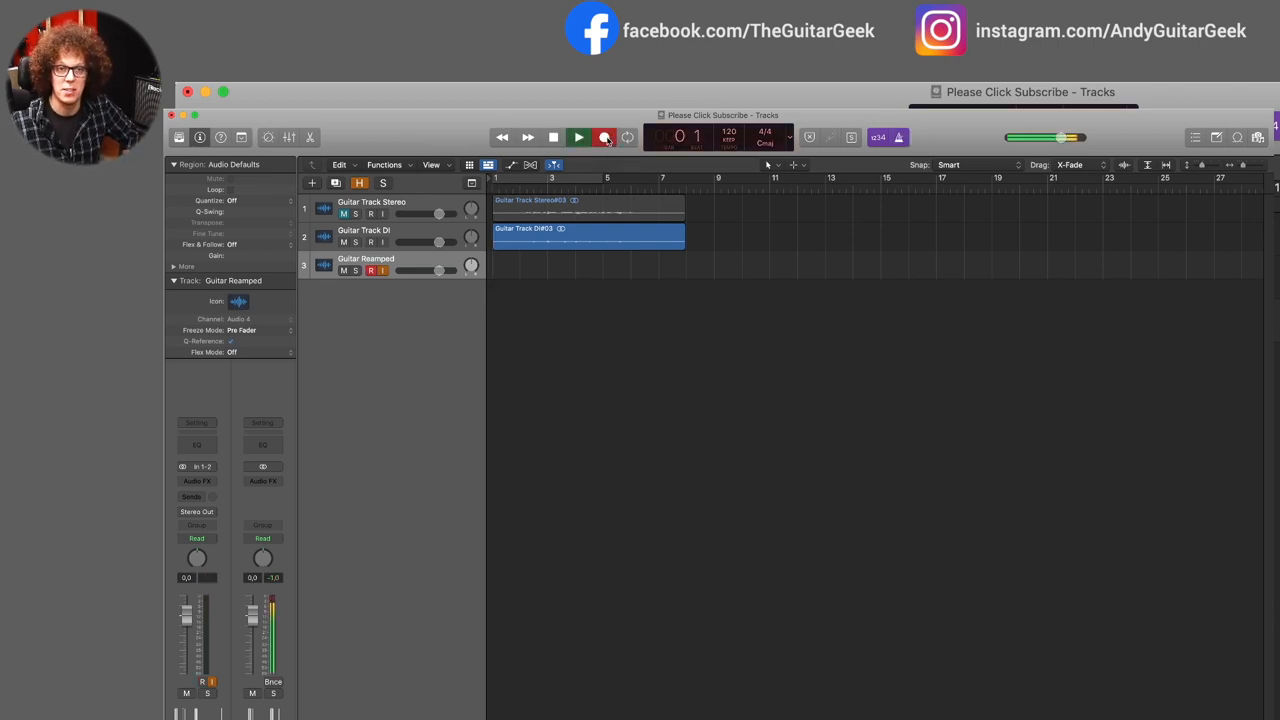
click(578, 136)
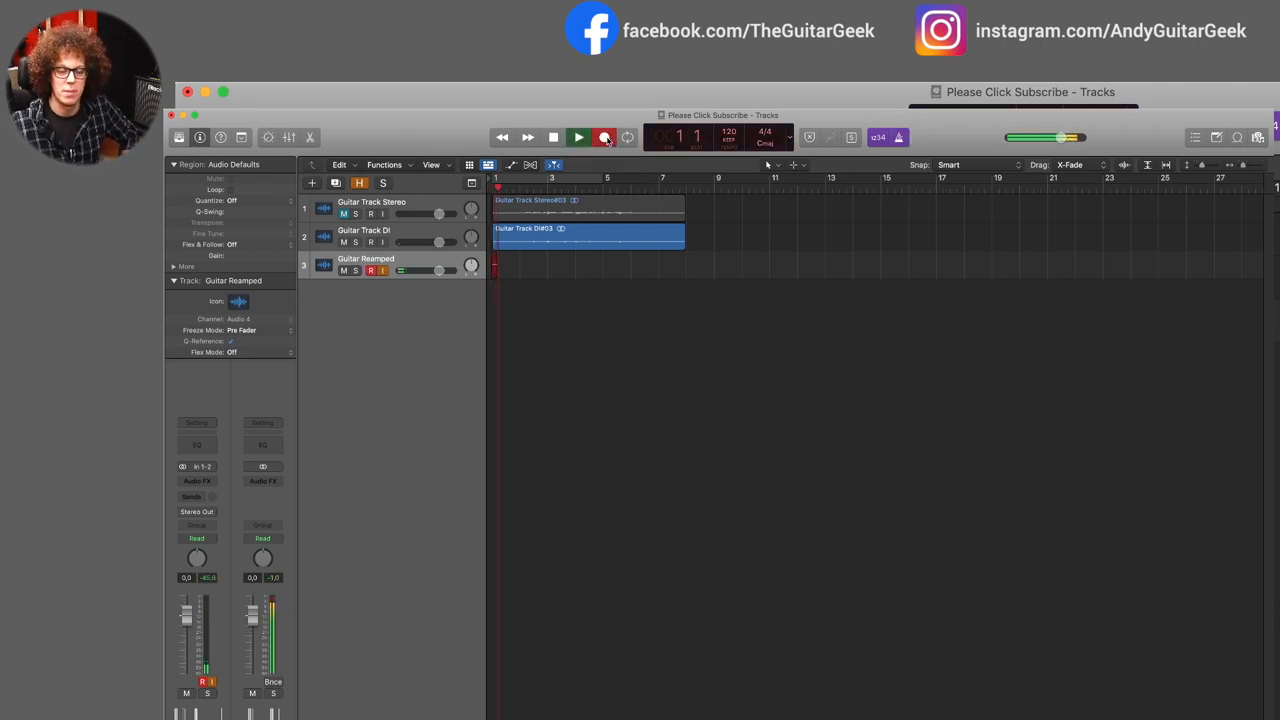
click(578, 136)
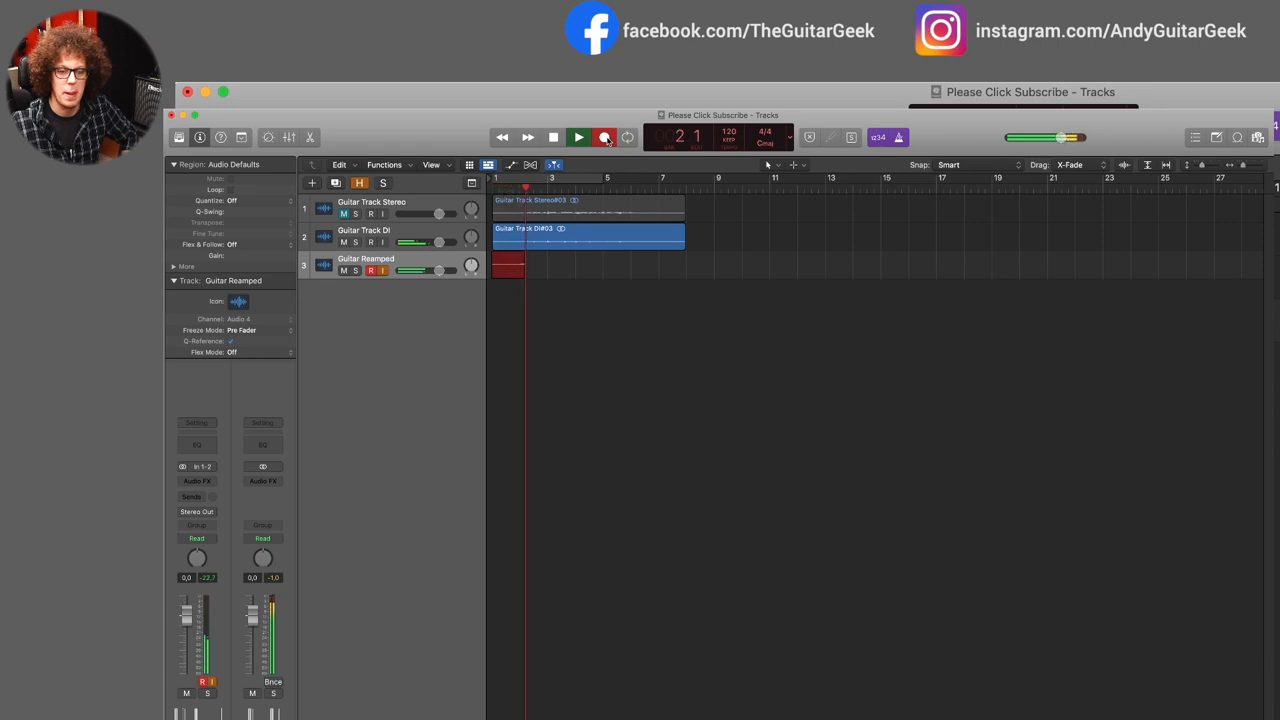
click(578, 136)
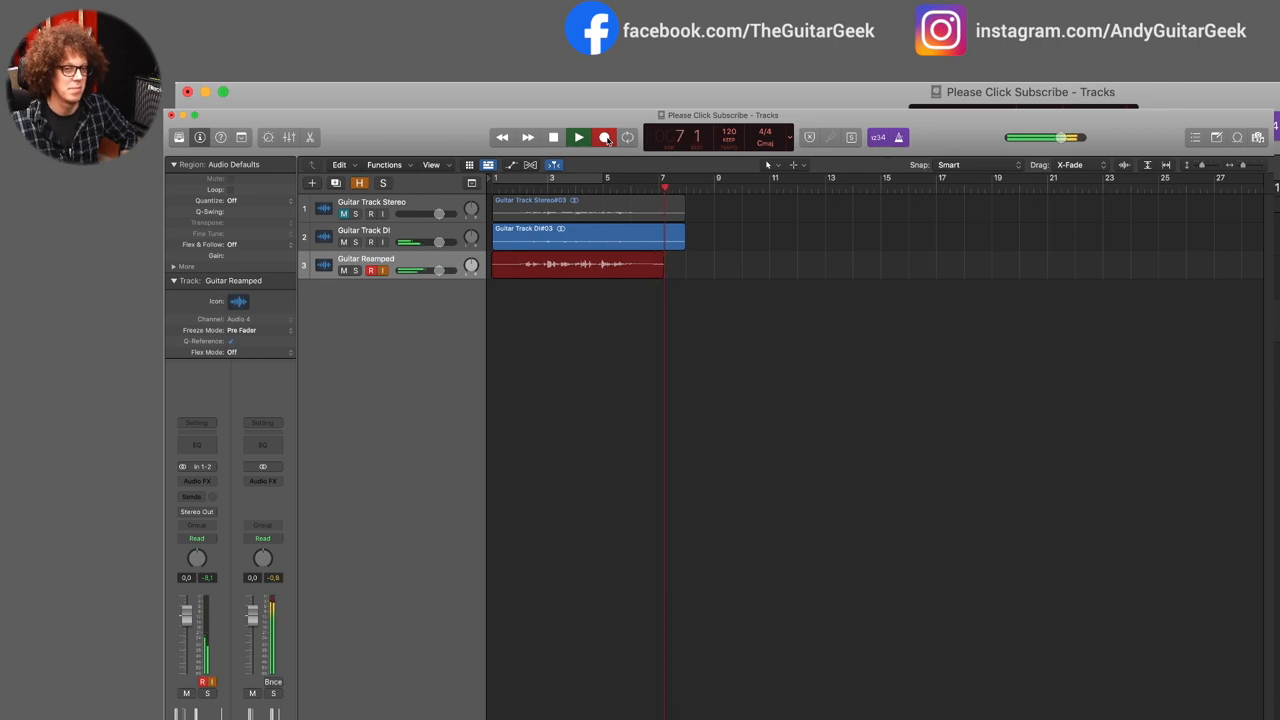
click(578, 136)
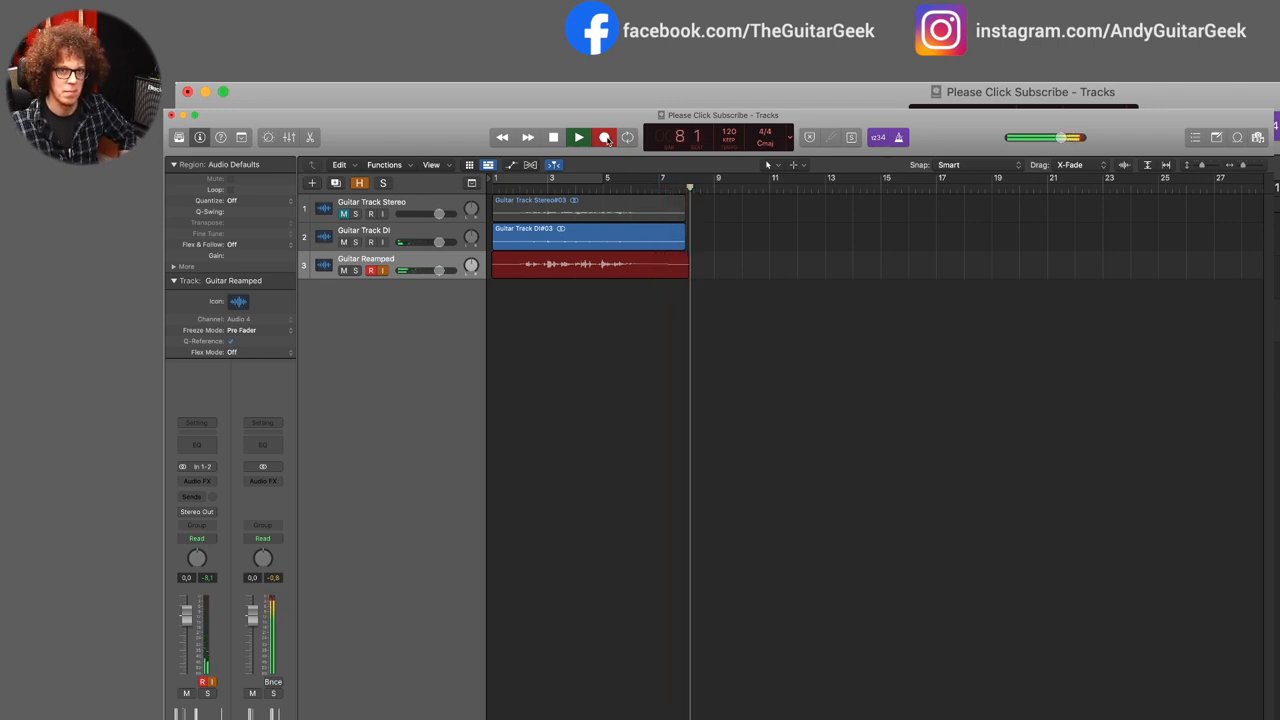
click(604, 136)
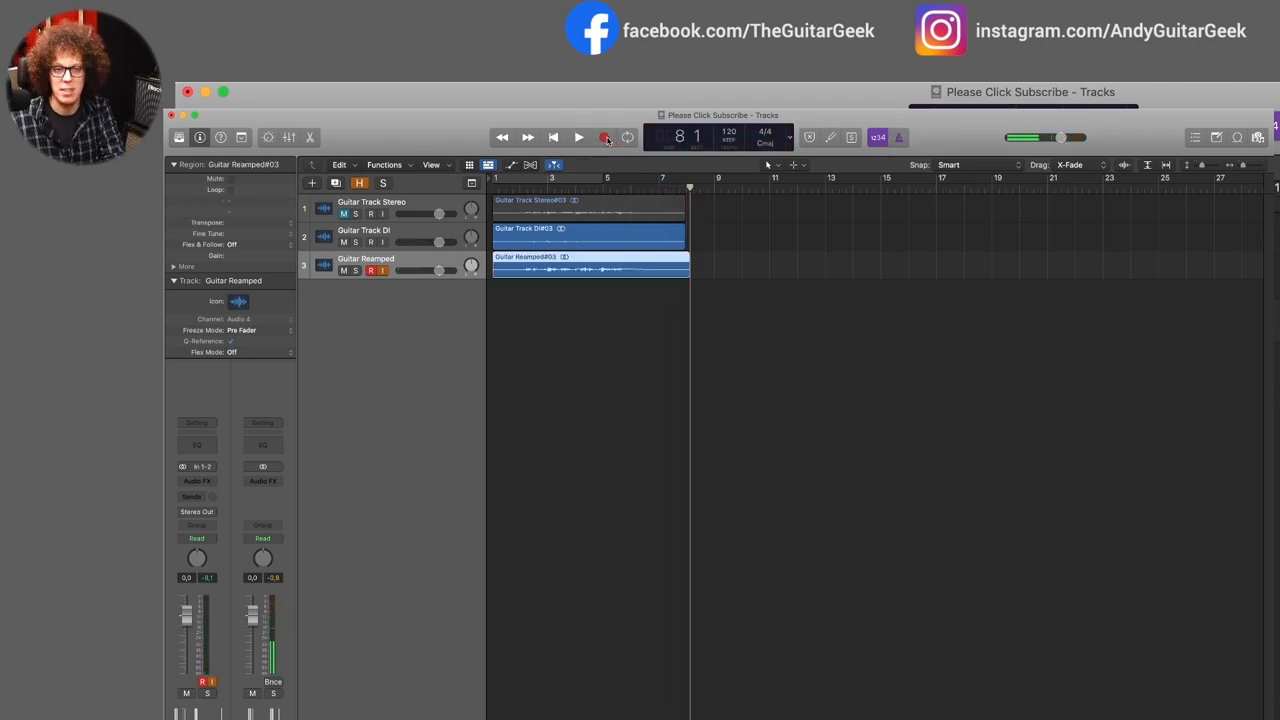
click(604, 136)
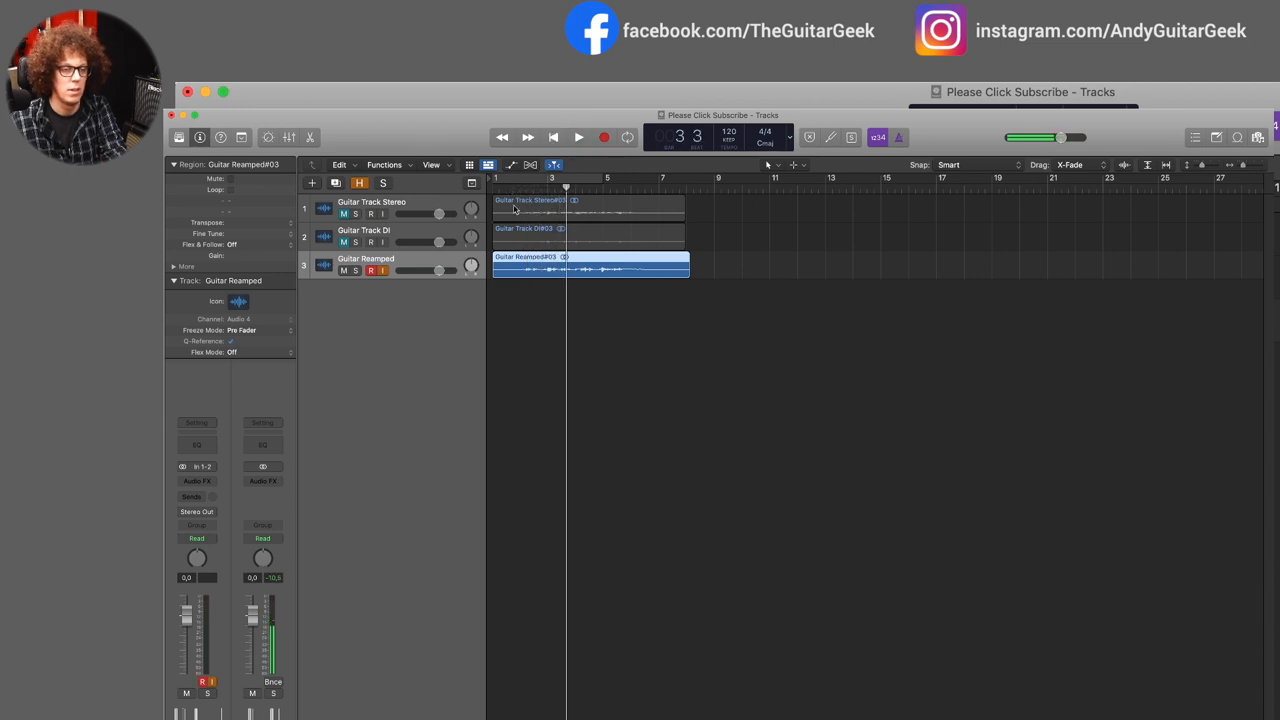
- Audition the stereo guitar take, then select the Guitar Track DI
click(372, 200)
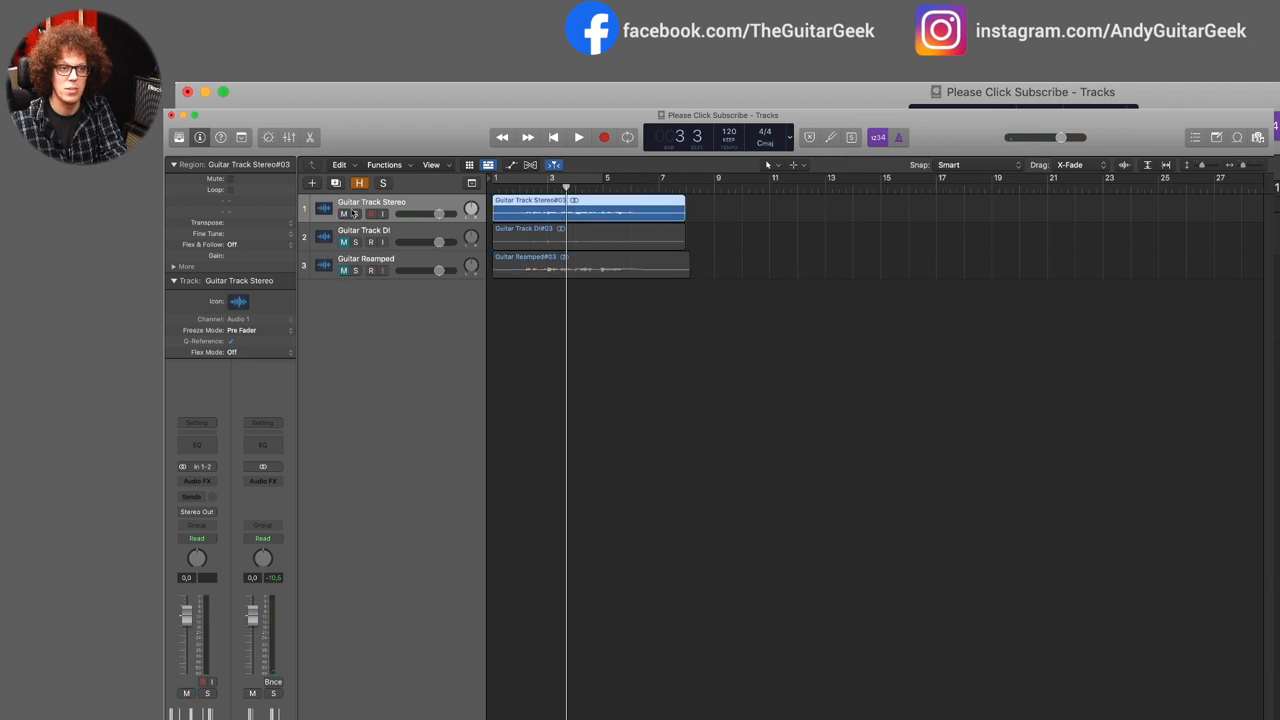
click(578, 136)
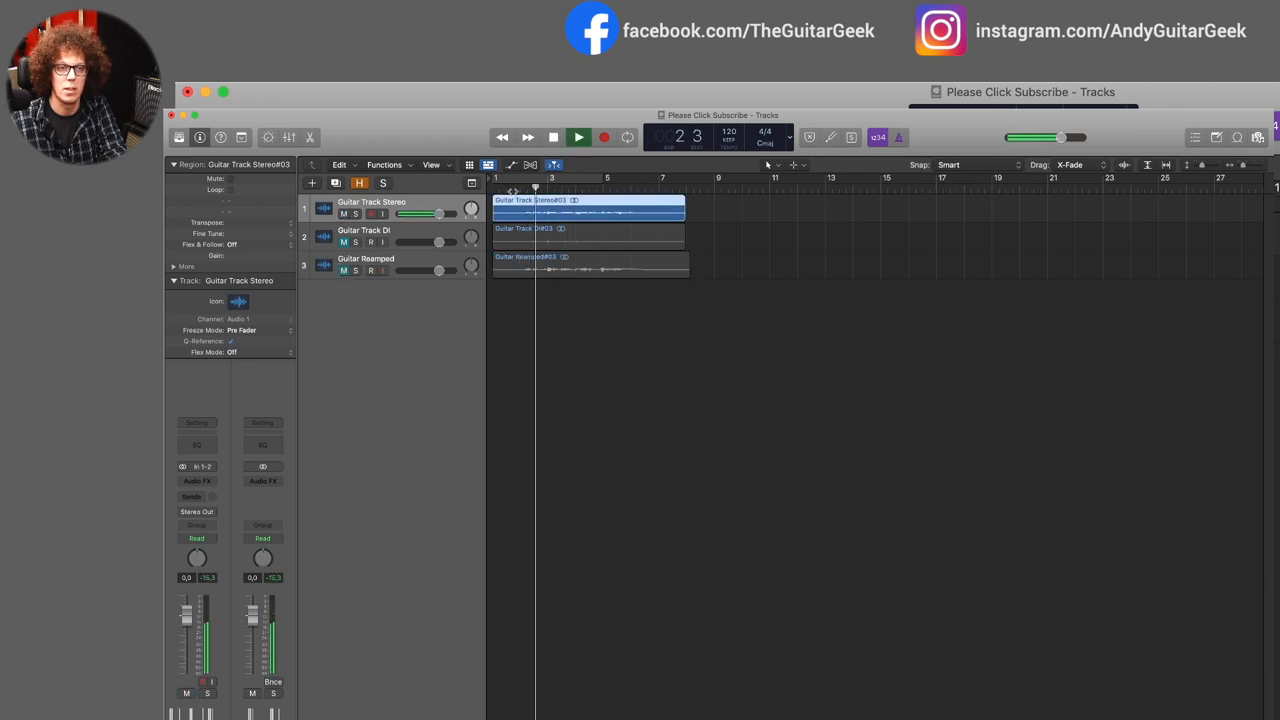
click(372, 270)
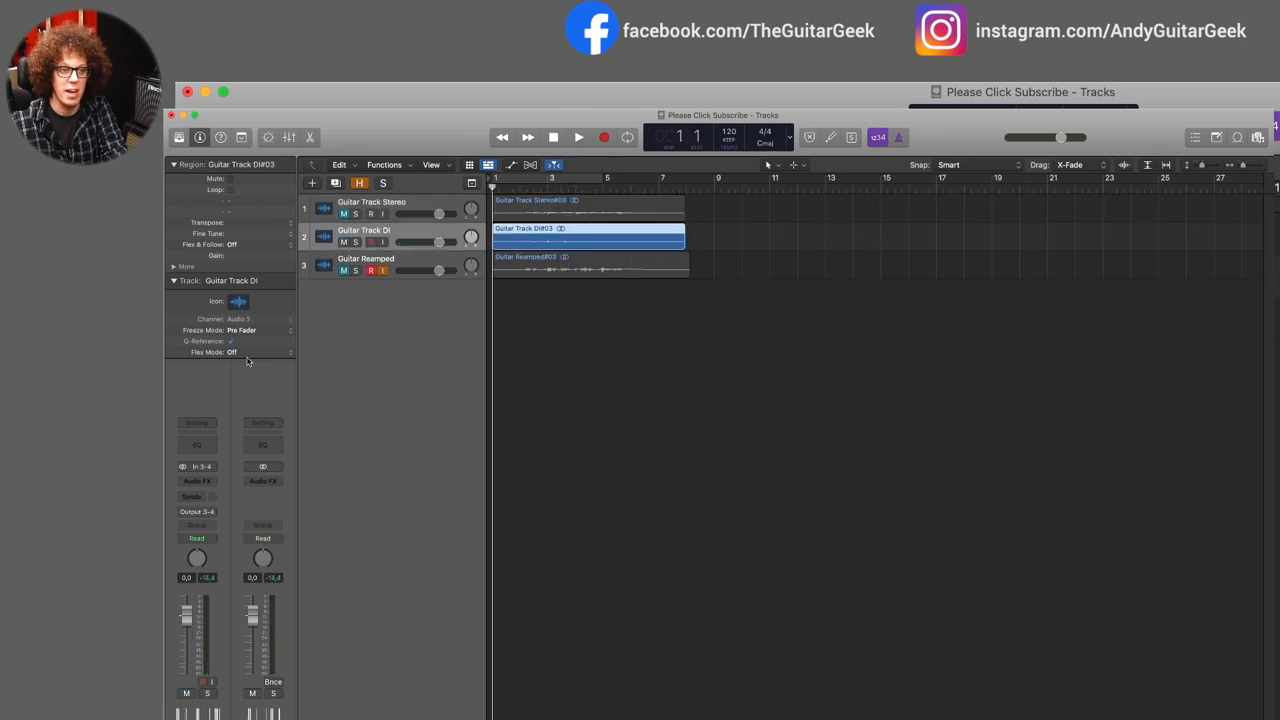
- Route Guitar Track DI to Stereo Output and play it back
click(196, 512)
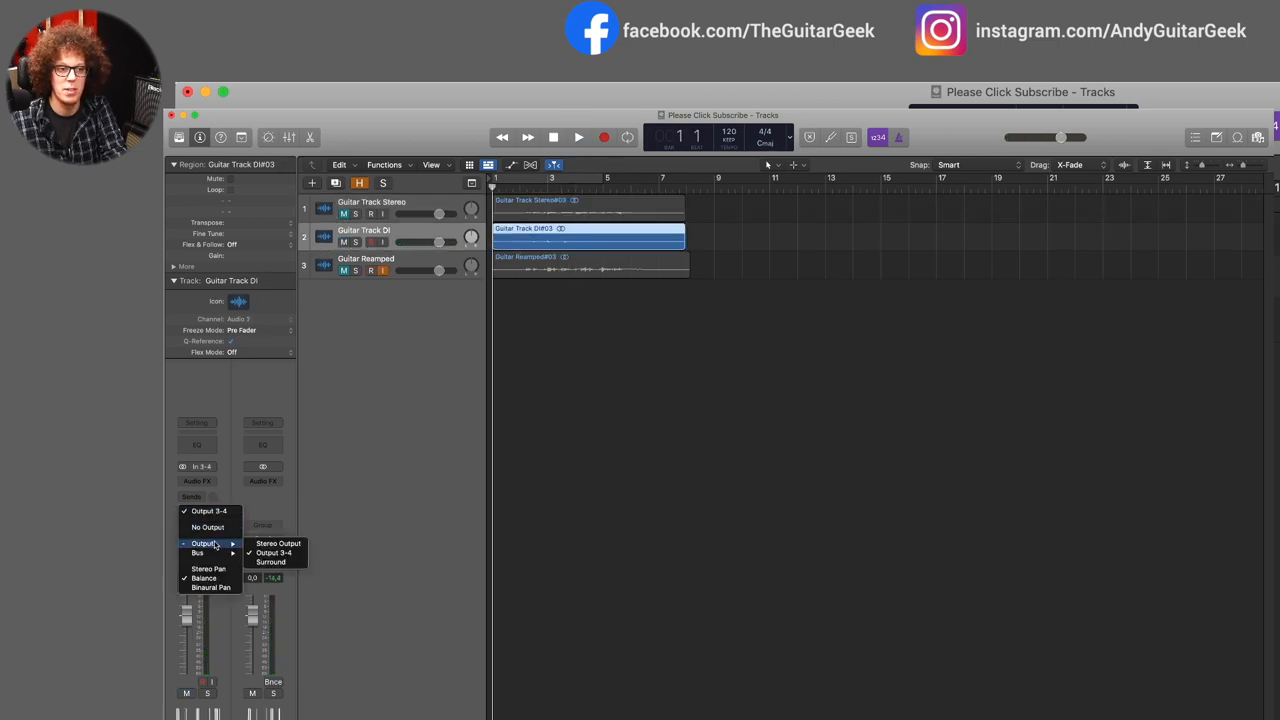
click(280, 544)
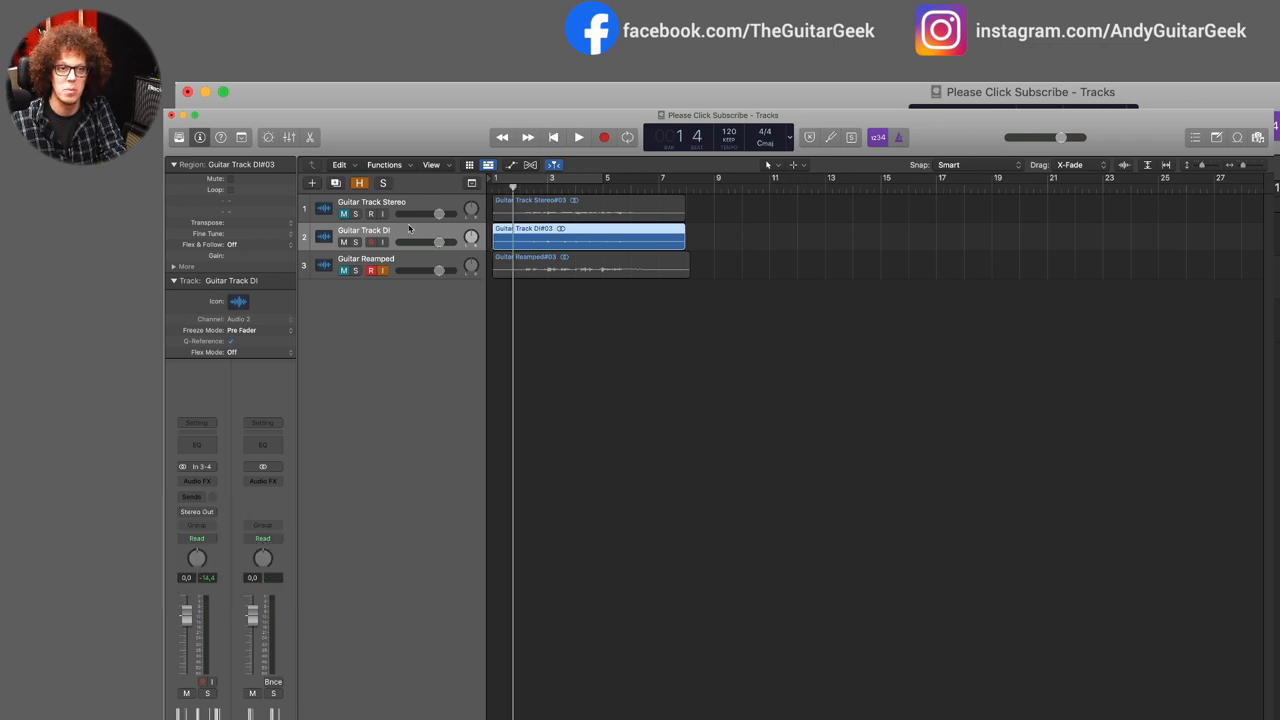
click(578, 136)
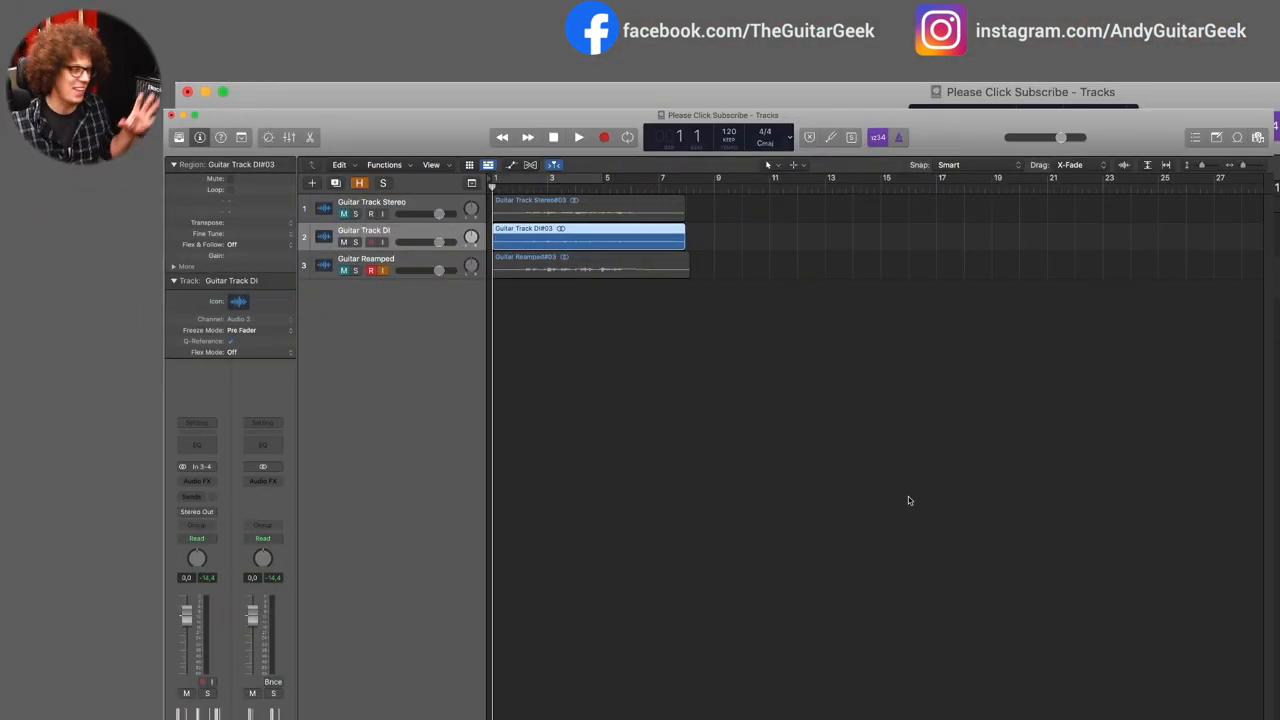
mouse_move(618, 310)
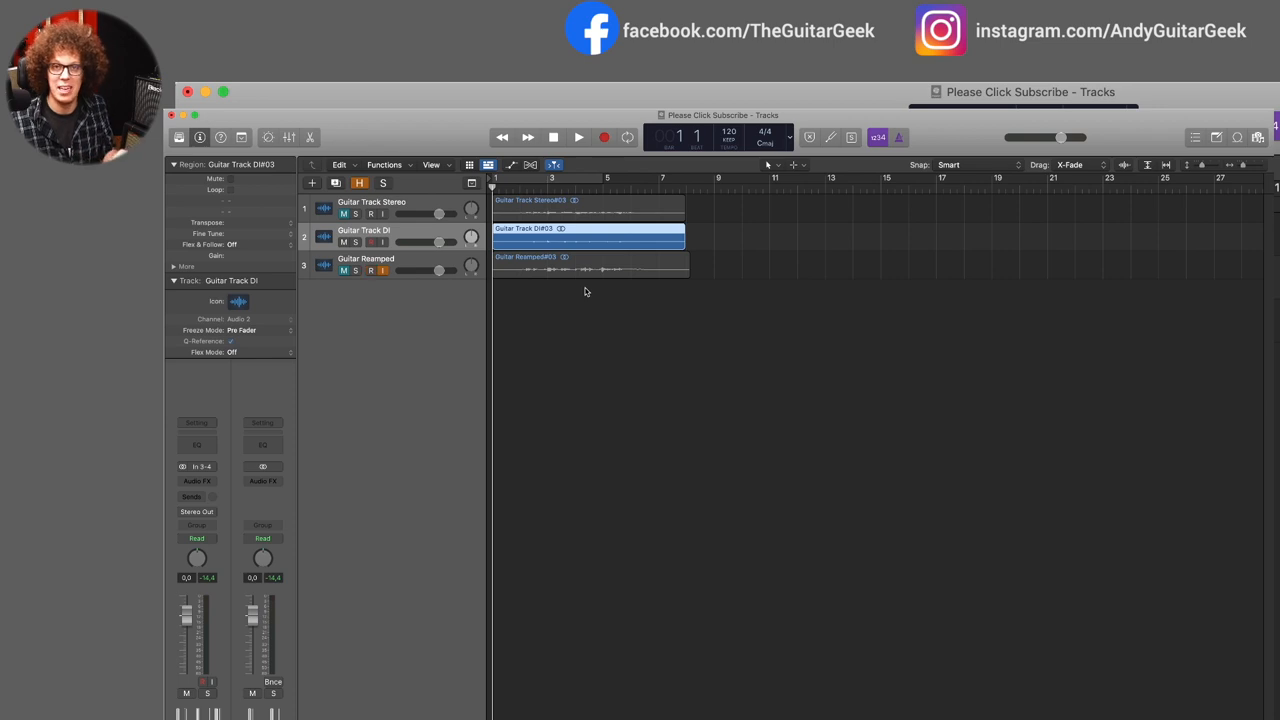
mouse_move(580, 296)
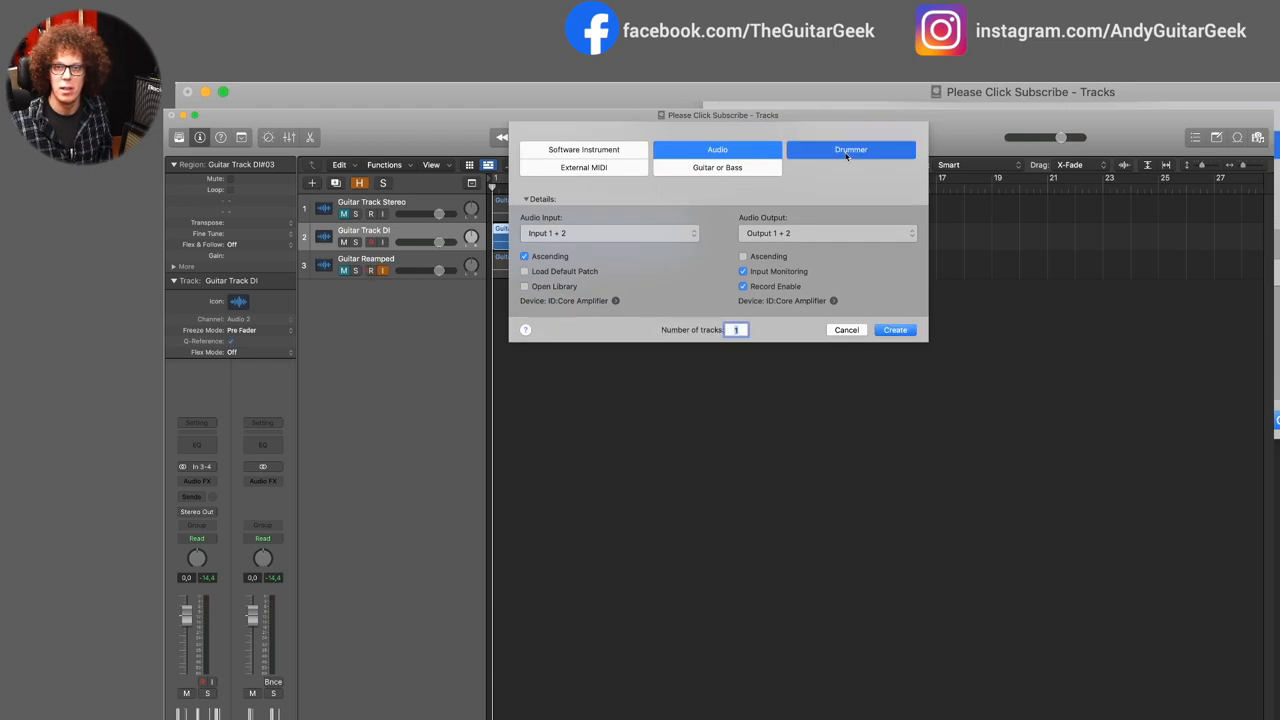
- Create a Drummer track using the Songwriter genre
click(850, 148)
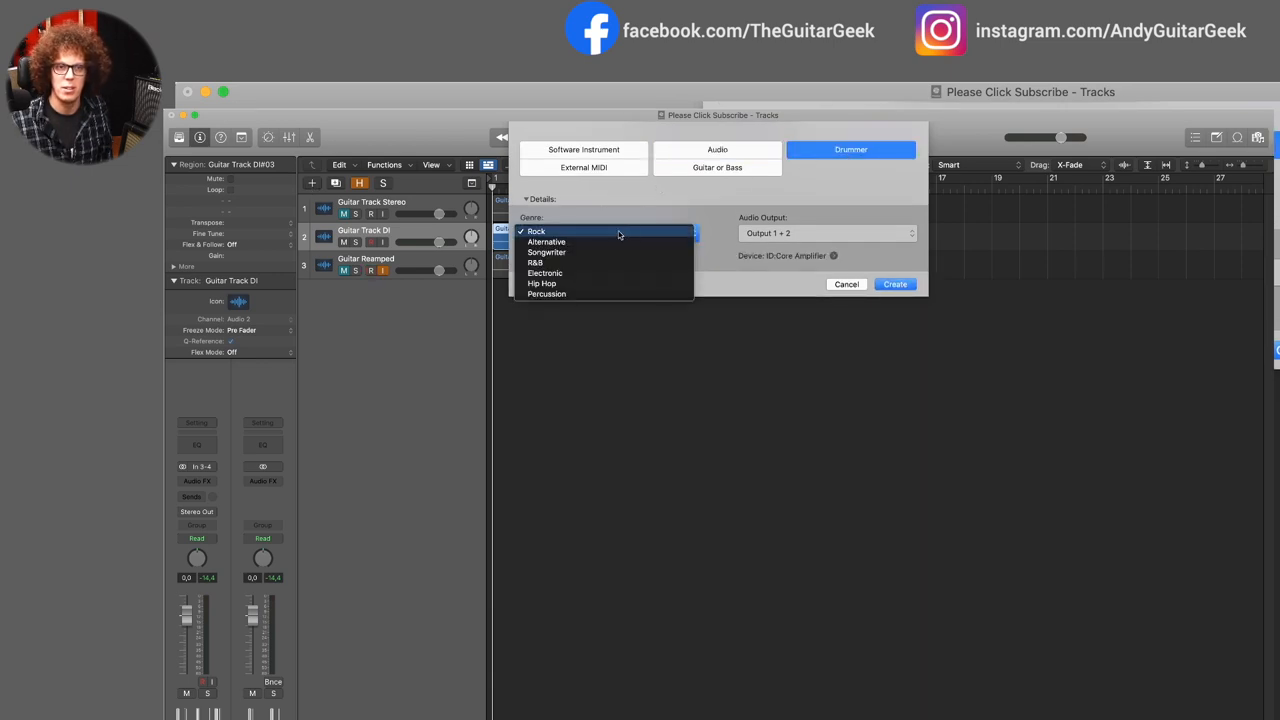
click(548, 252)
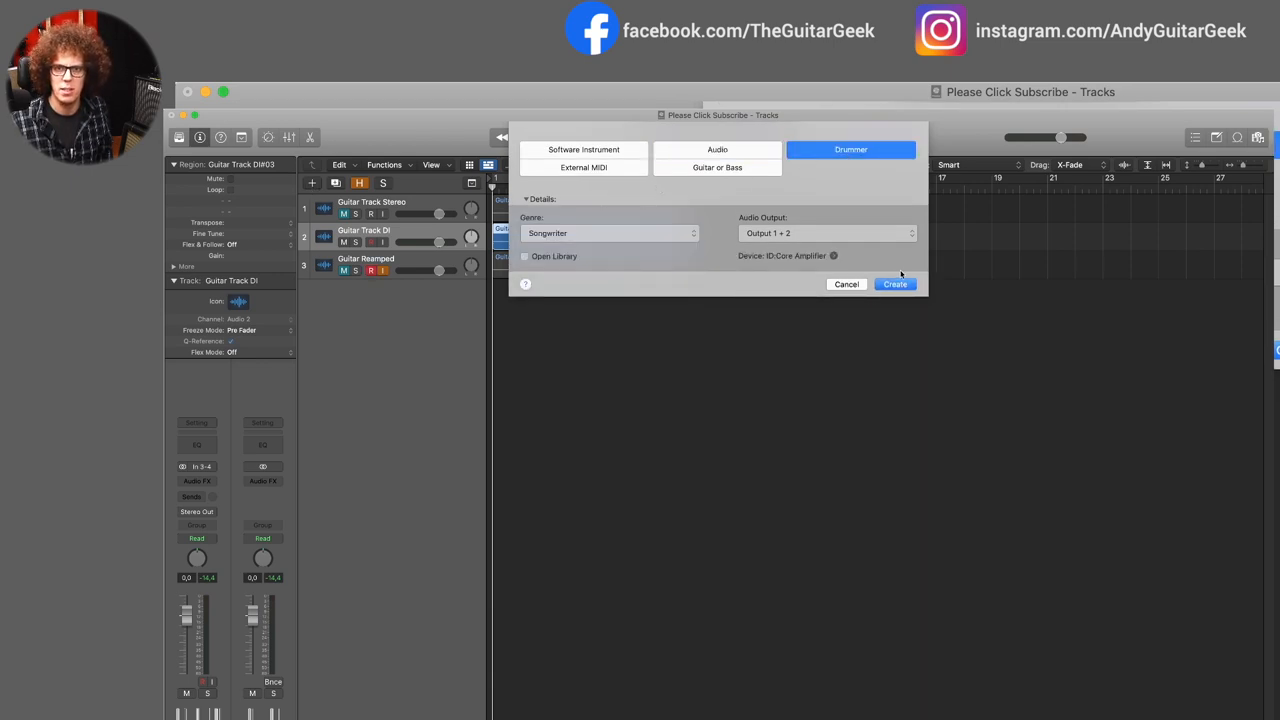
click(894, 284)
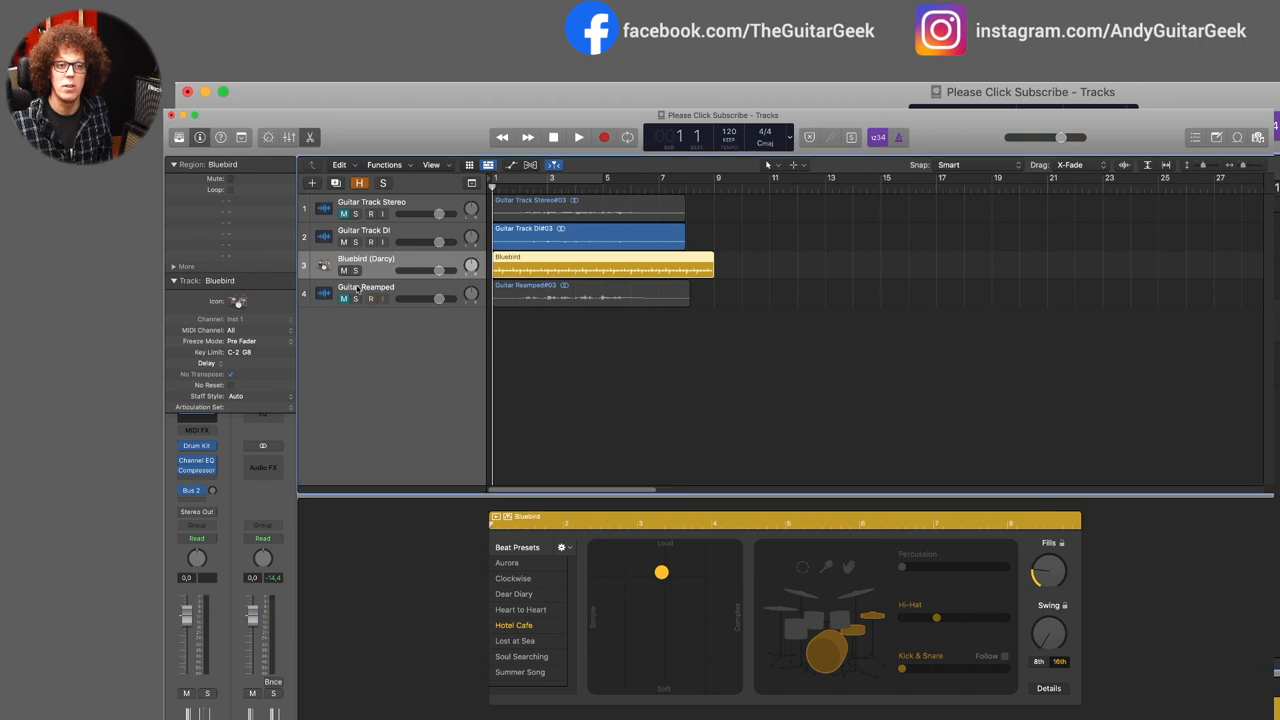
- Play back the new Bluebird drummer region alongside the guitar takes
click(590, 292)
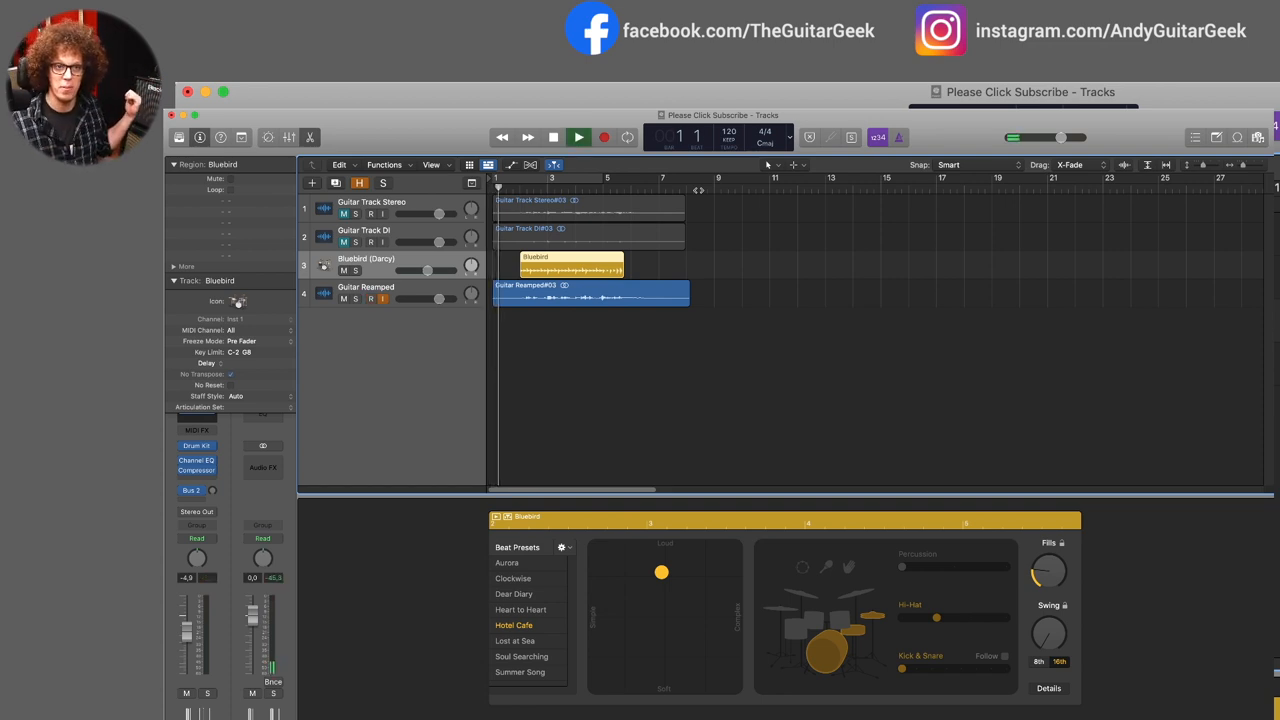
click(578, 136)
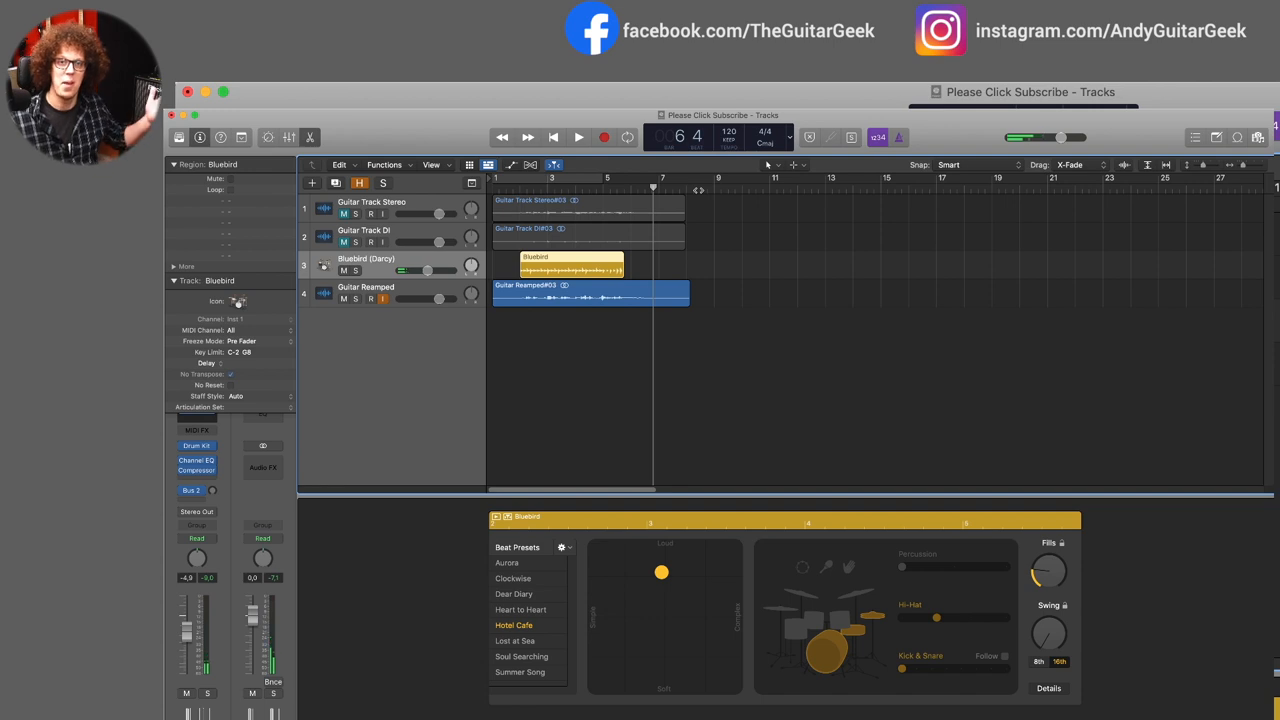
click(372, 298)
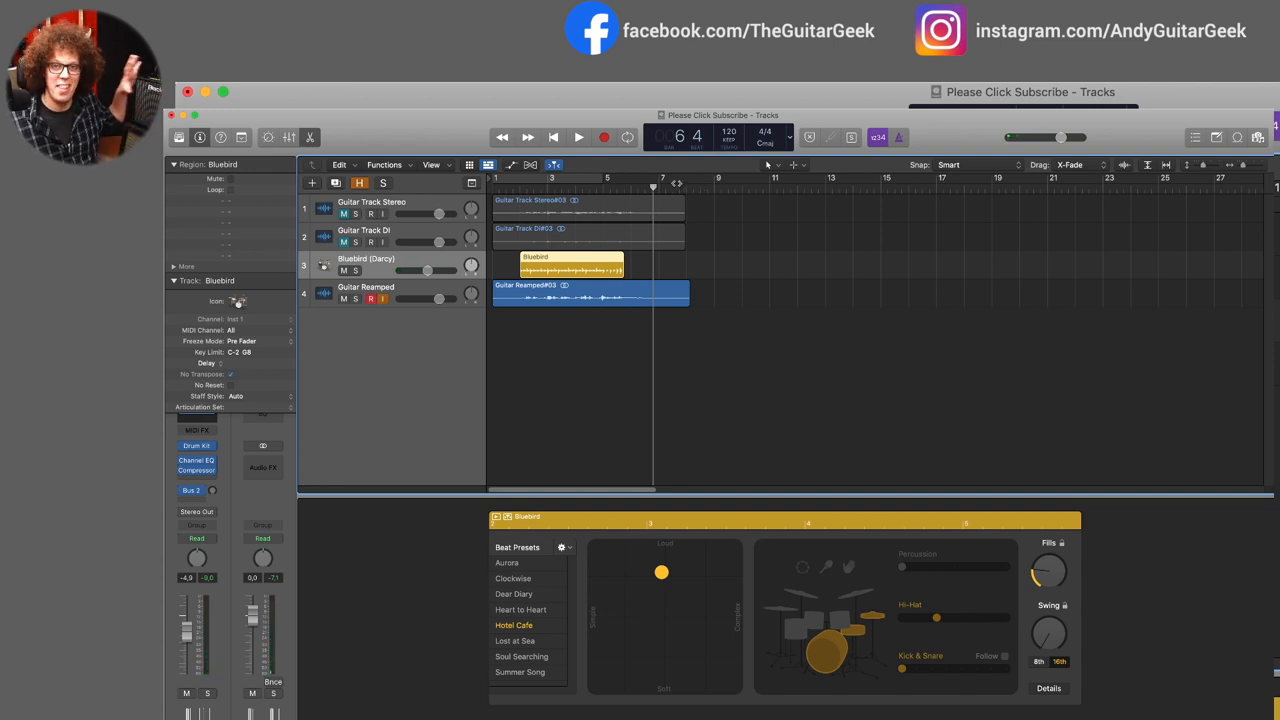